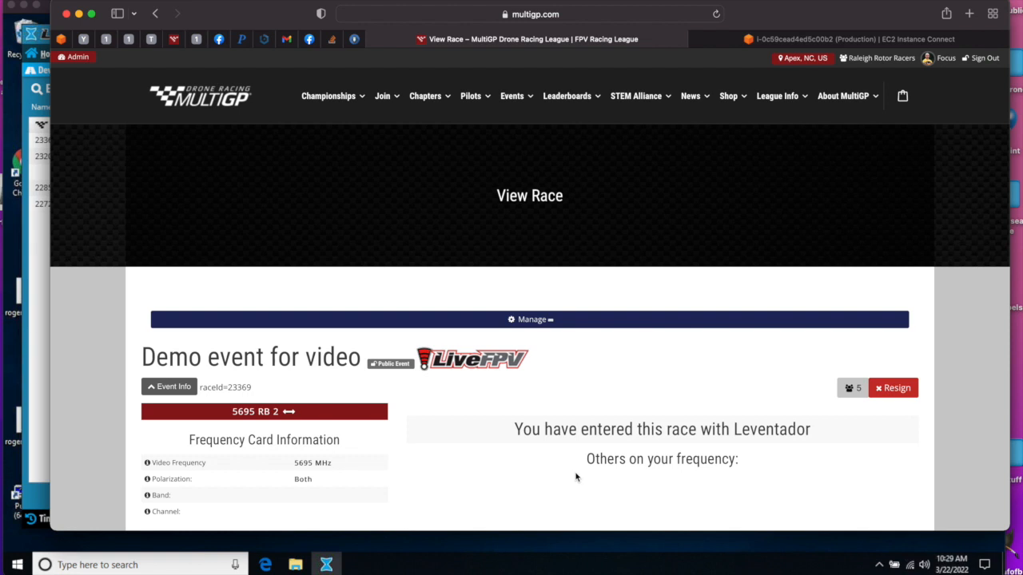
pyautogui.moveTo(569, 466)
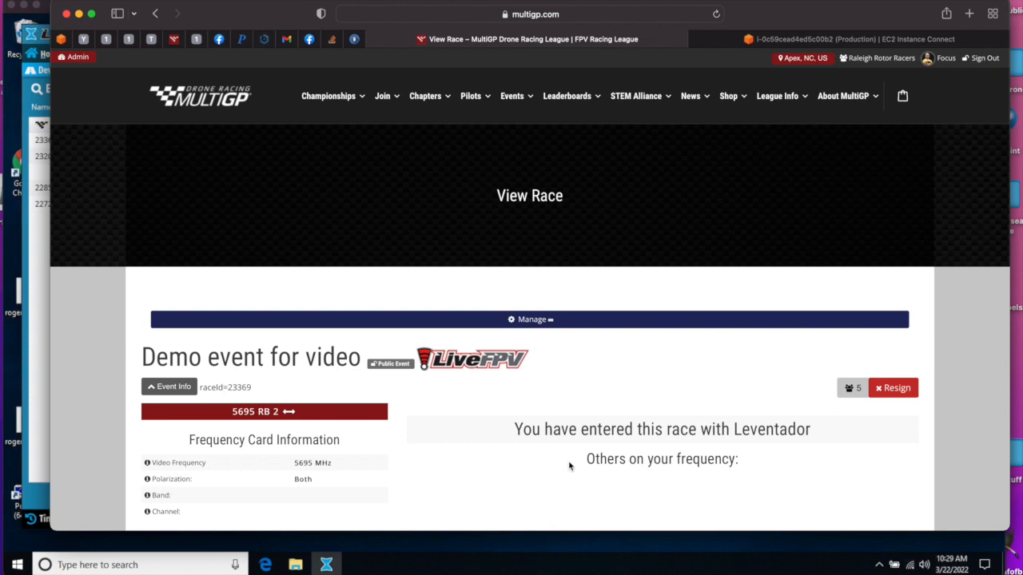
# Set the MultiGP Demo event's Rounds to 1 in Manage Race and save the settings
pyautogui.click(529, 319)
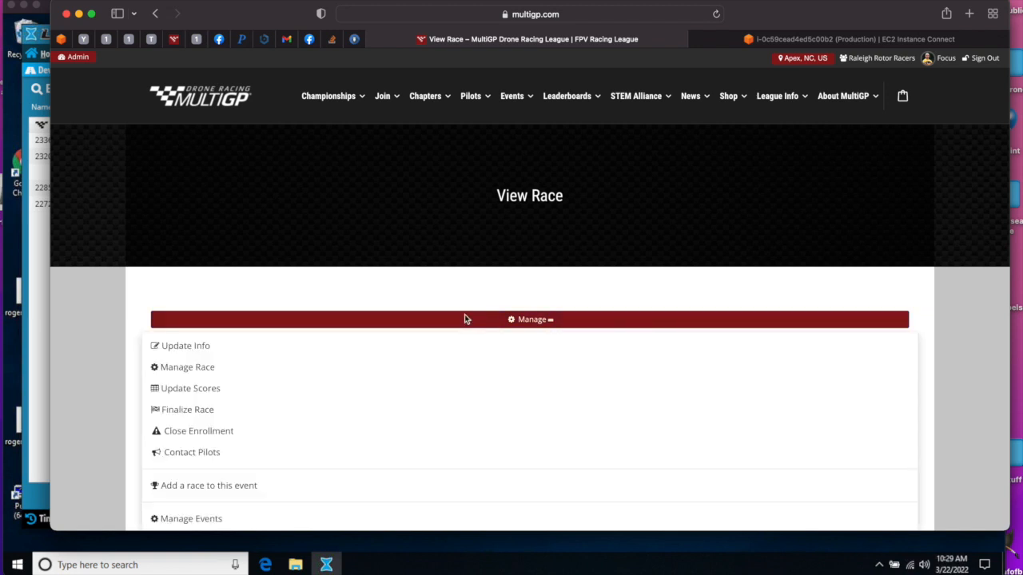
pyautogui.moveTo(187, 366)
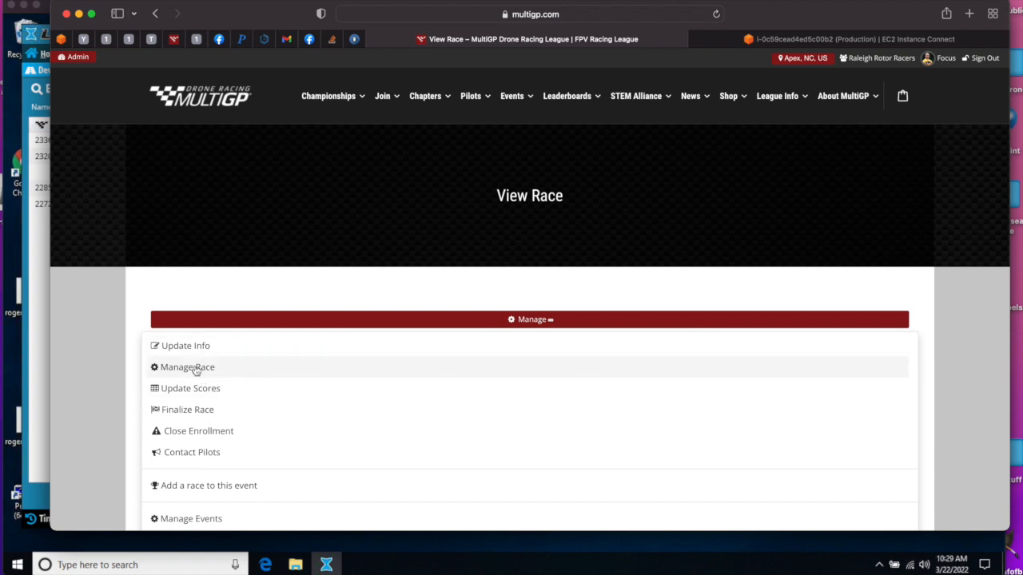
pyautogui.click(185, 366)
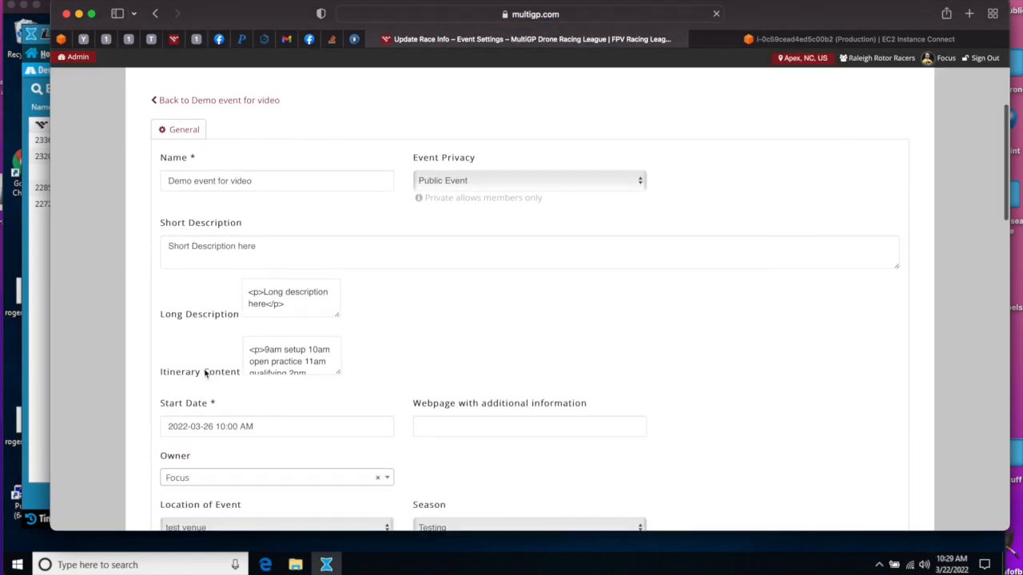
pyautogui.scroll(-3)
pyautogui.write('1')
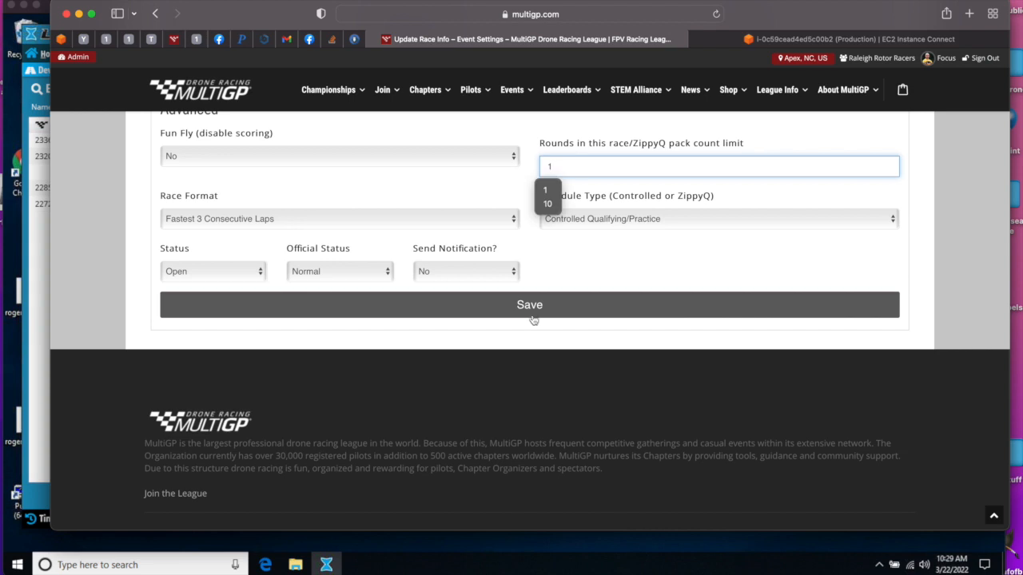
pyautogui.click(529, 303)
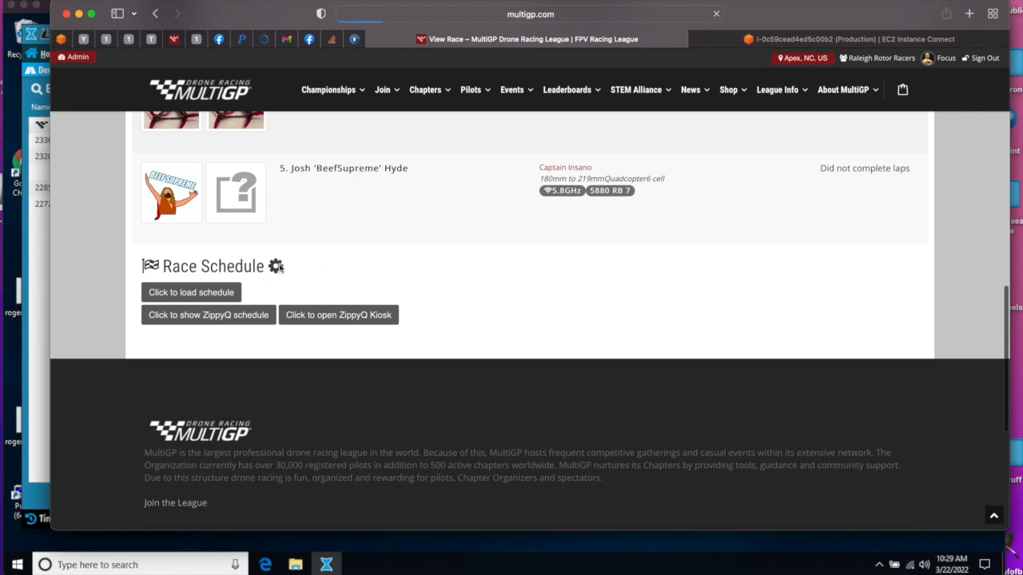
# Regenerate the ZippyQ race schedule, confirm the pilot reassignment, and show the new schedule
pyautogui.click(192, 291)
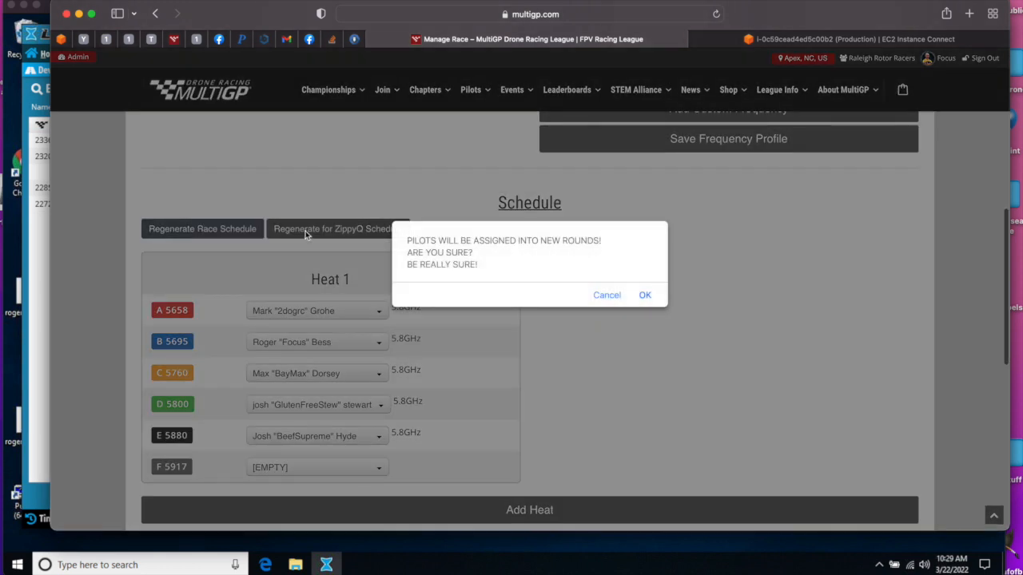
pyautogui.click(646, 294)
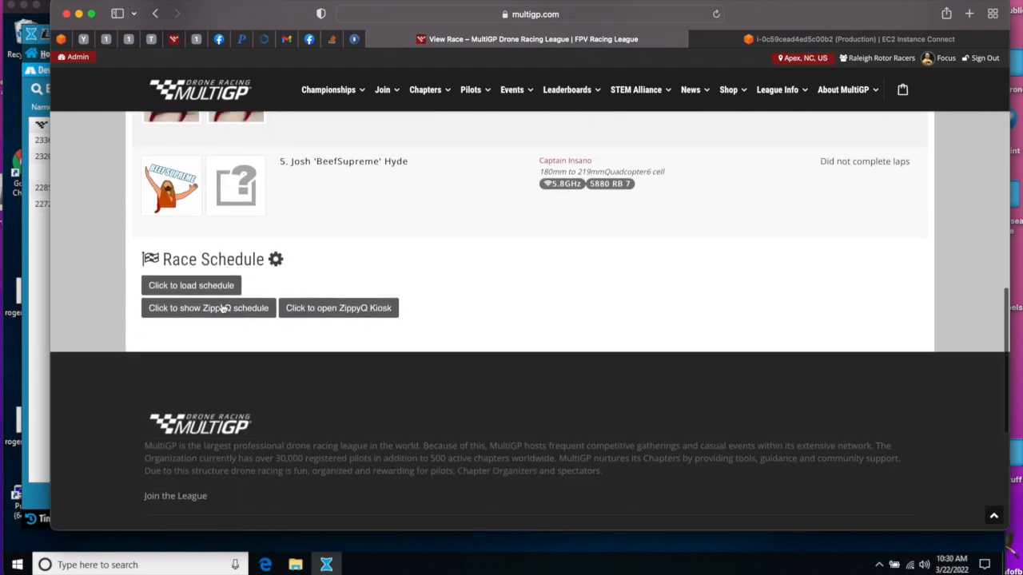
pyautogui.click(192, 285)
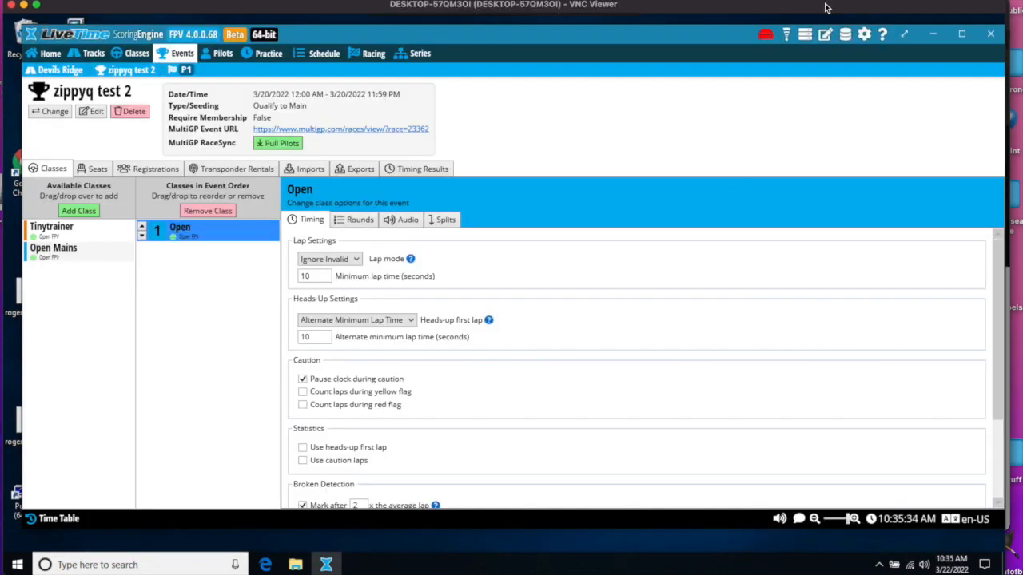
pyautogui.moveTo(788, 35)
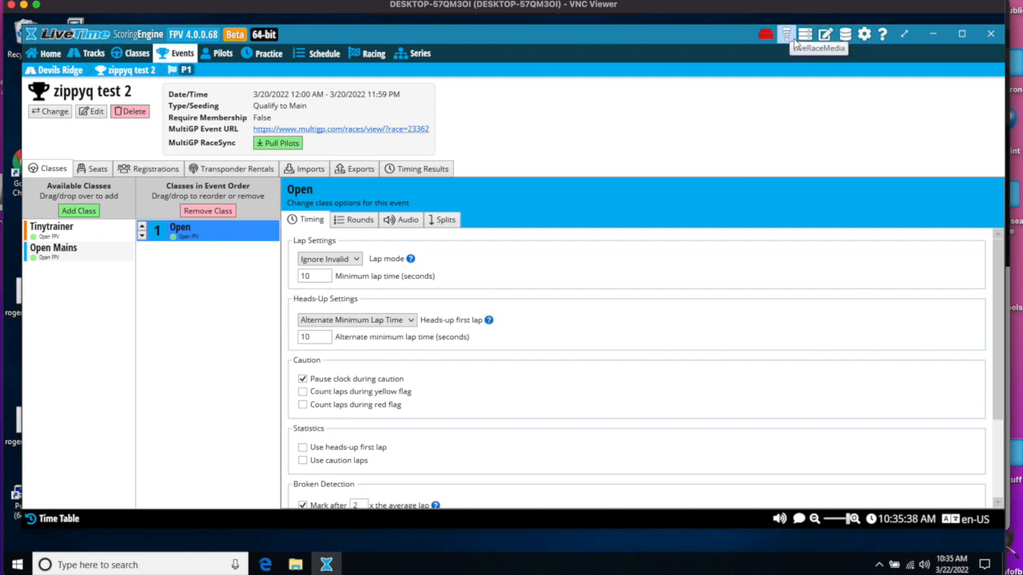
# Review the MultiGP partner integration's Sign In, Sync Options and Import Options, ending on Sync Options
pyautogui.click(786, 33)
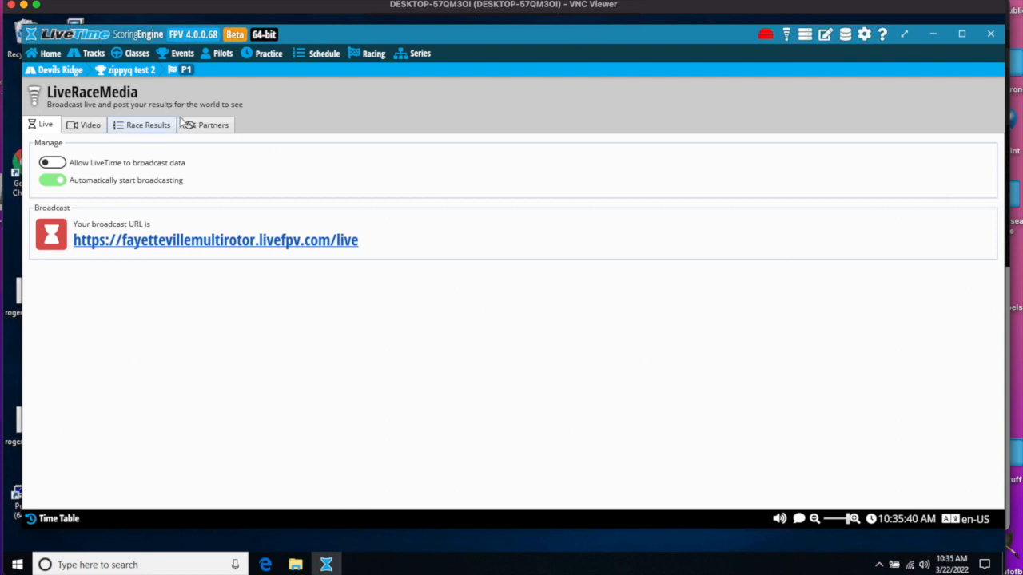
pyautogui.click(212, 125)
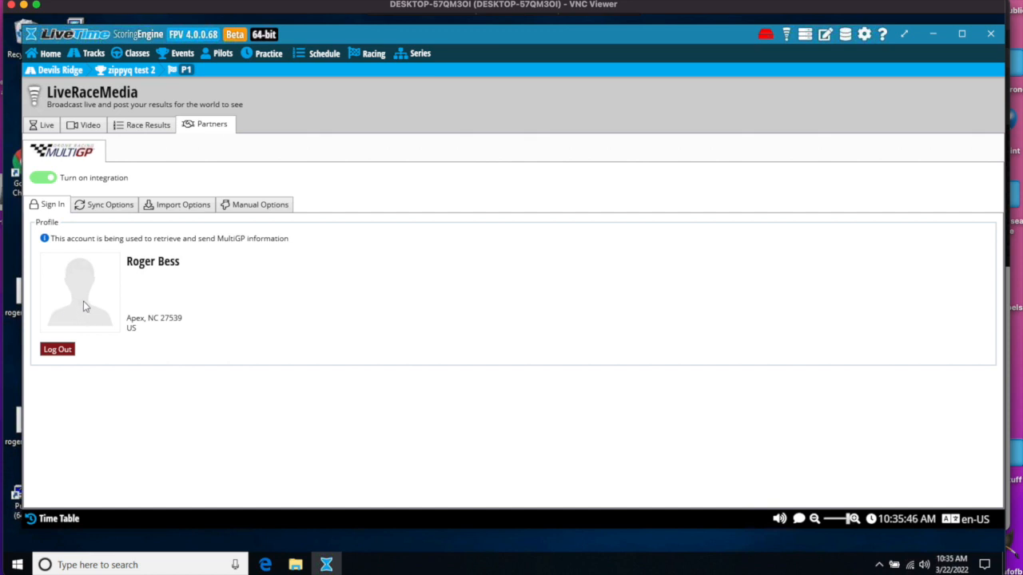
pyautogui.click(109, 205)
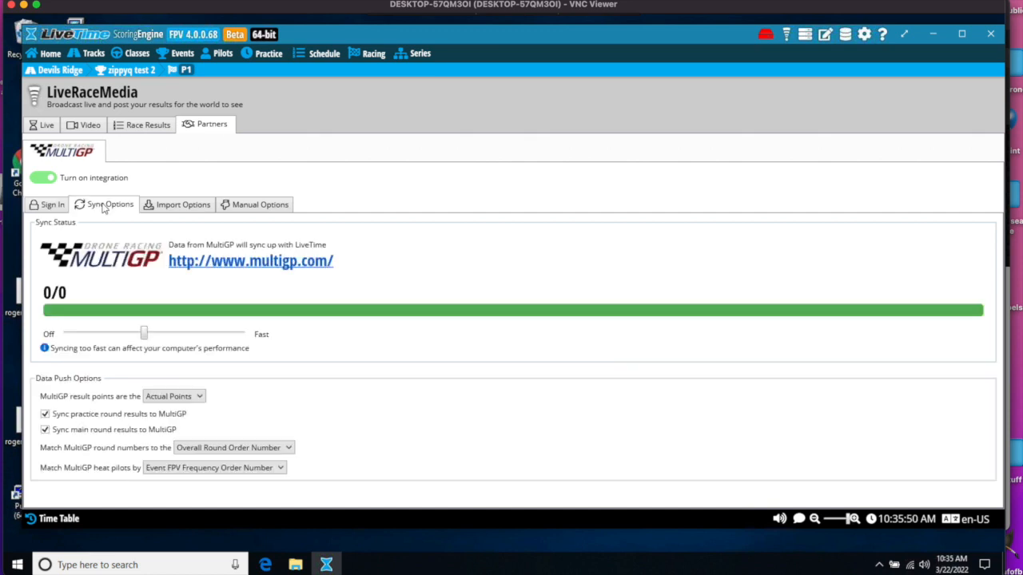
pyautogui.click(182, 204)
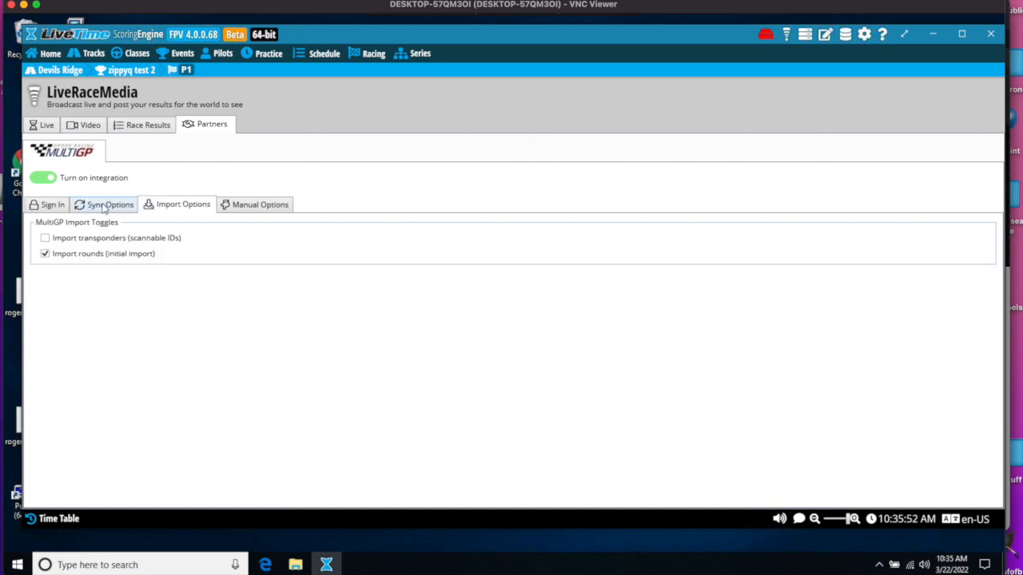
pyautogui.click(109, 204)
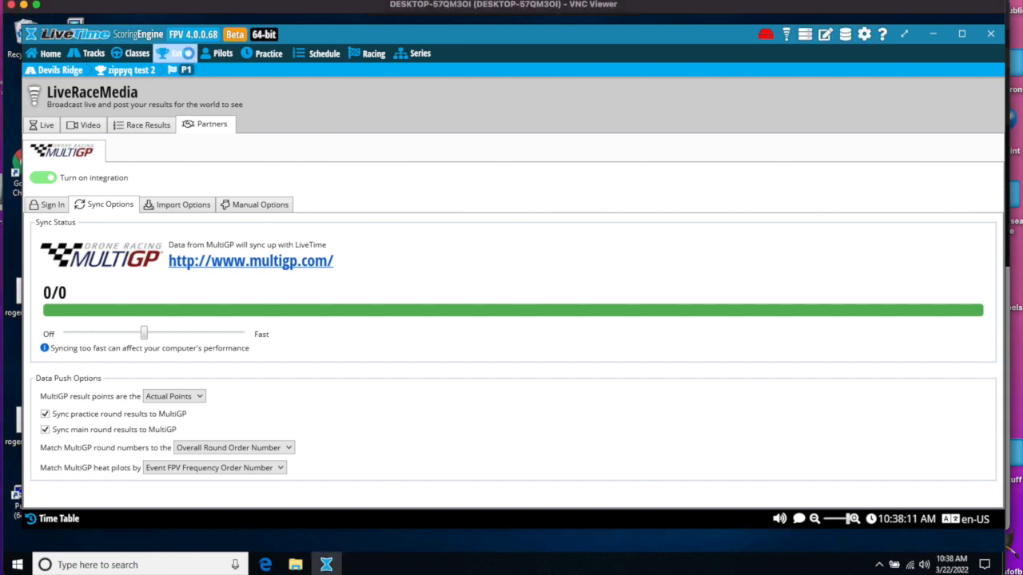
# Start Import From MultiGP in Events and search for the demo event by race ID 233
pyautogui.click(182, 53)
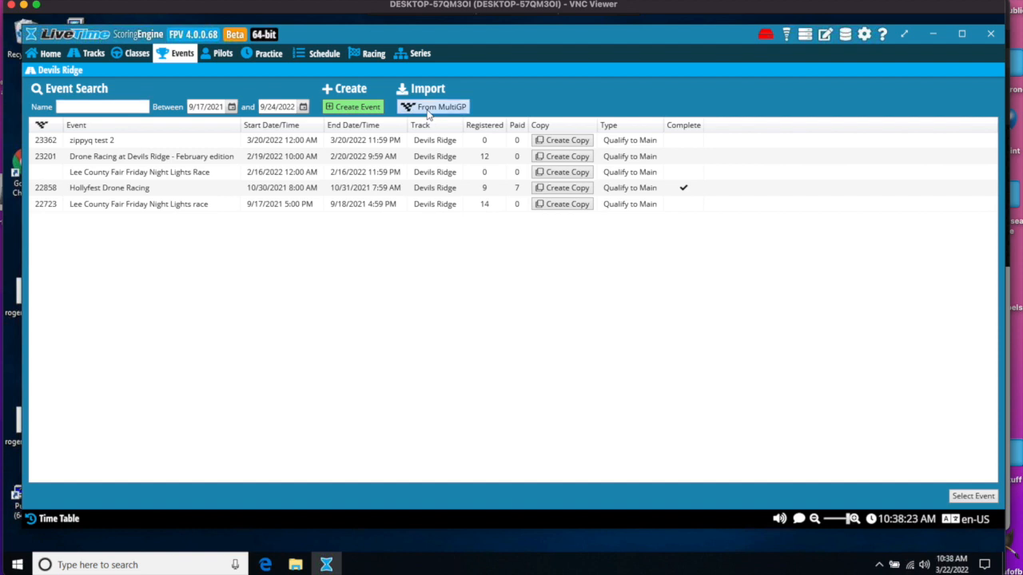
pyautogui.click(433, 105)
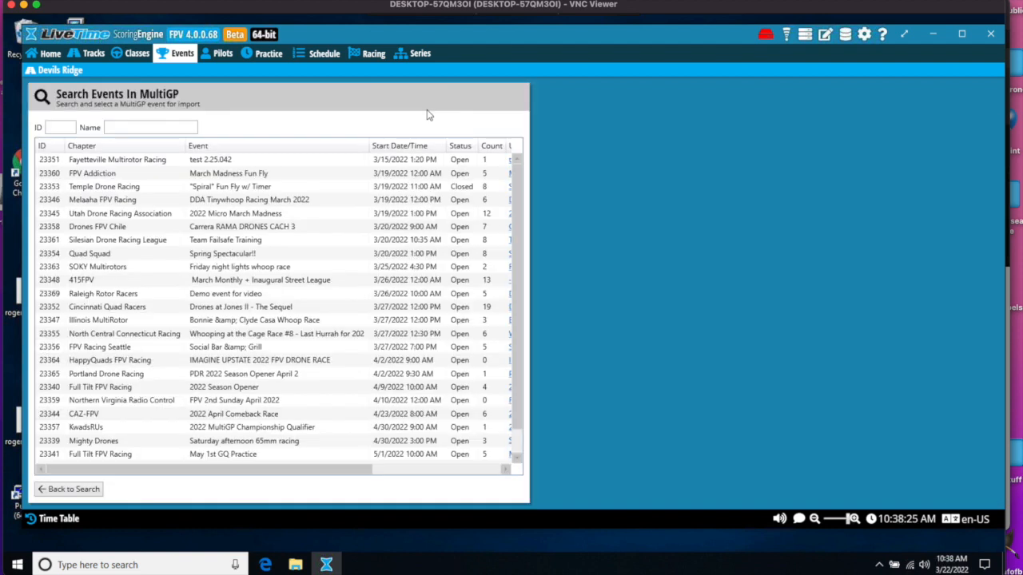
pyautogui.click(61, 128)
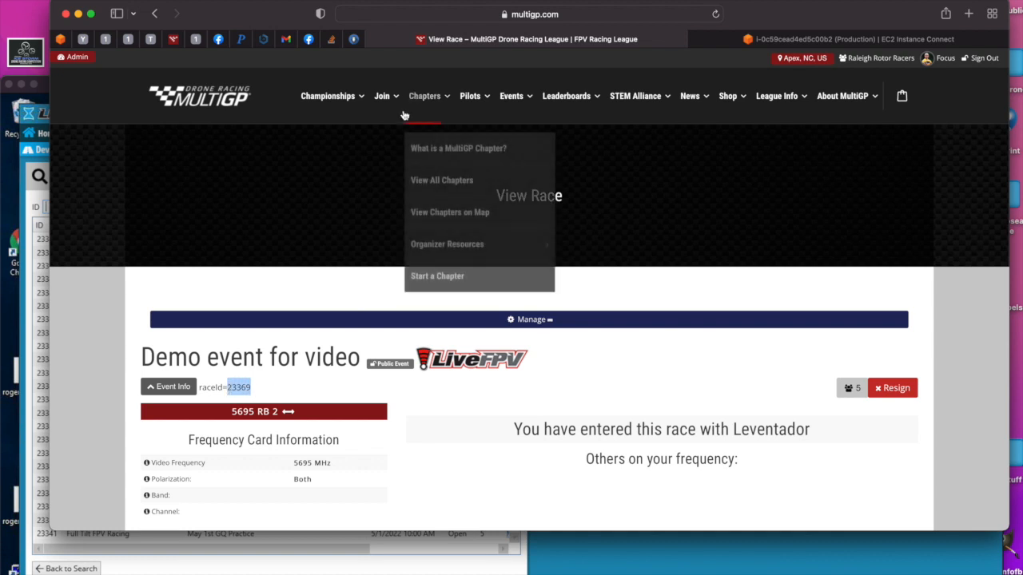
pyautogui.moveTo(237, 147)
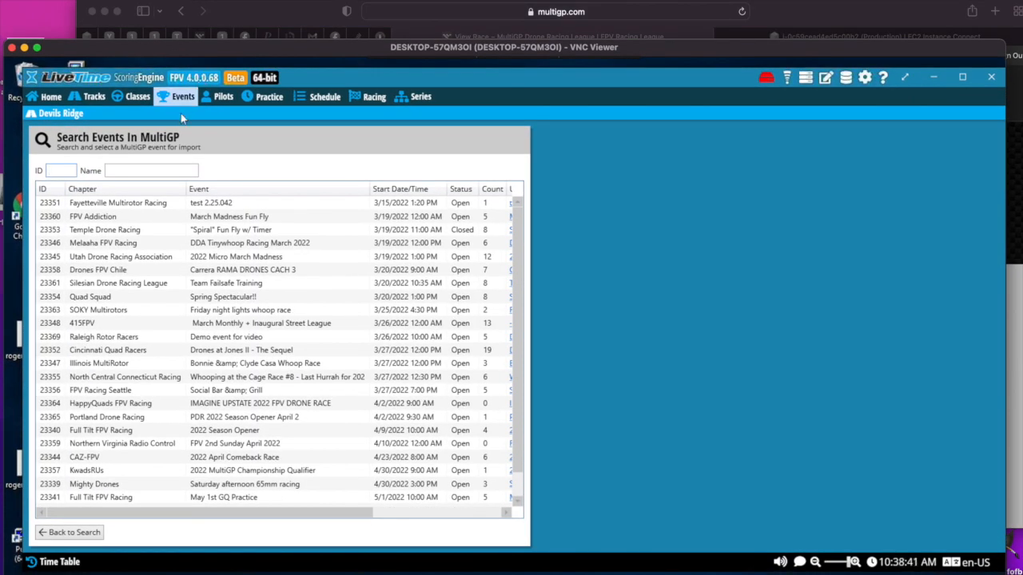
pyautogui.write('23369')
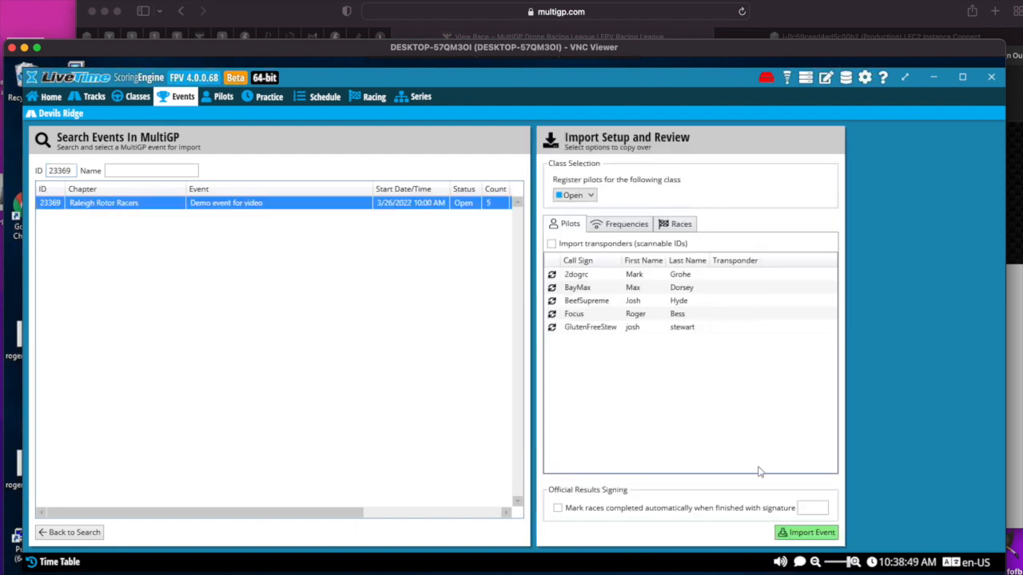
# Review the pilots, frequencies and races to import, import the event and acknowledge the success message
pyautogui.click(589, 326)
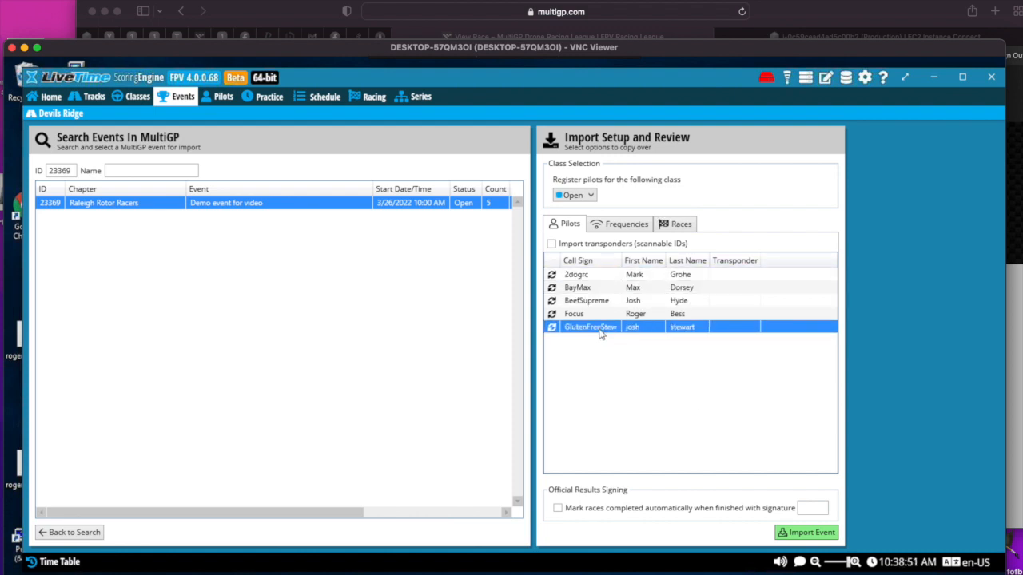
pyautogui.click(681, 224)
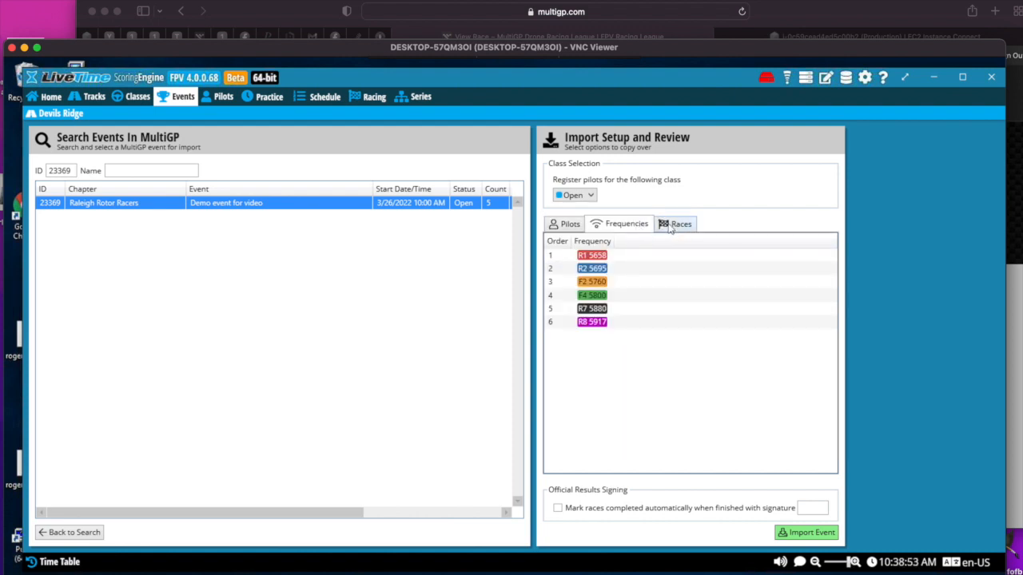
pyautogui.click(681, 224)
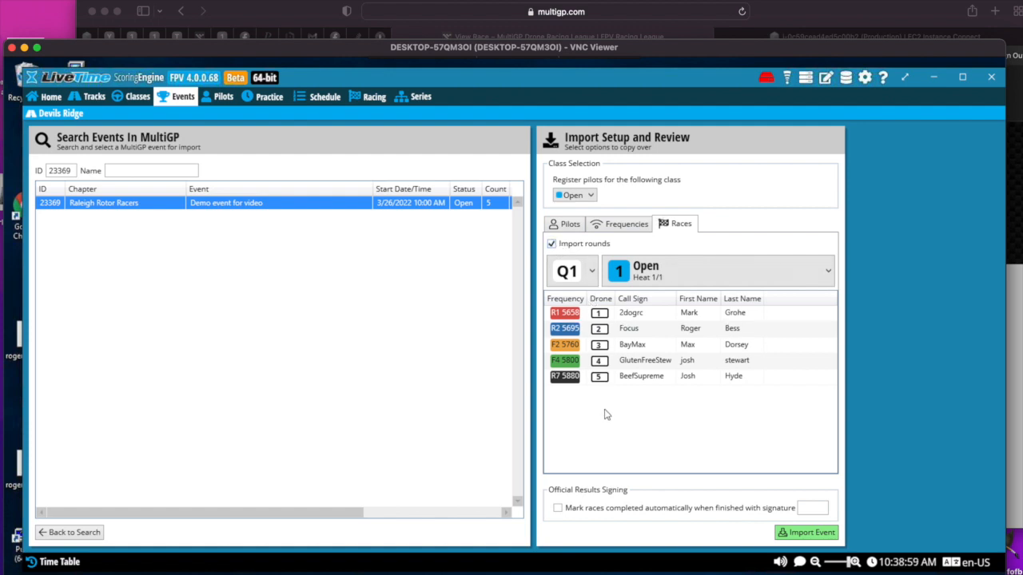
pyautogui.moveTo(805, 533)
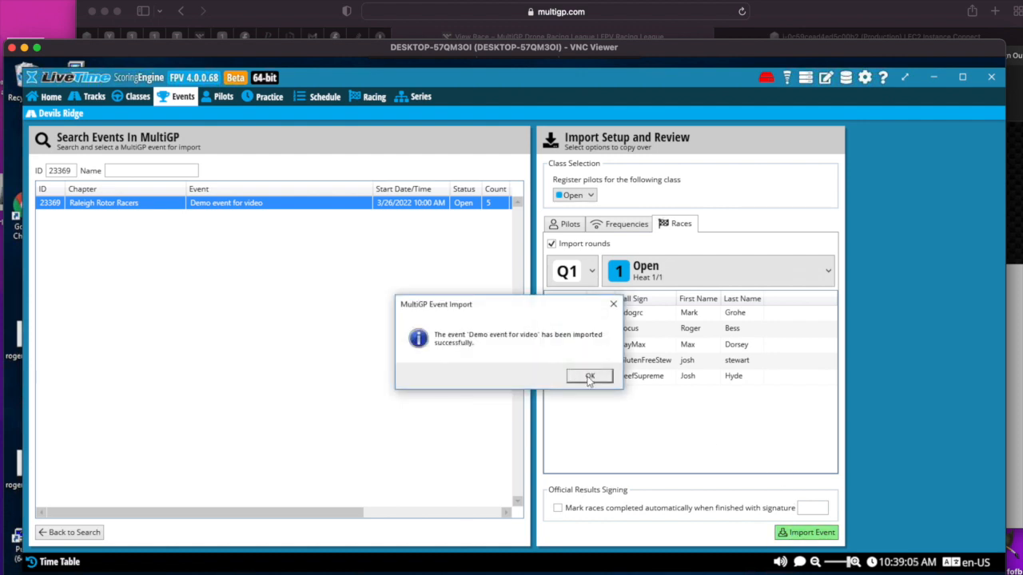
pyautogui.click(589, 377)
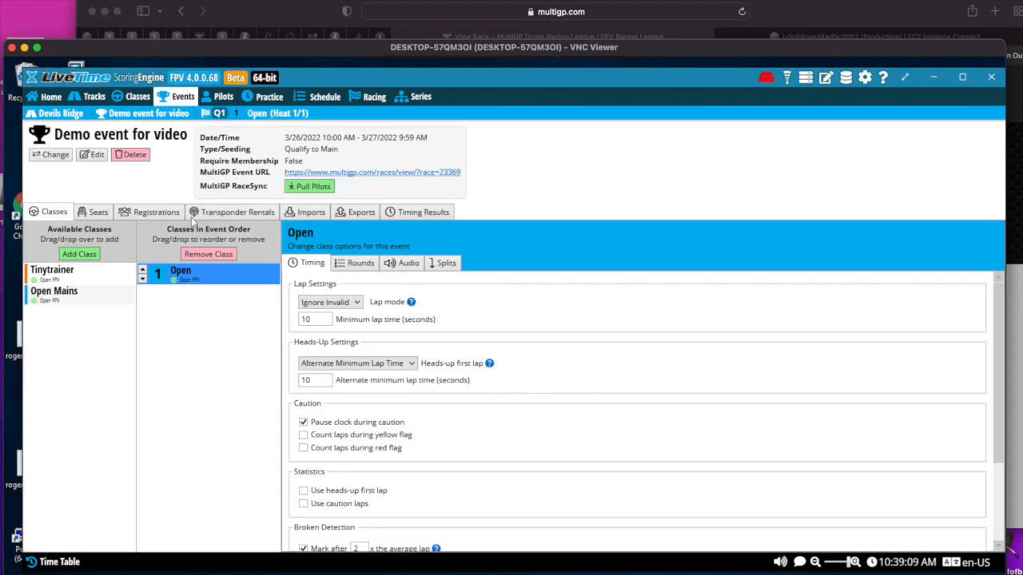
pyautogui.moveTo(181, 176)
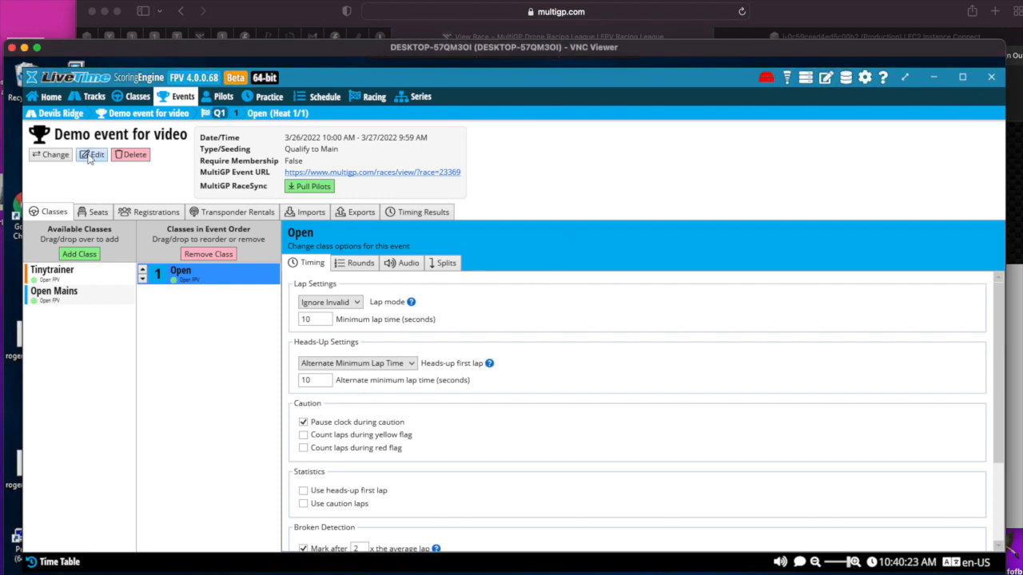
# In Edit Event, decide qualifying results by top 3 consecutive laps
pyautogui.click(91, 154)
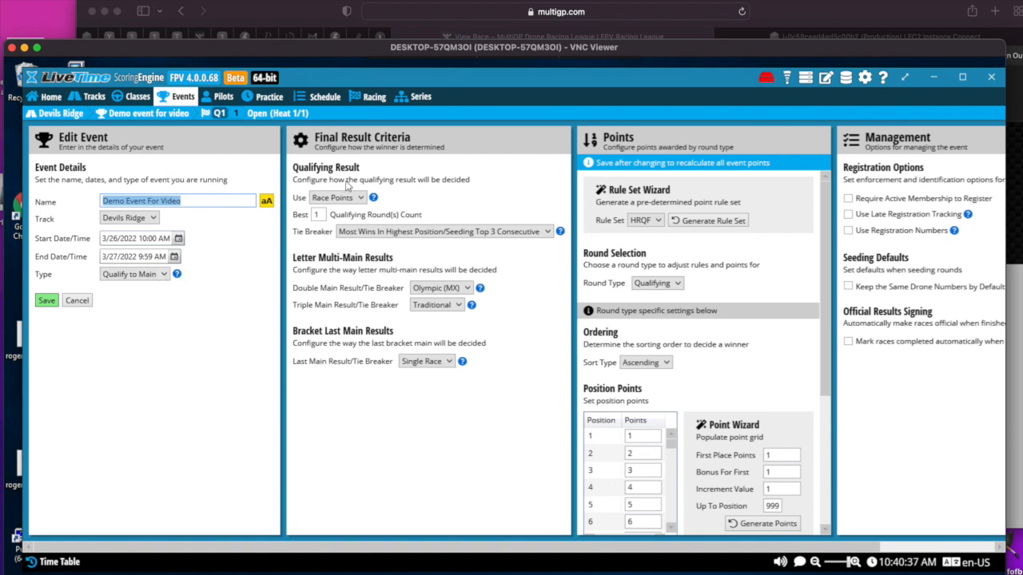
pyautogui.click(337, 198)
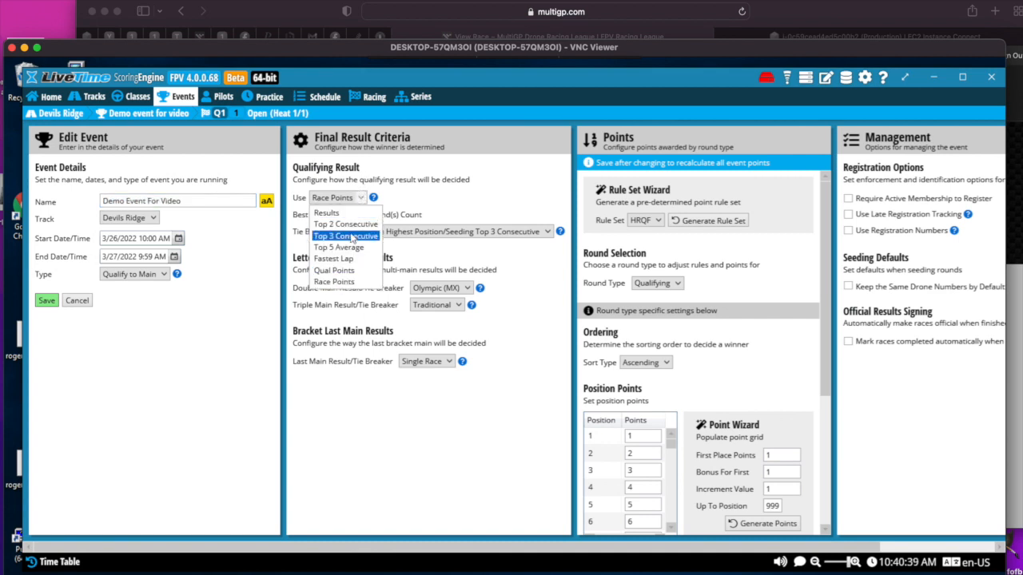
pyautogui.click(345, 236)
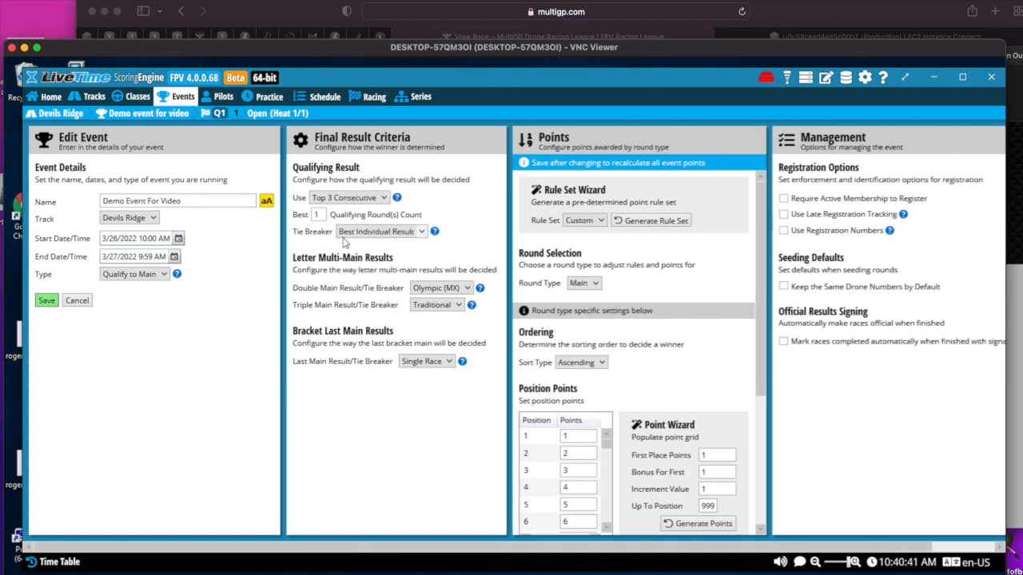
pyautogui.moveTo(307, 342)
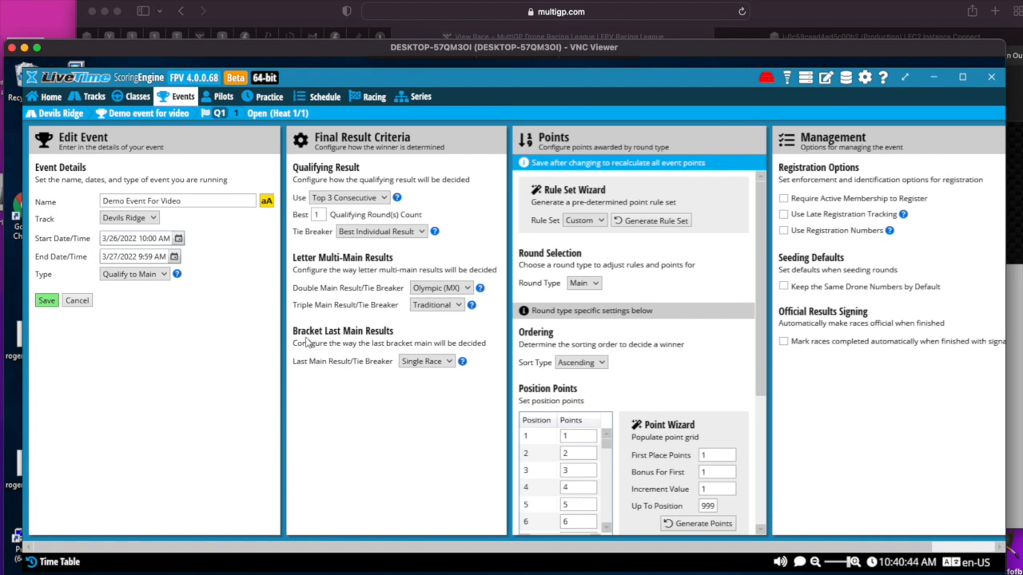
pyautogui.moveTo(449, 366)
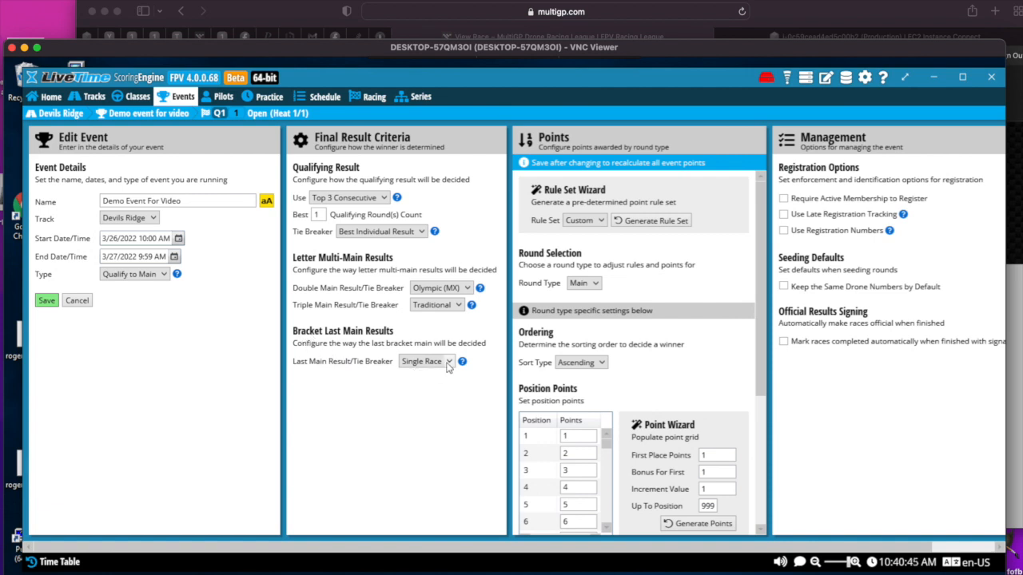
# Set Last Main Result/Tie Breaker to Chase the Ace and save the event details
pyautogui.click(425, 361)
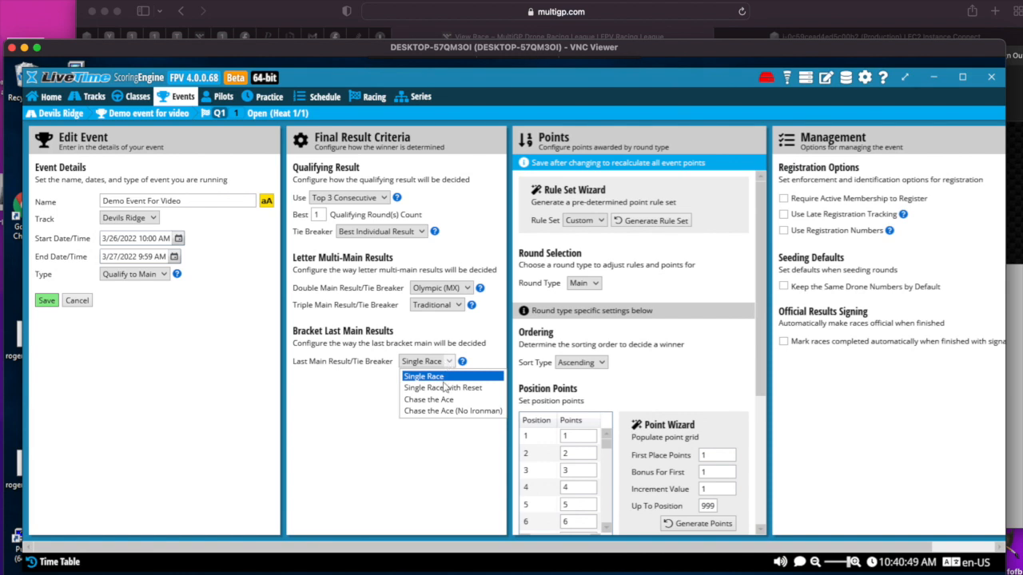
pyautogui.moveTo(429, 400)
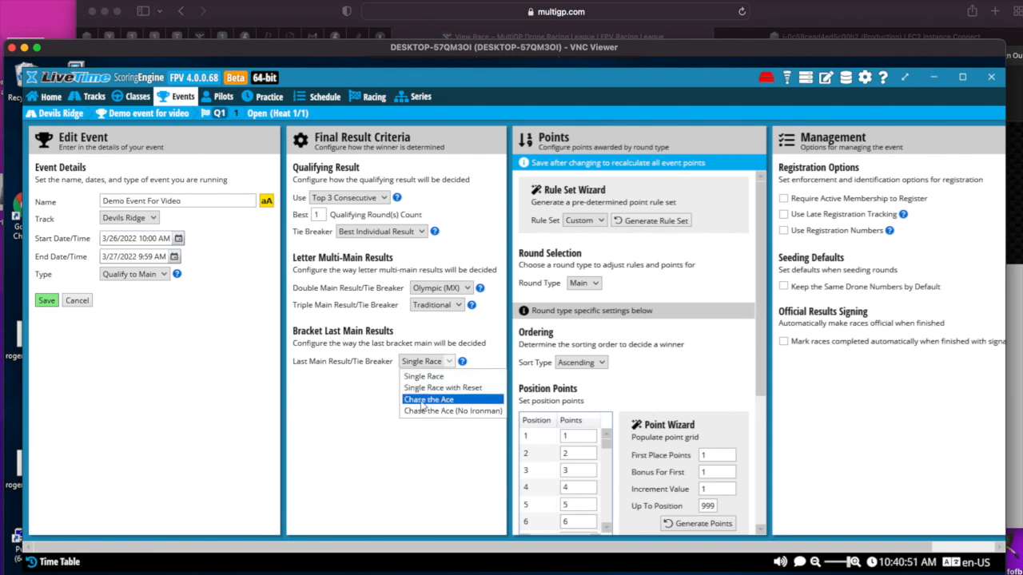
pyautogui.click(428, 399)
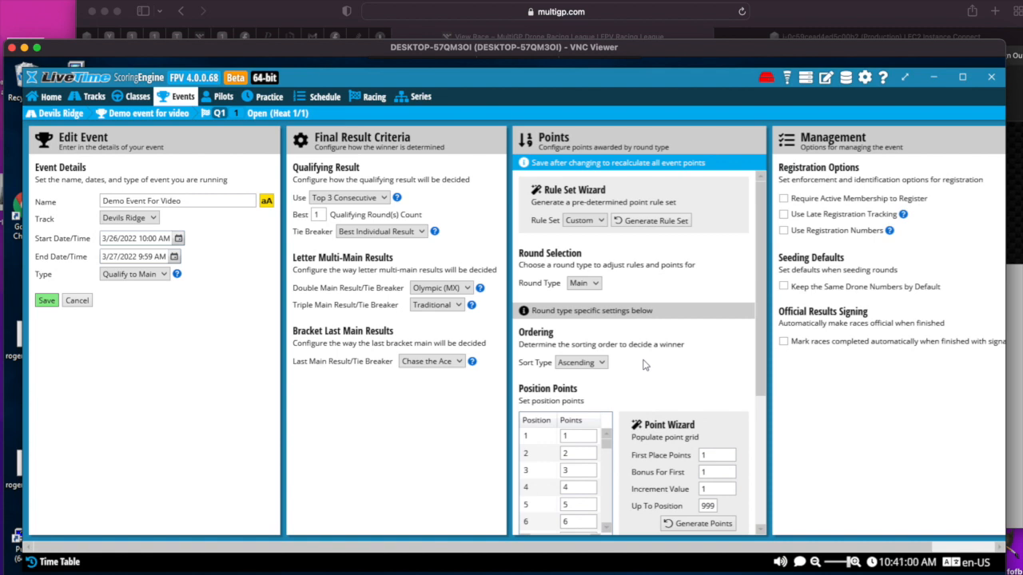
pyautogui.scroll(-3)
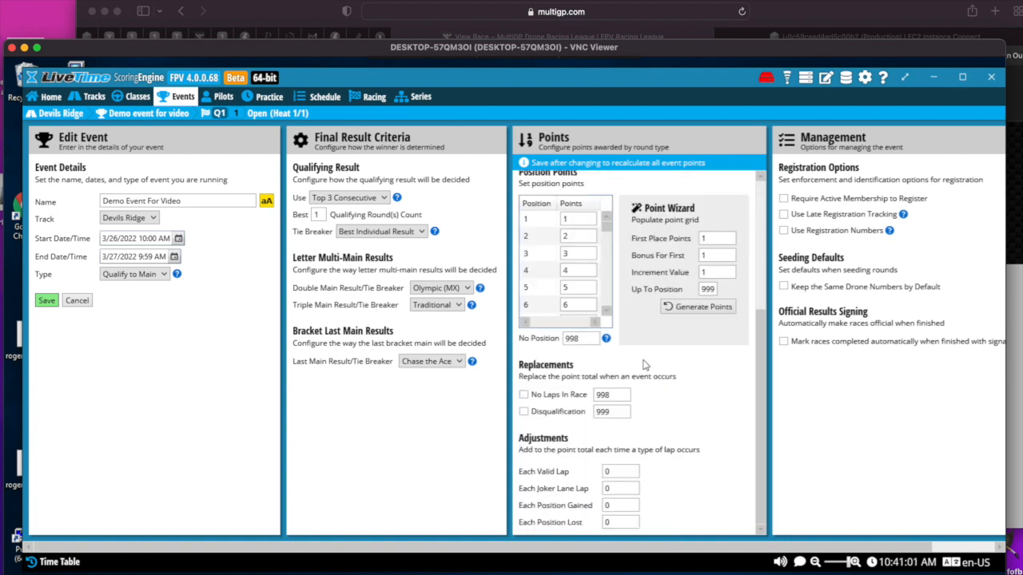
pyautogui.scroll(3)
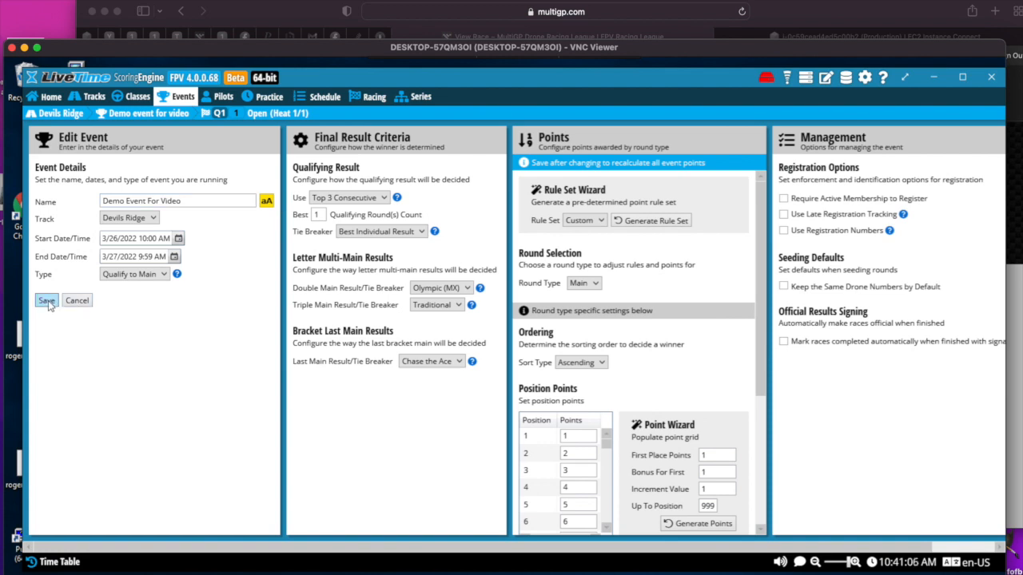
pyautogui.click(46, 301)
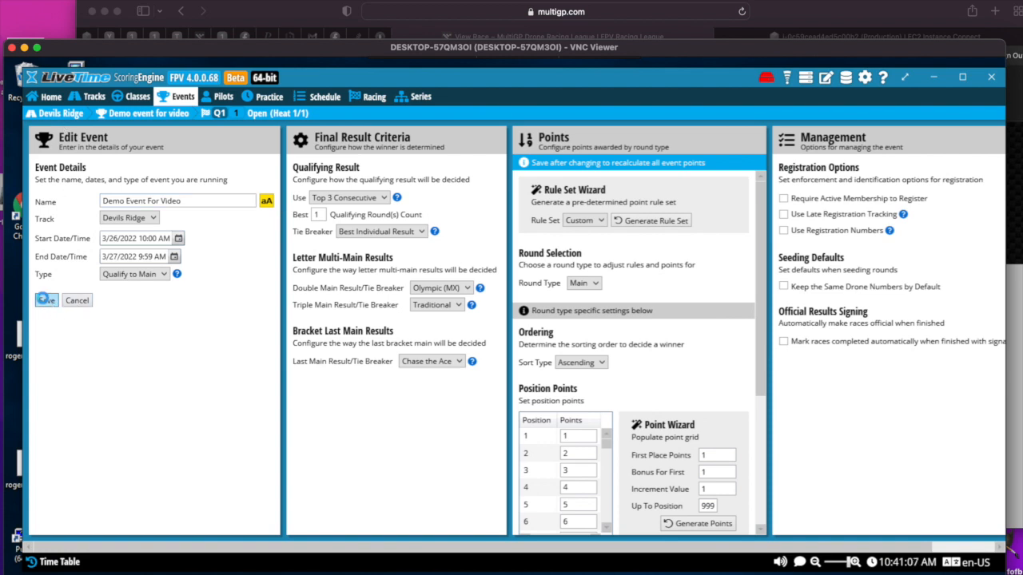
pyautogui.click(44, 301)
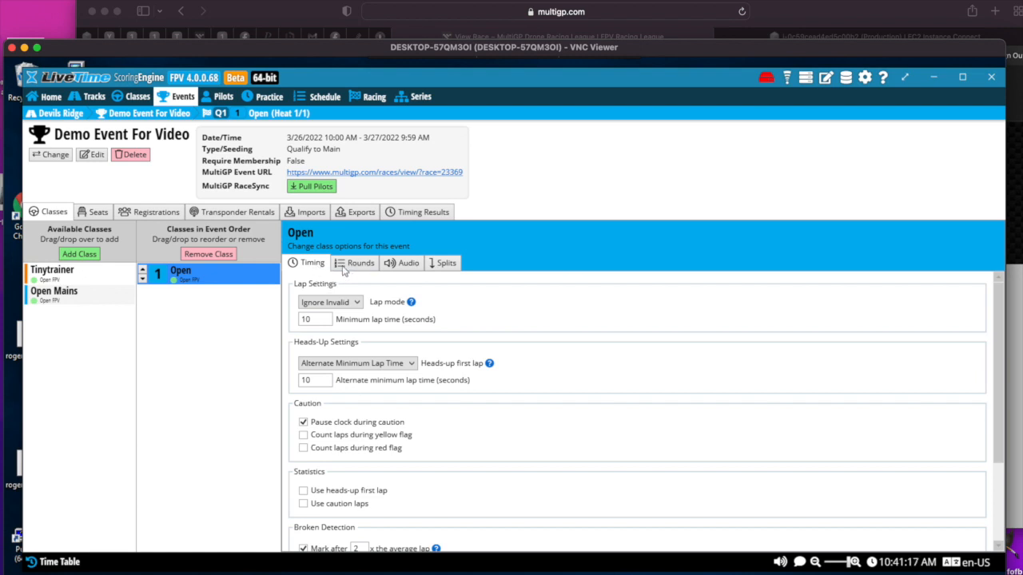
pyautogui.moveTo(402, 262)
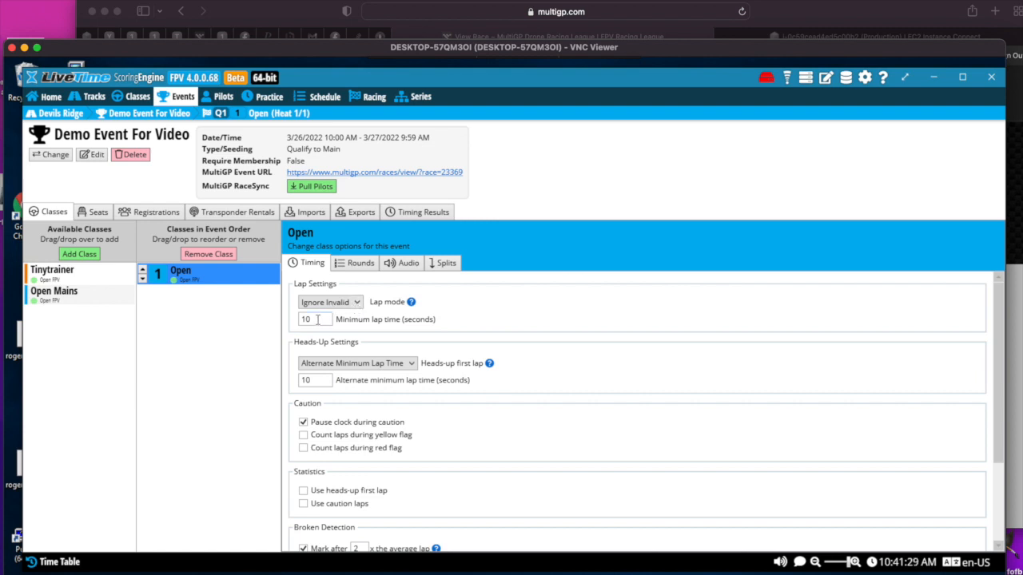
pyautogui.moveTo(334, 319)
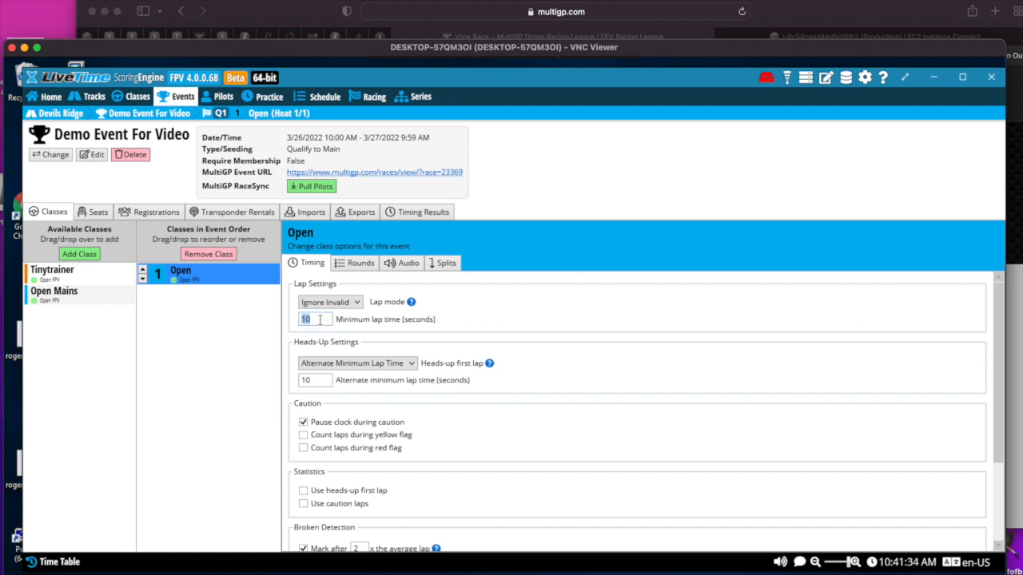
# Uncheck Pause clock during caution, Mark after 2x average lap and Mark DNS/DNF automatically for the Open class
pyautogui.scroll(-3)
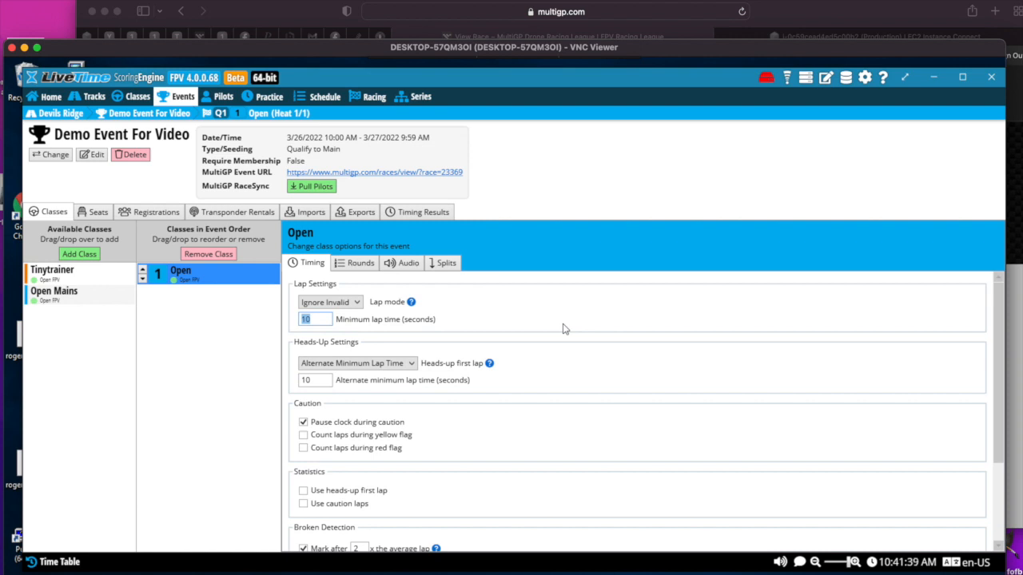
pyautogui.scroll(-3)
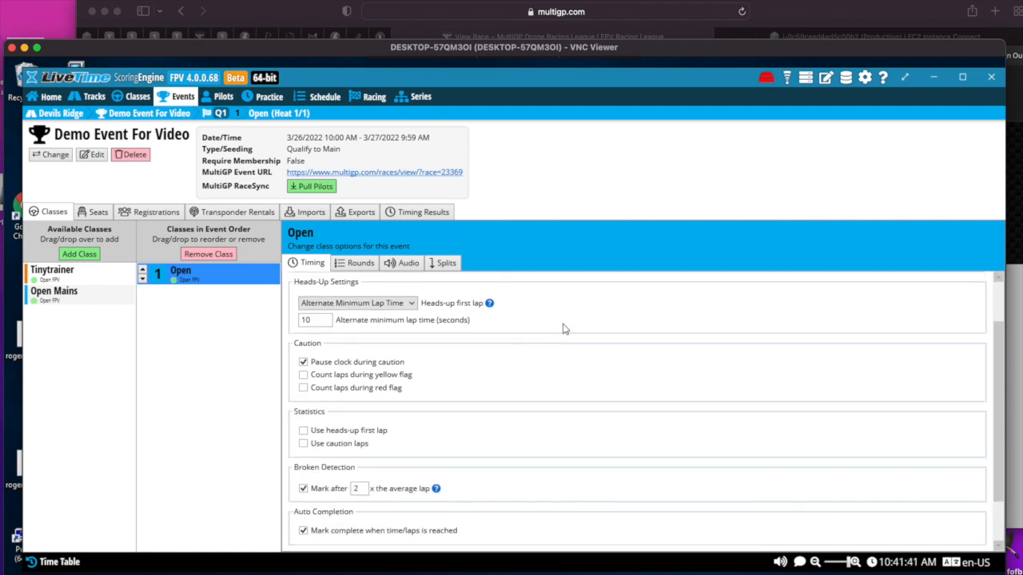
pyautogui.scroll(-3)
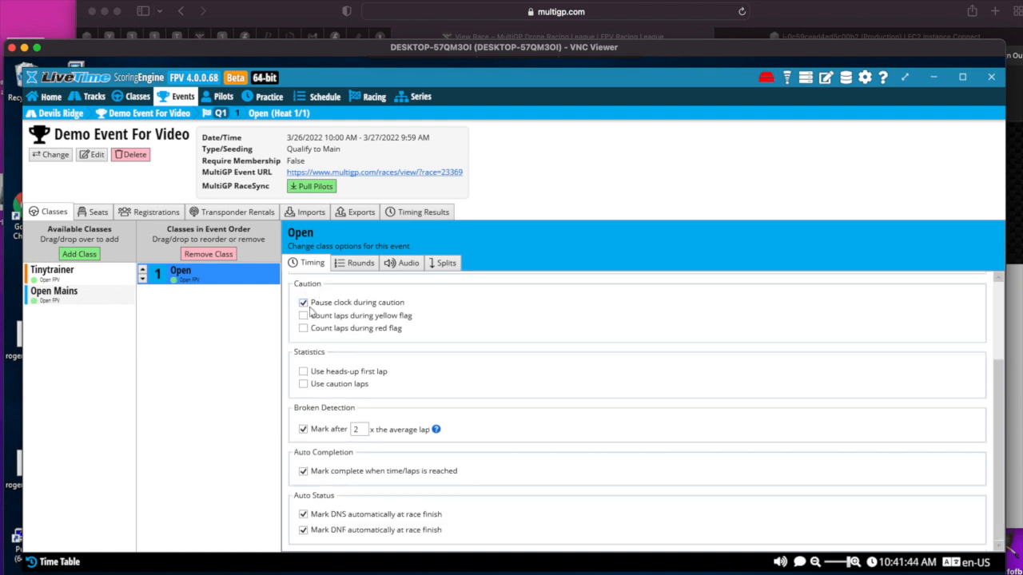
pyautogui.click(304, 302)
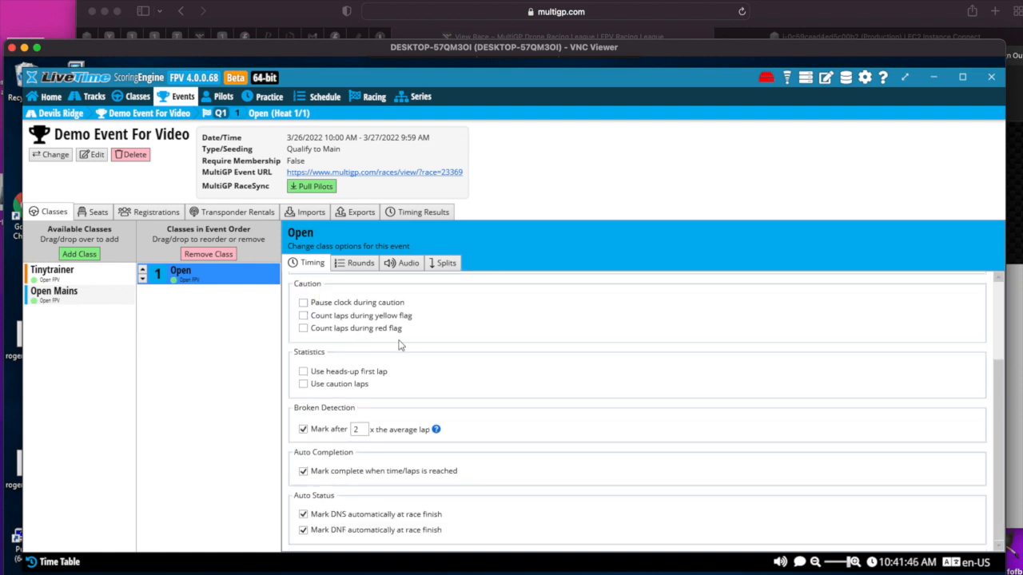
pyautogui.moveTo(324, 445)
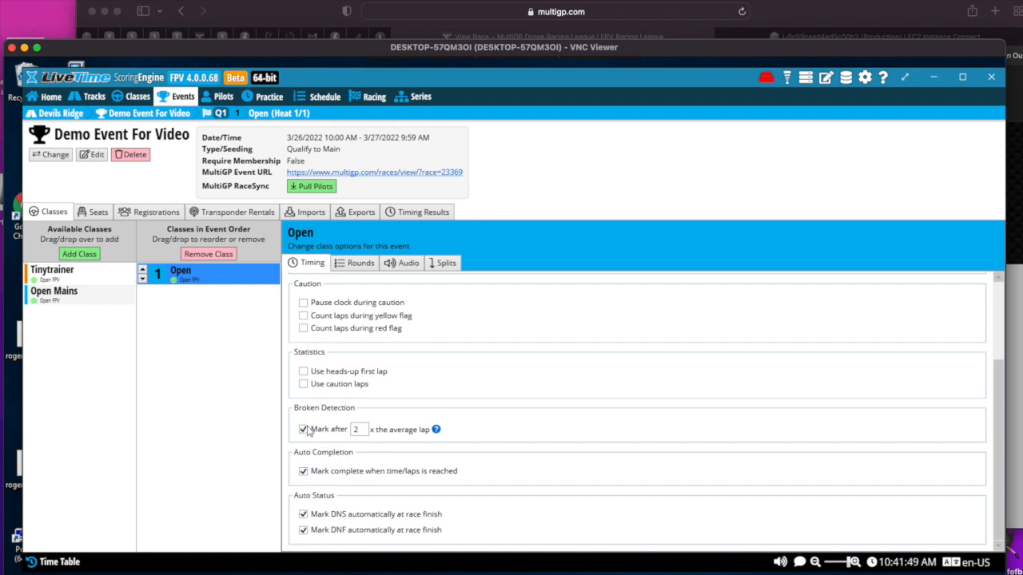
pyautogui.click(303, 428)
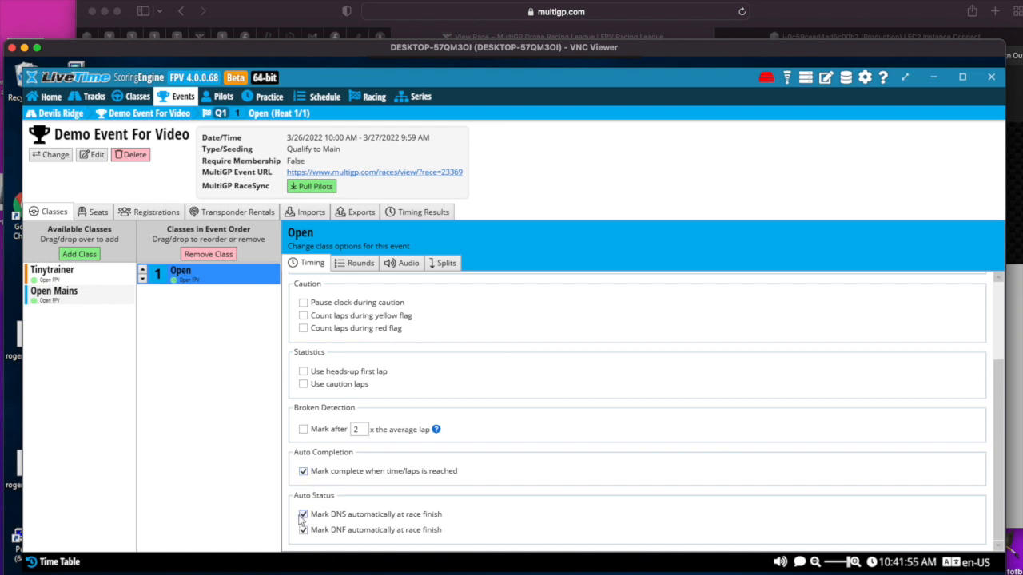
pyautogui.click(303, 515)
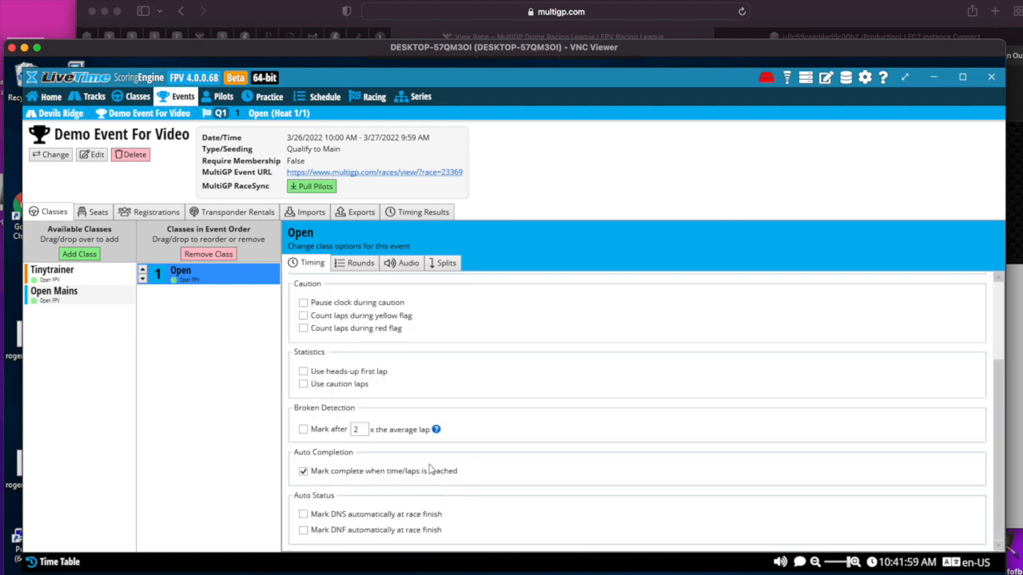
pyautogui.click(358, 262)
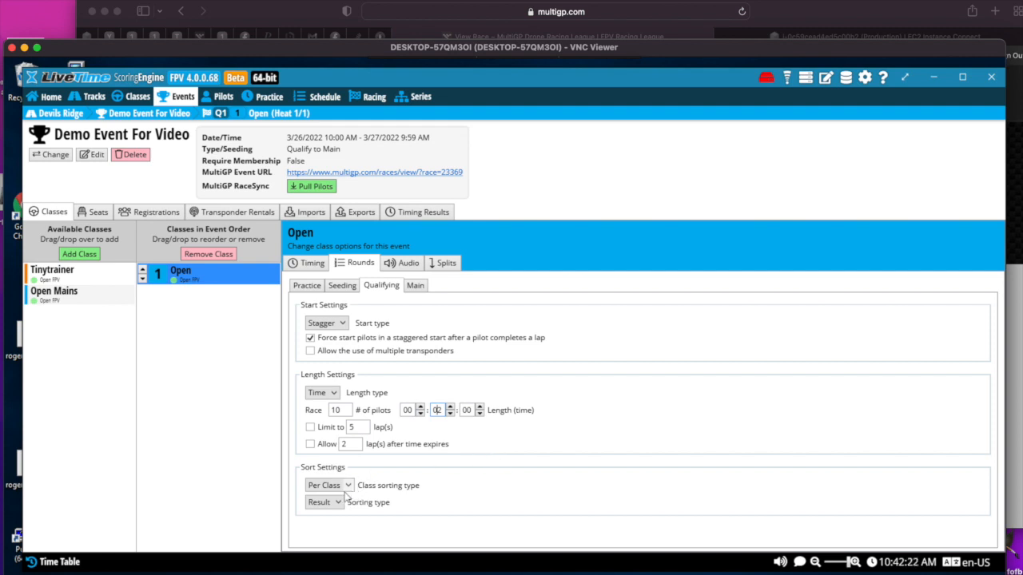
# Change the qualifying Sorting type from Result to Top 3 Consecutive
pyautogui.click(326, 502)
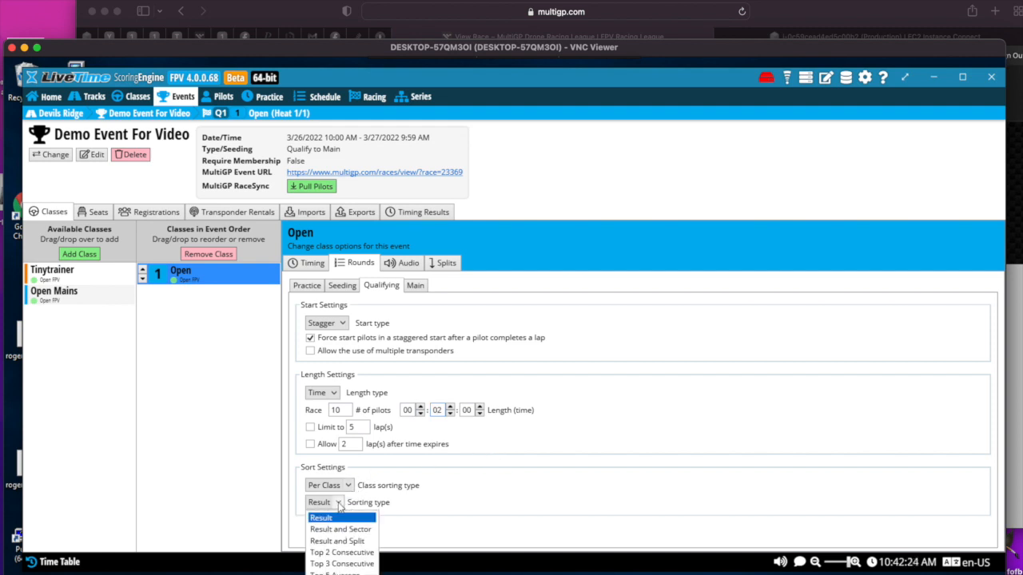
pyautogui.click(320, 518)
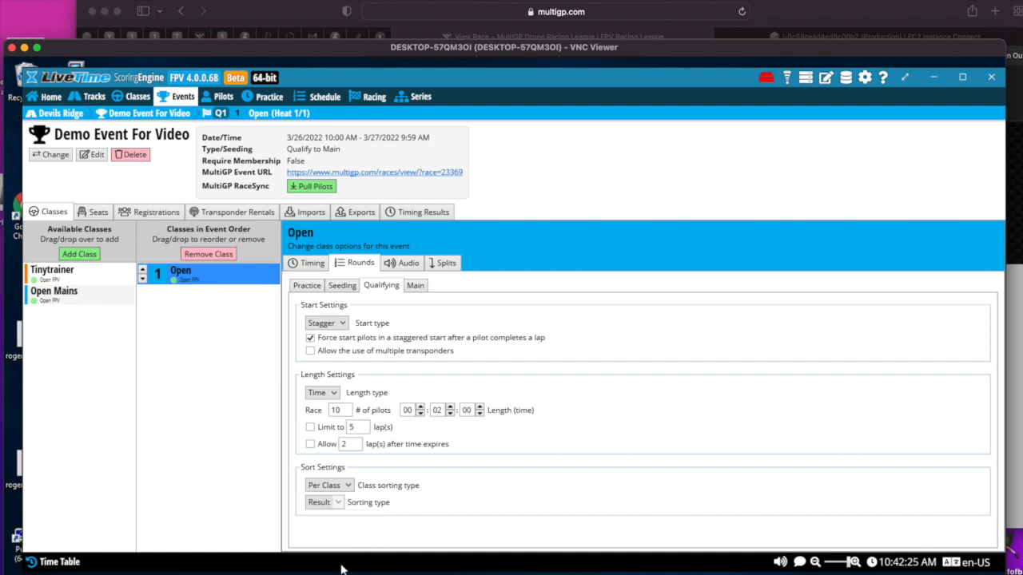
pyautogui.click(322, 502)
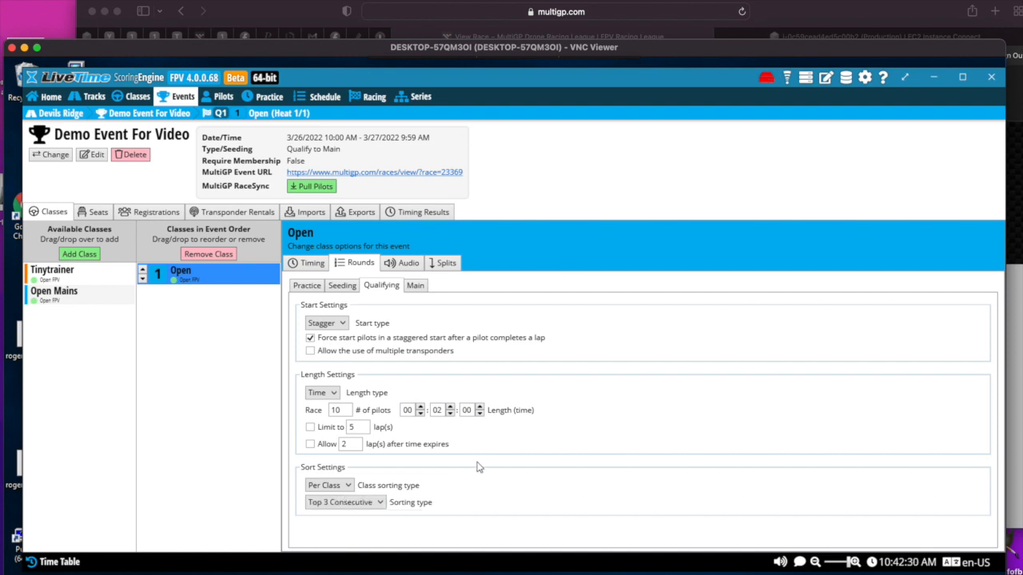
pyautogui.moveTo(370, 296)
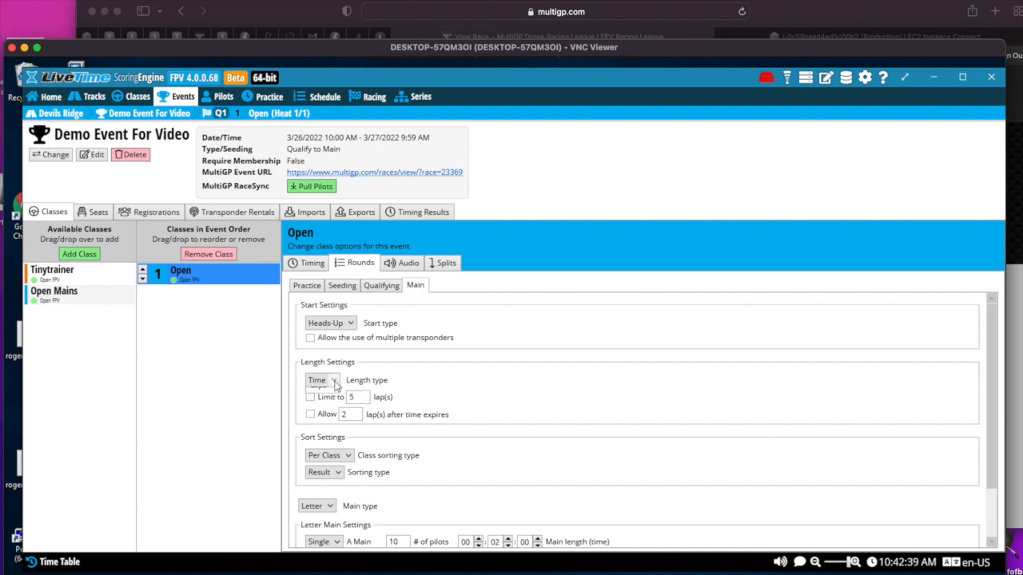
# Measure Open class main length in laps and sort mains per class by Top 3 Consecutive
pyautogui.click(321, 380)
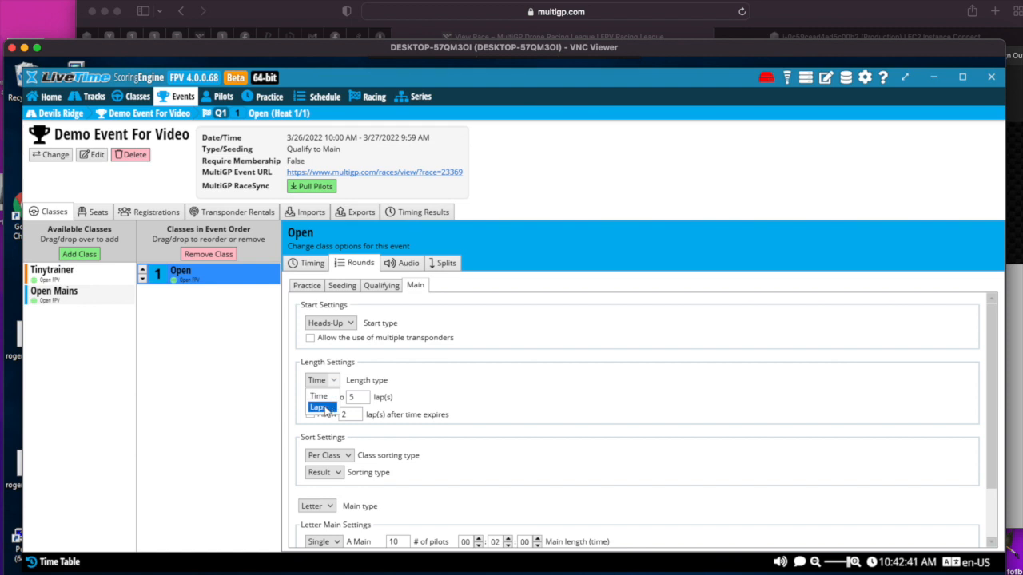
pyautogui.click(322, 407)
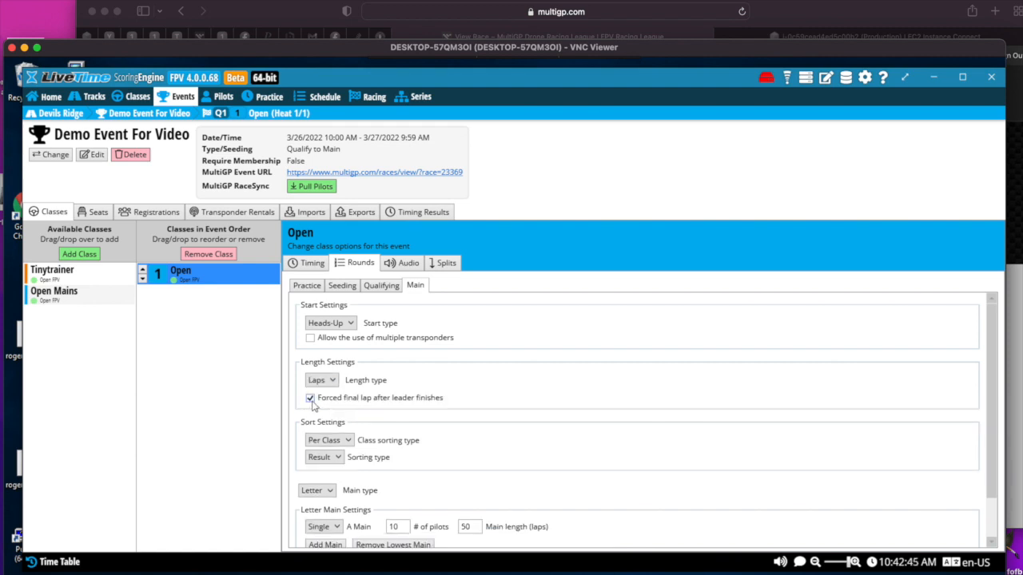
pyautogui.moveTo(364, 406)
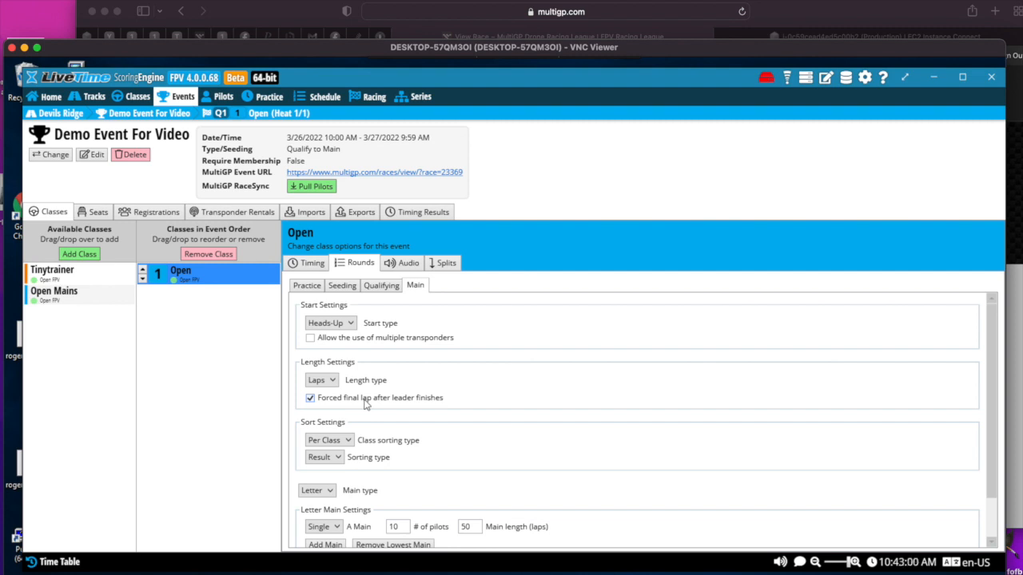
pyautogui.click(329, 390)
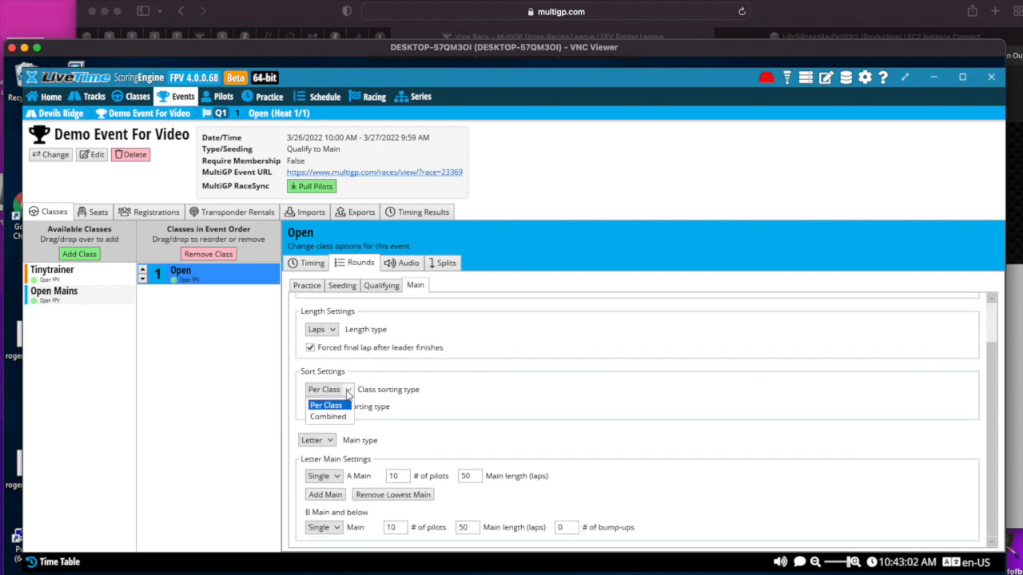
pyautogui.click(322, 406)
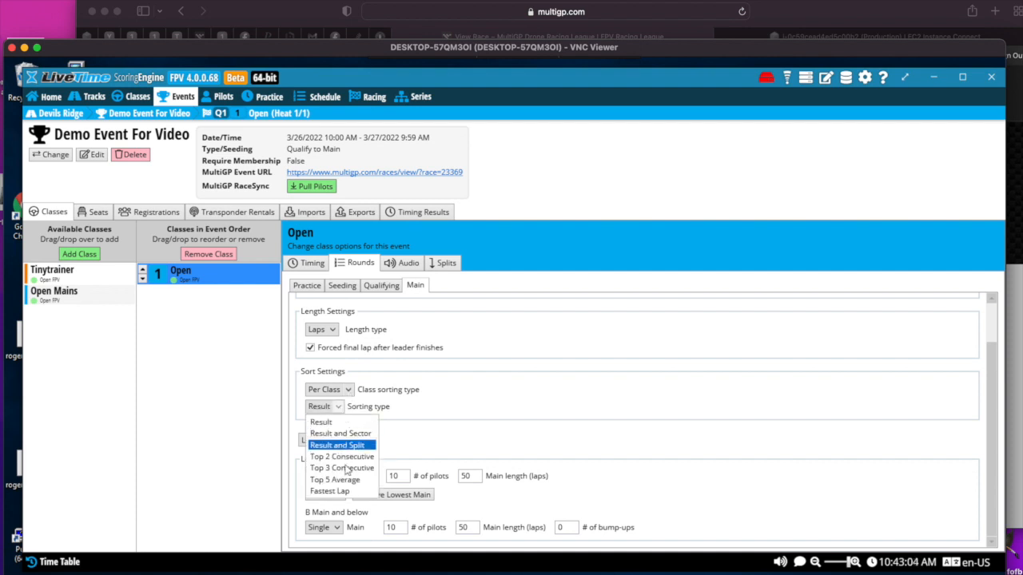
pyautogui.click(342, 466)
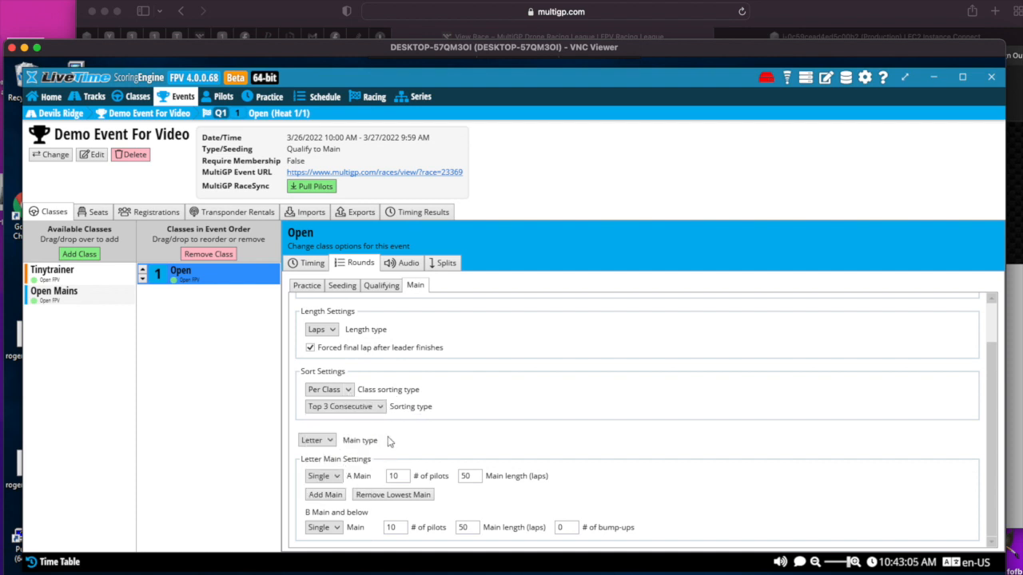
# Make the mains a single-elimination bracket with 2 initial races, 4 pilots per race and 3 laps
pyautogui.click(316, 441)
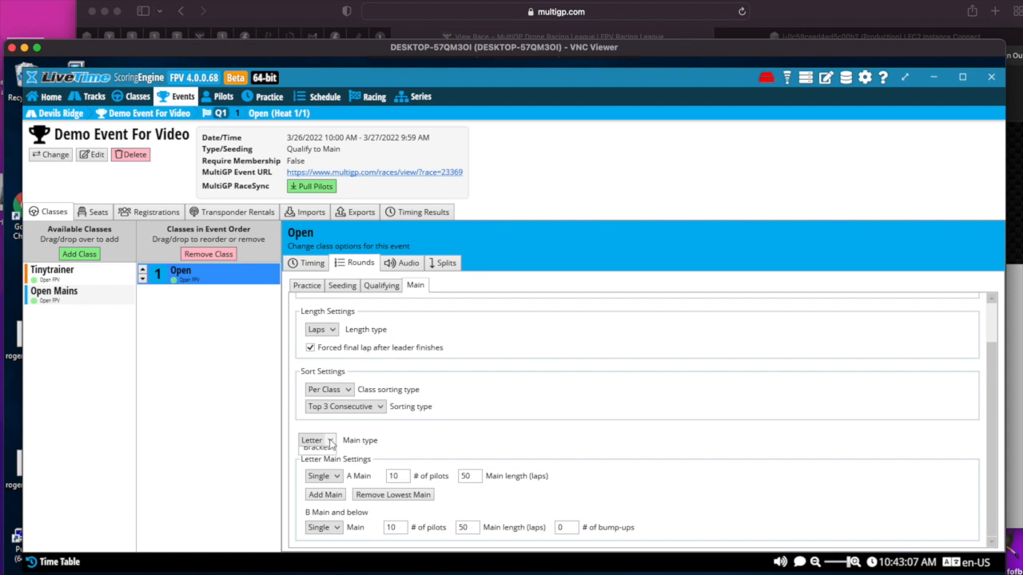
pyautogui.click(317, 439)
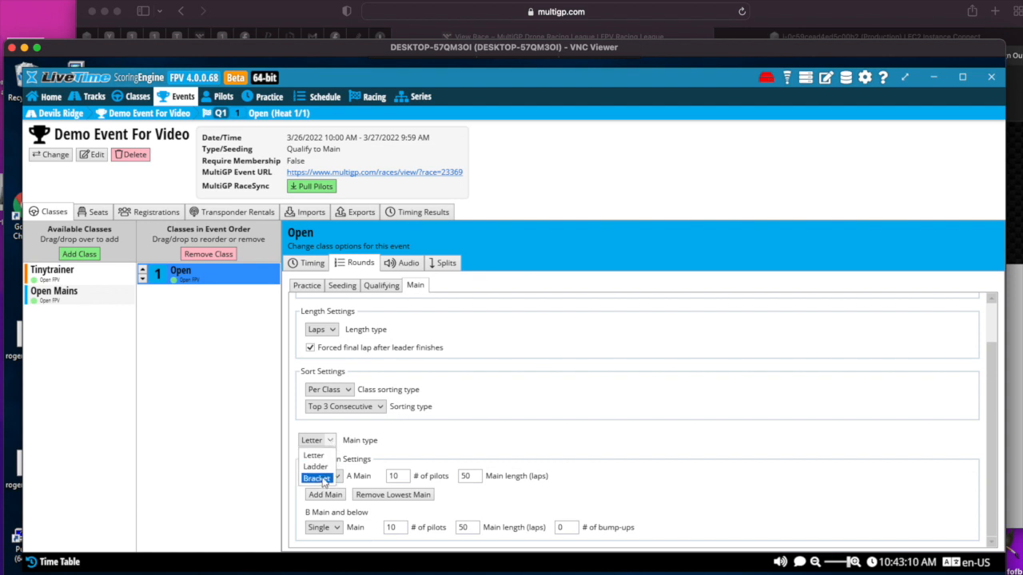
pyautogui.click(316, 478)
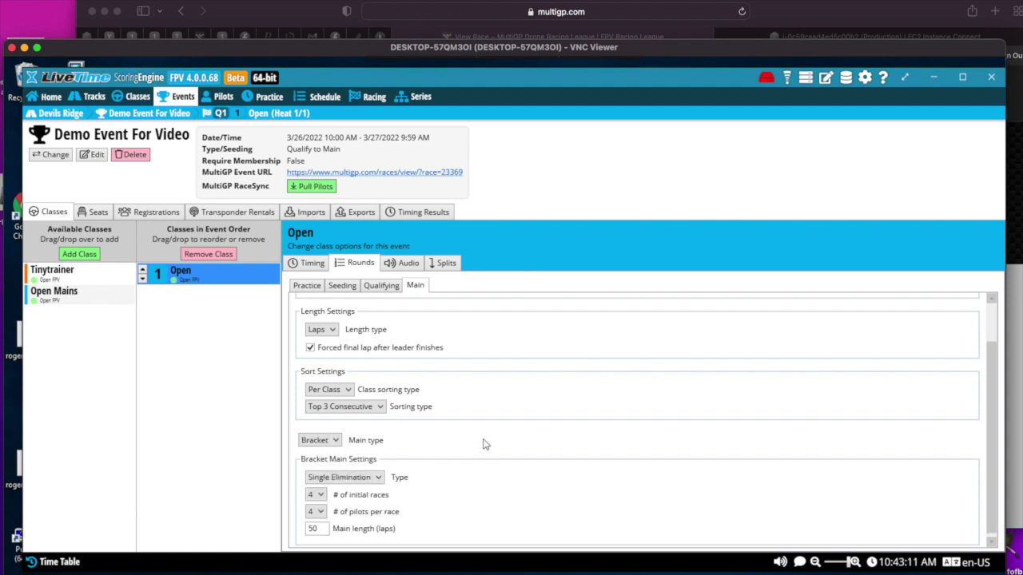
pyautogui.scroll(3)
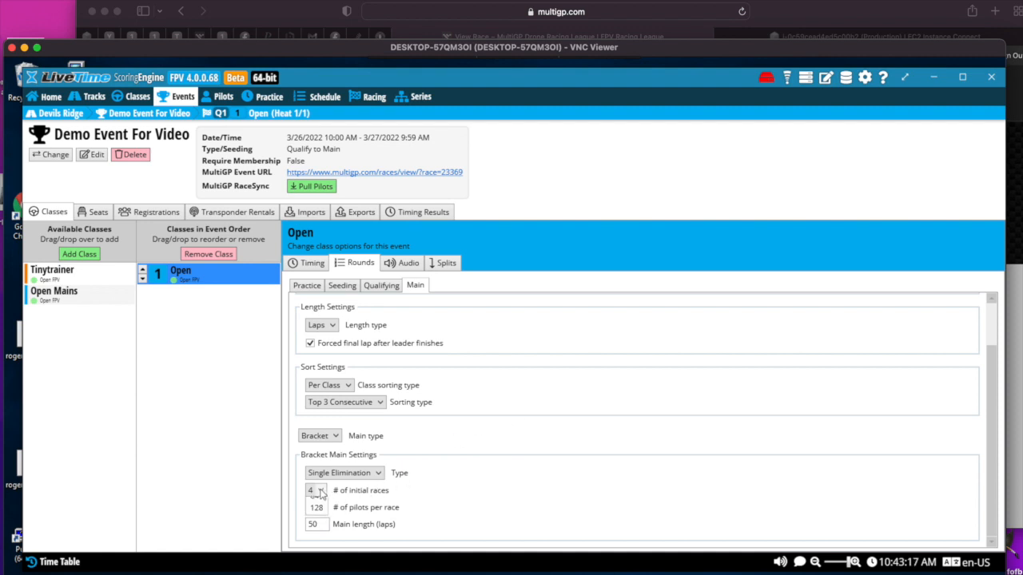
pyautogui.click(310, 489)
pyautogui.write('3')
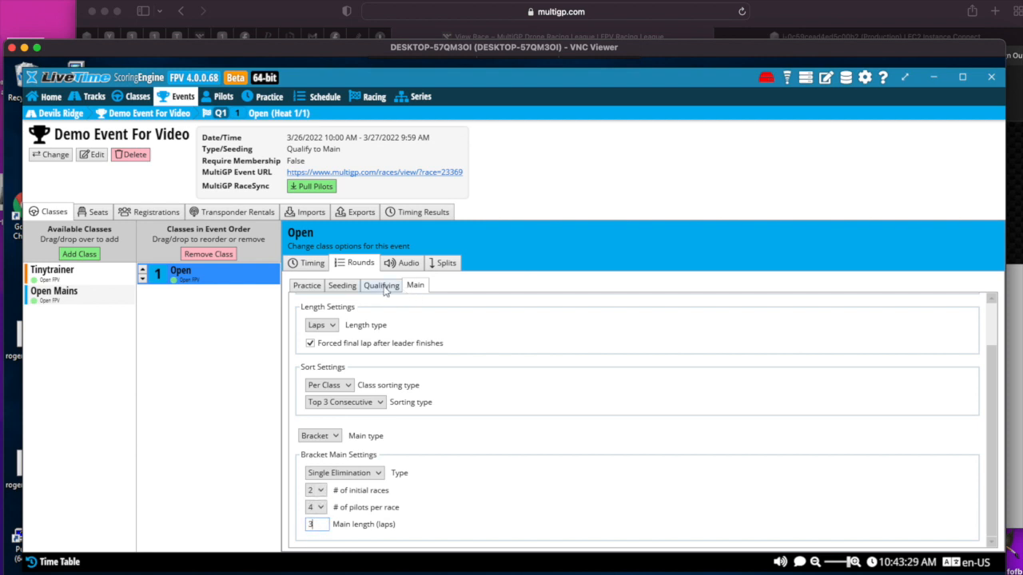
pyautogui.scroll(3)
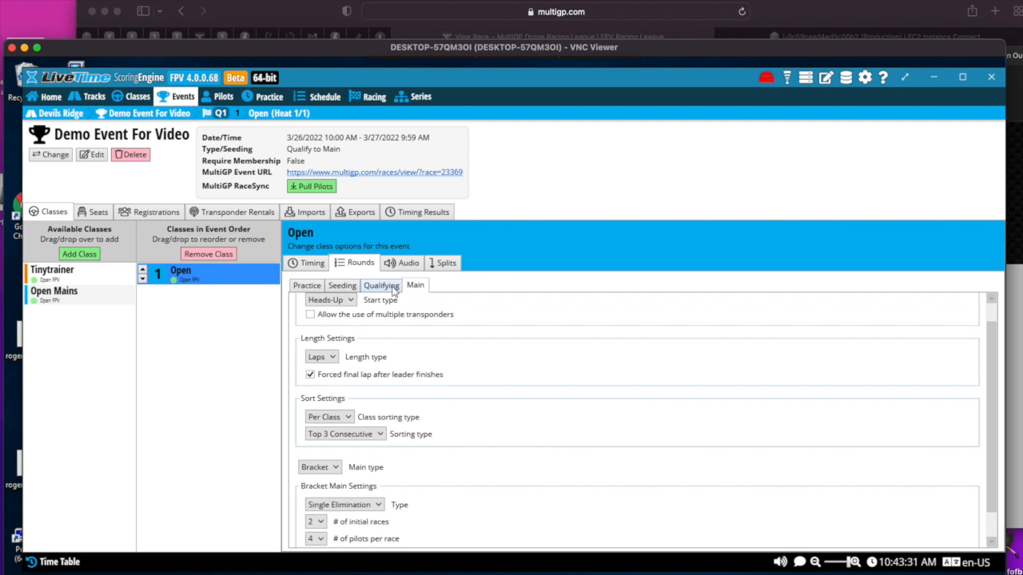
pyautogui.click(307, 285)
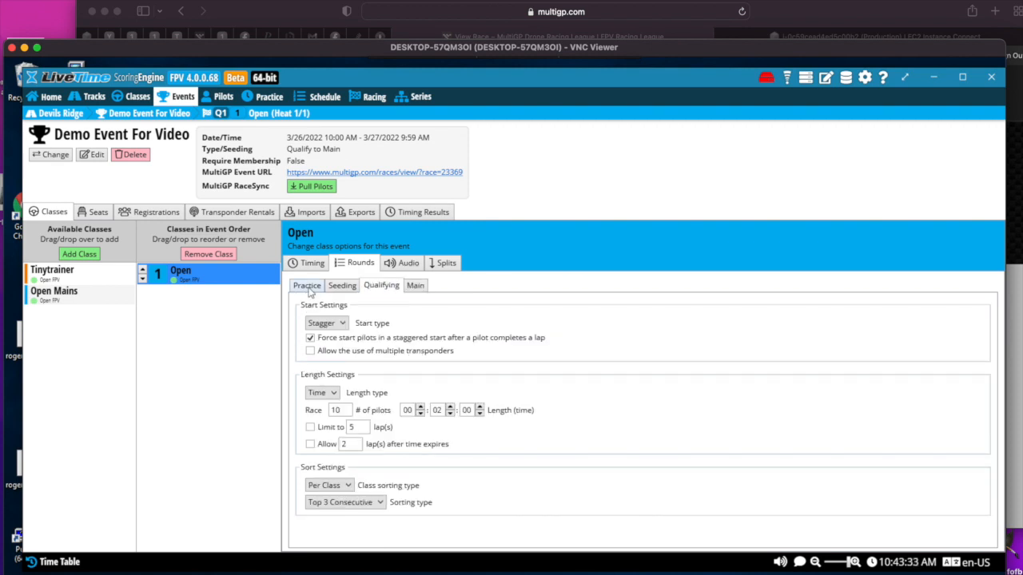
pyautogui.click(415, 284)
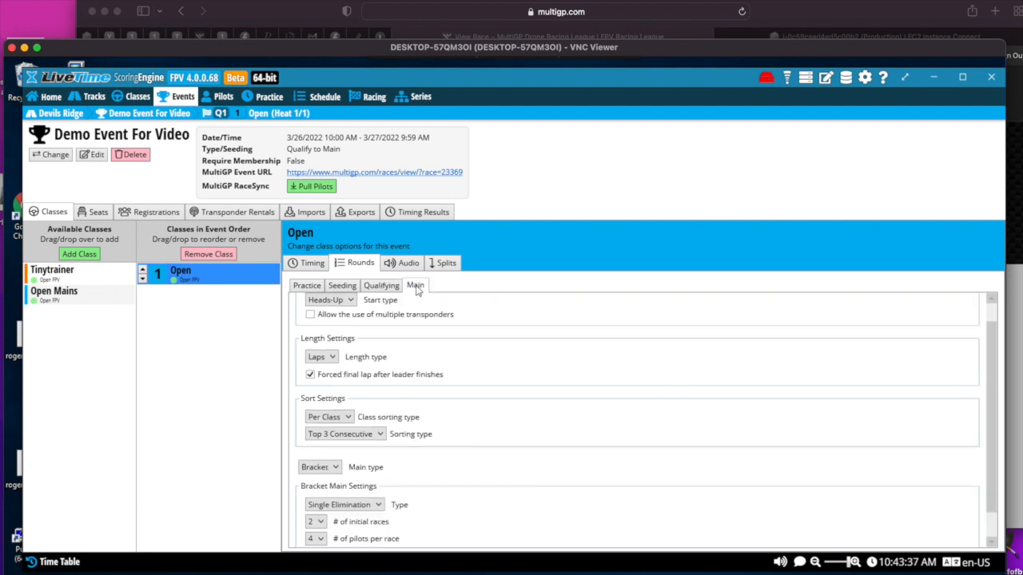
pyautogui.click(409, 262)
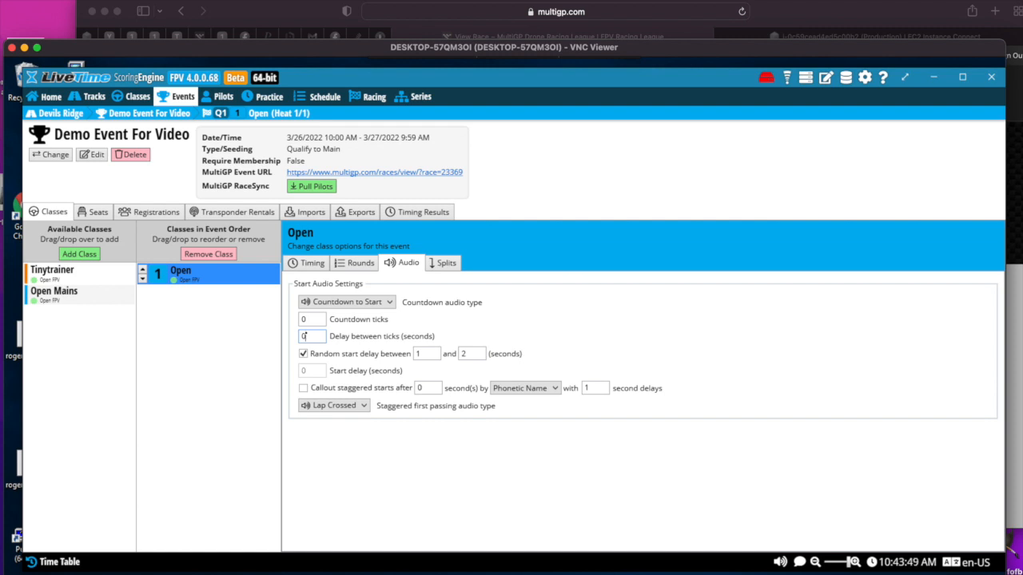
# Set the start audio's countdown ticks and delay between ticks to 0 and toggle Random start delay
pyautogui.click(303, 353)
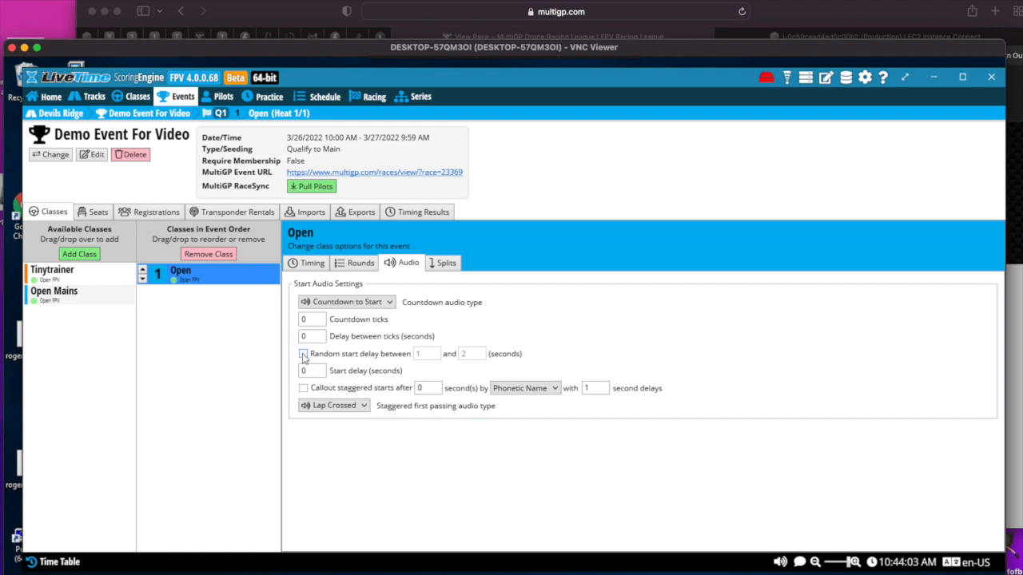
pyautogui.click(303, 262)
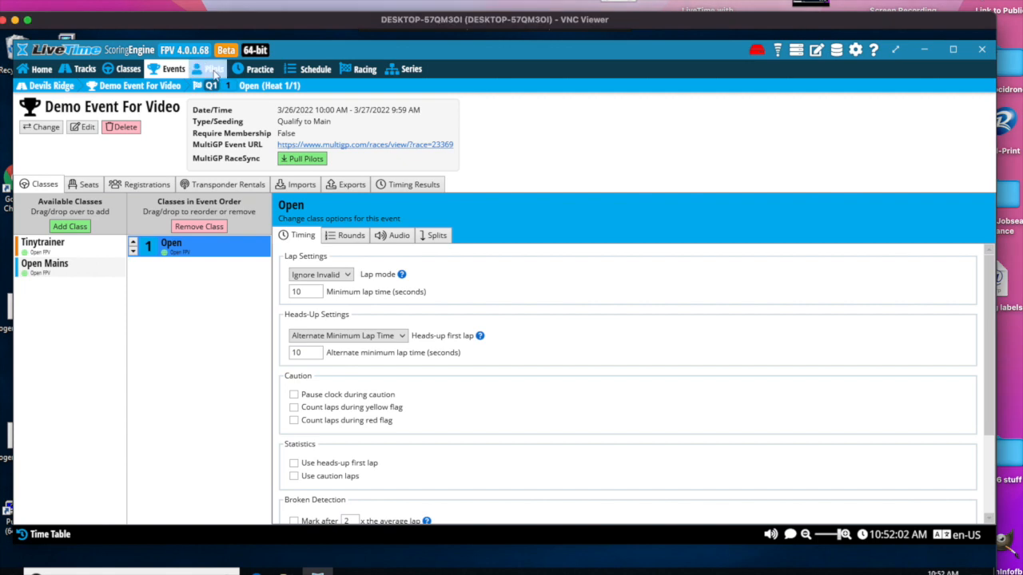
# Check several pilots in the roster, each showing Open class registration with no transponder yet
pyautogui.click(212, 69)
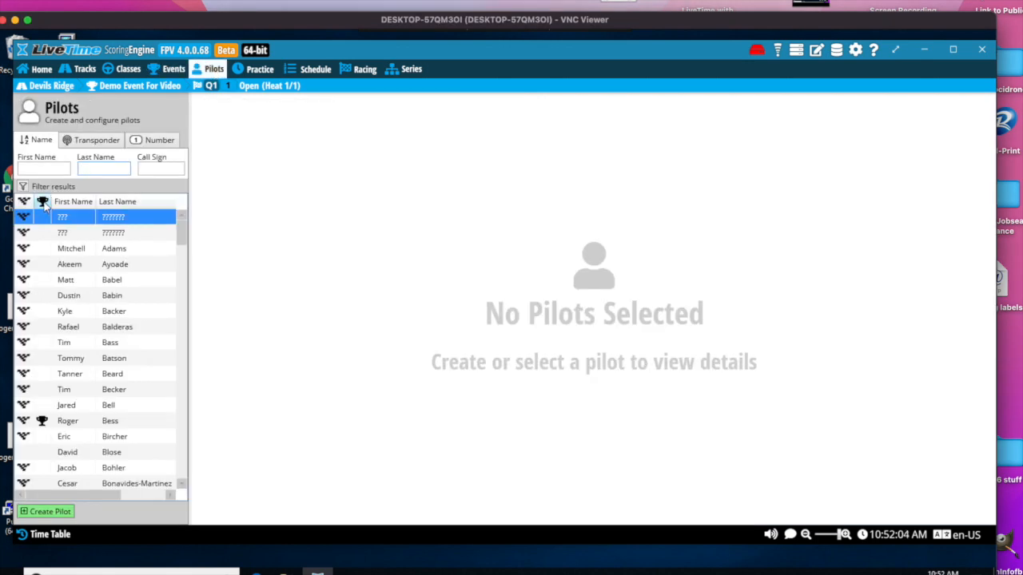
pyautogui.click(80, 217)
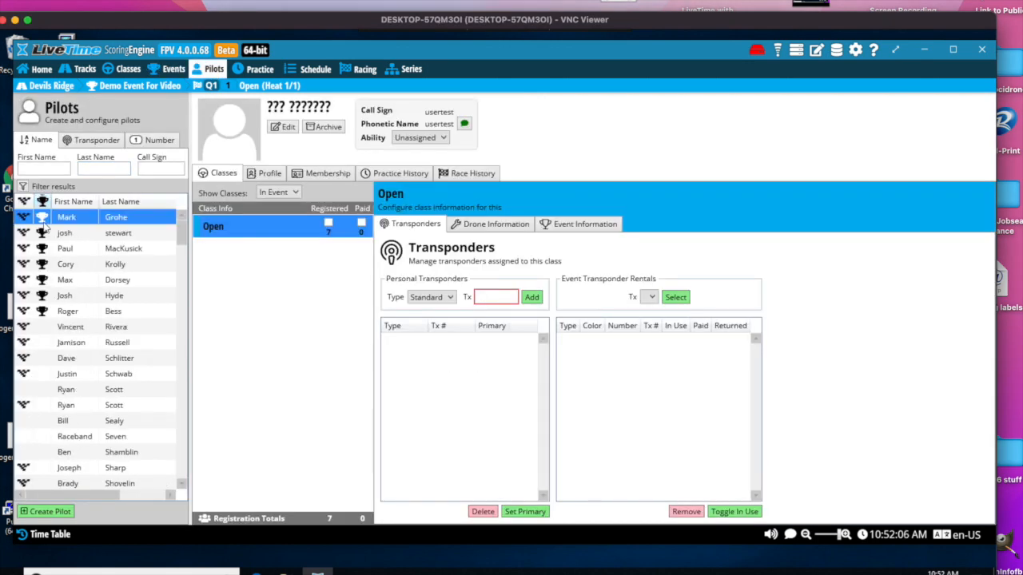
pyautogui.click(67, 310)
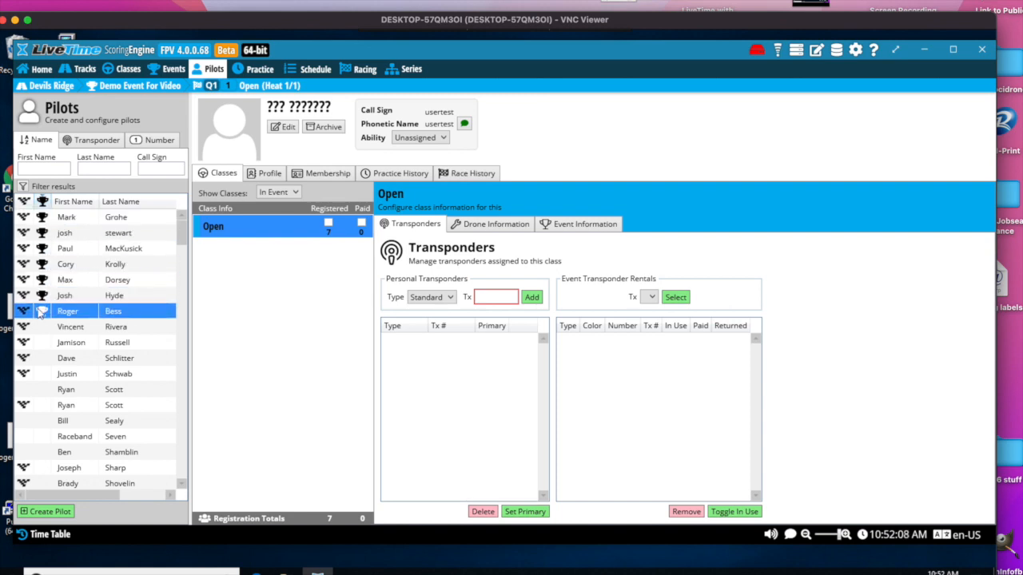
pyautogui.moveTo(42, 310)
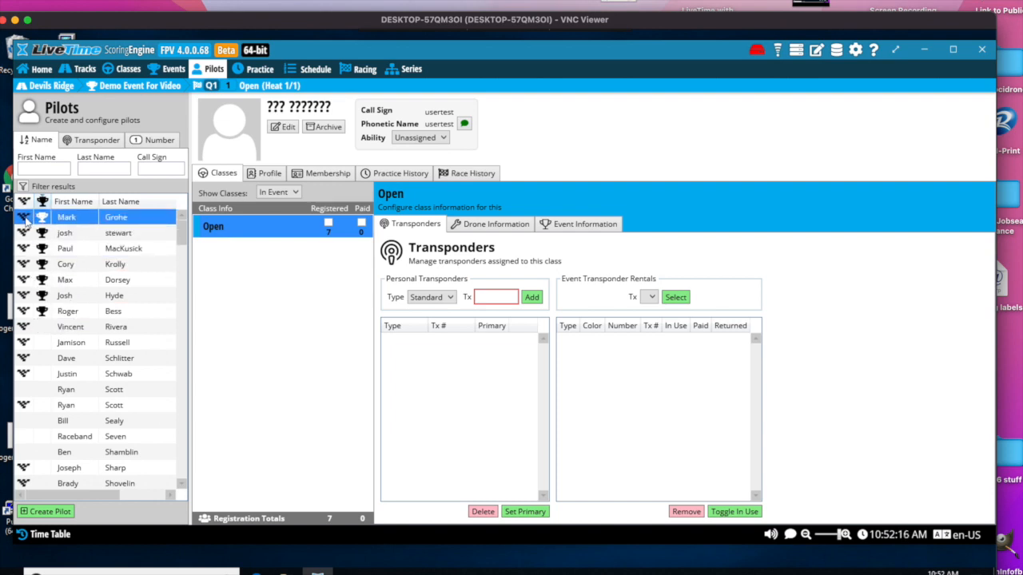
pyautogui.click(66, 263)
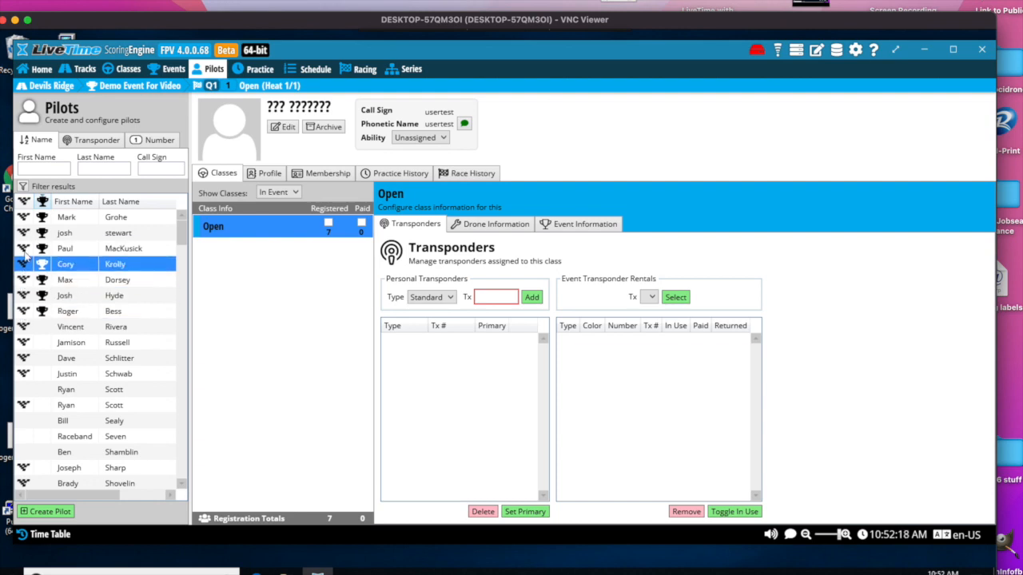
pyautogui.click(67, 280)
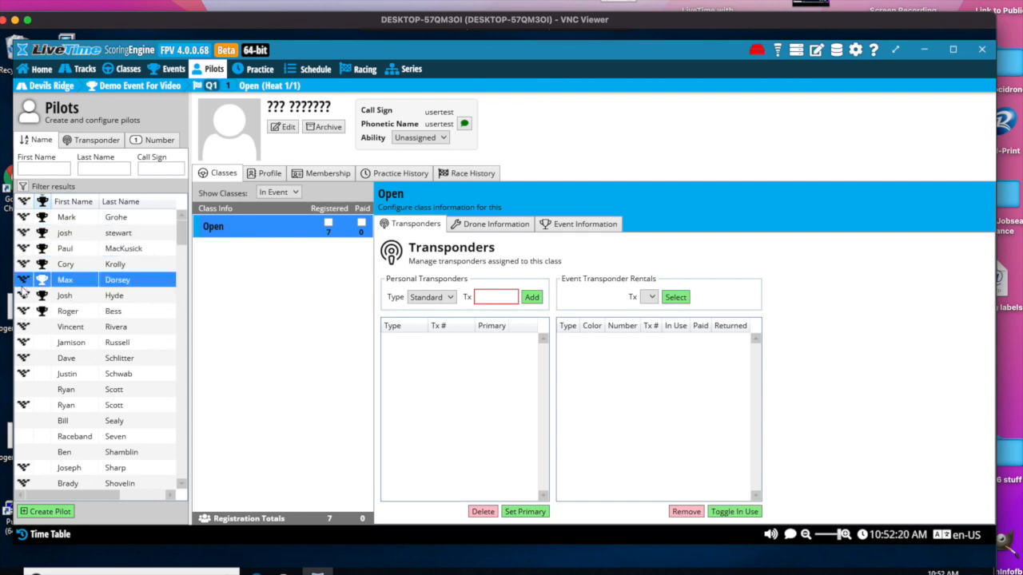
pyautogui.click(88, 294)
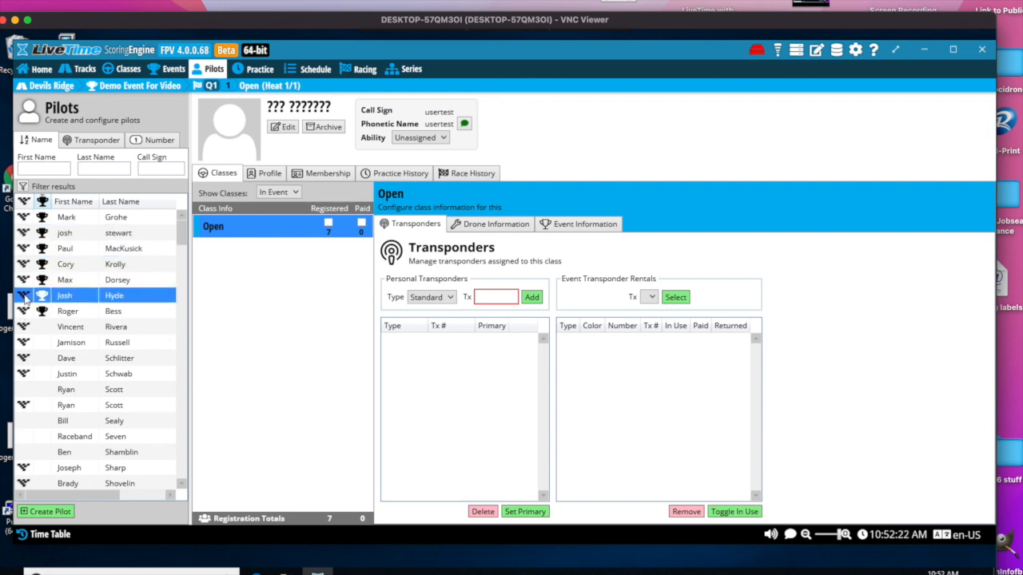
pyautogui.click(80, 310)
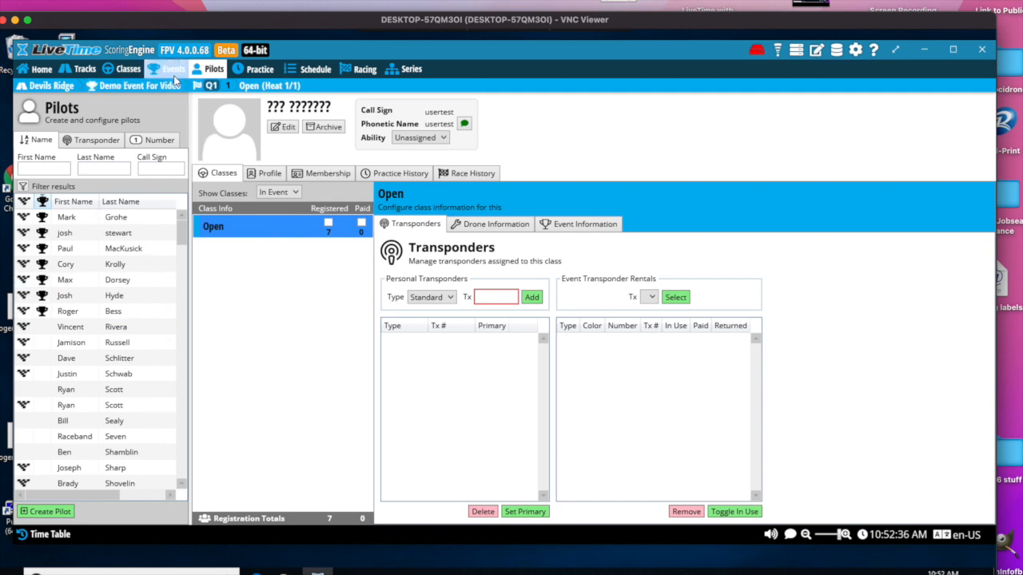
# Pull the registered pilots for Demo Event For Video from MultiGP RaceSync and acknowledge completion
pyautogui.click(172, 69)
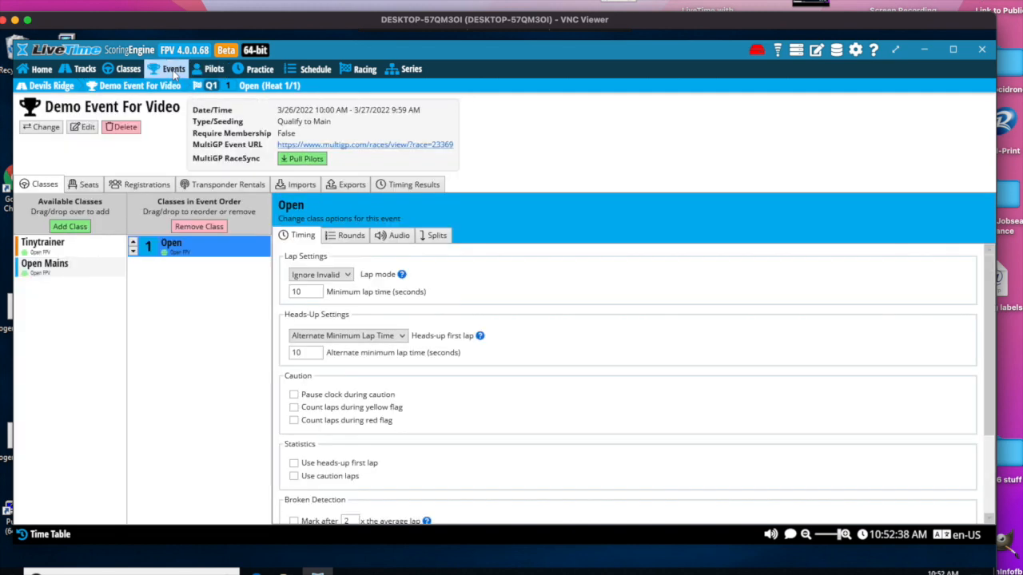
pyautogui.click(302, 158)
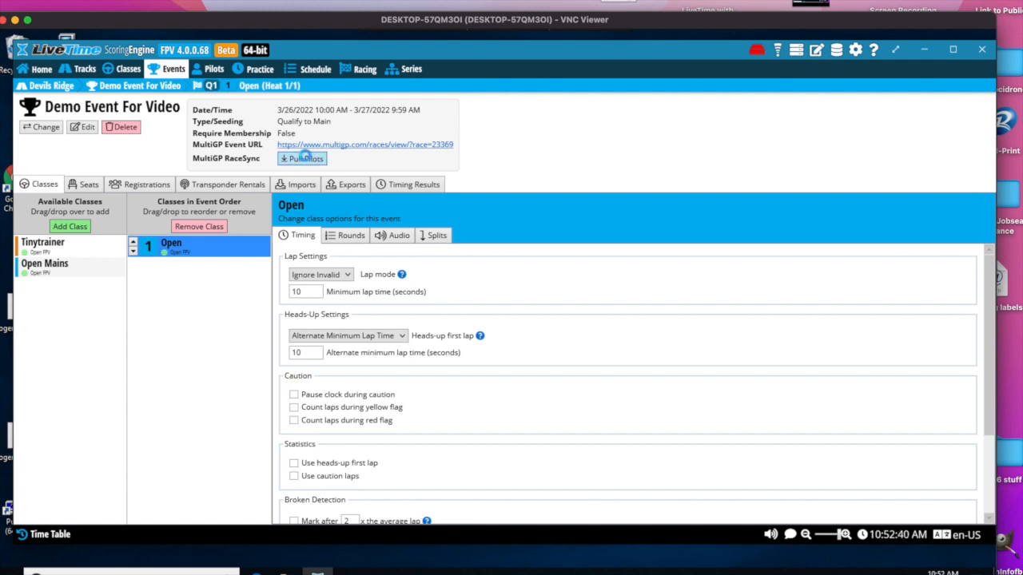
pyautogui.click(302, 158)
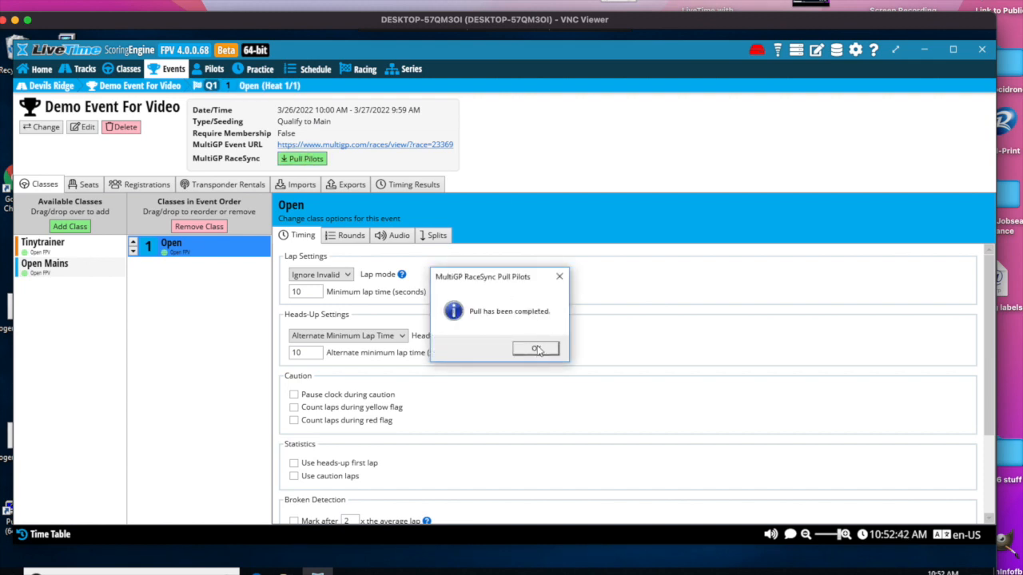
pyautogui.click(536, 348)
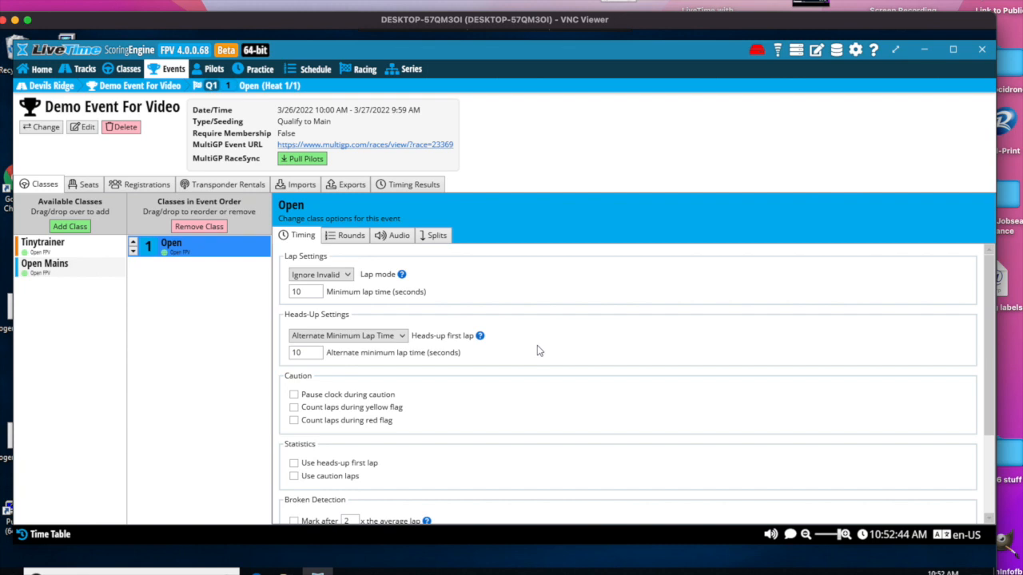
pyautogui.moveTo(310, 69)
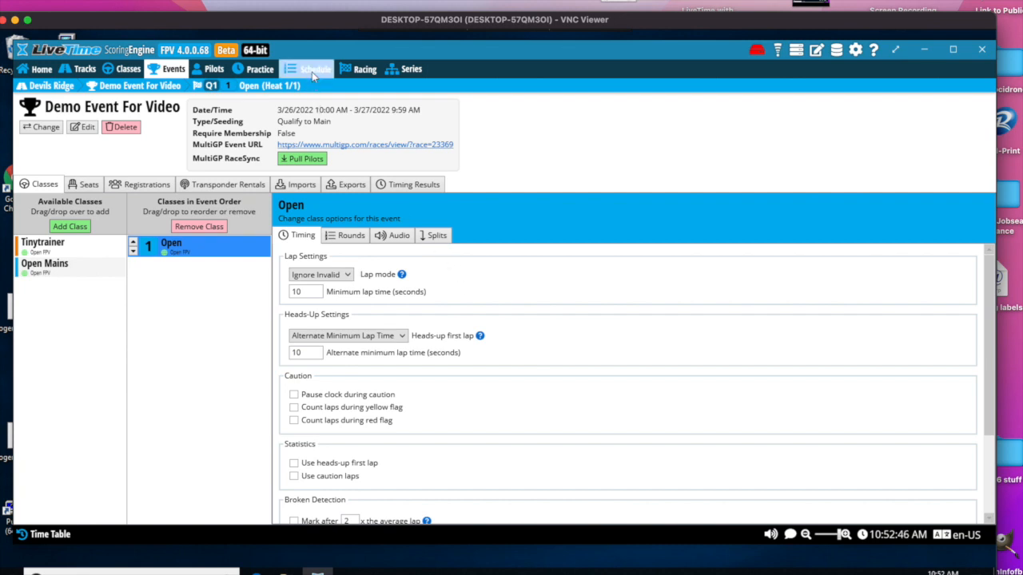
# Review unassigned pilots in the Q1 schedule and add a second heat to the round
pyautogui.click(314, 69)
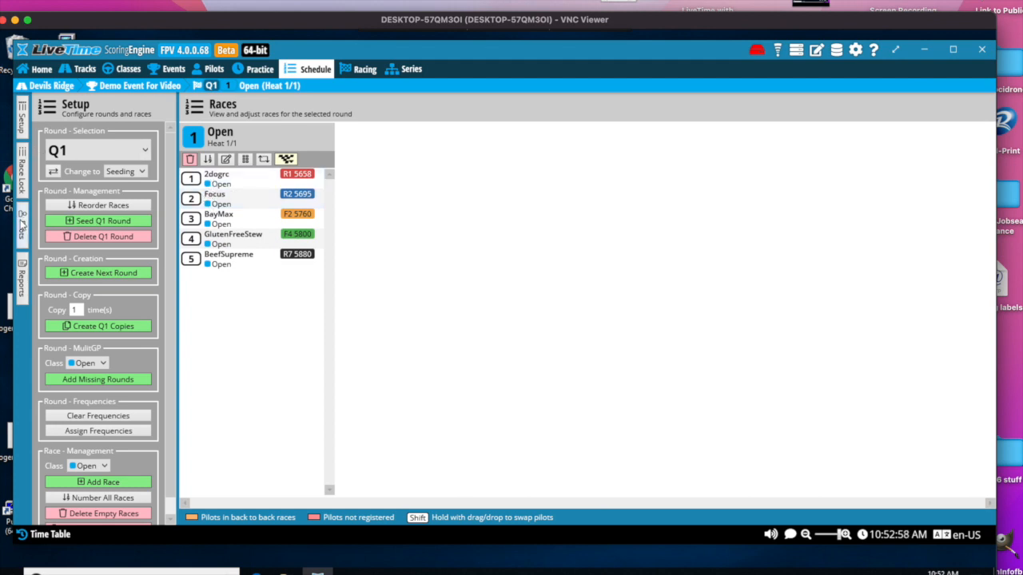
pyautogui.click(22, 224)
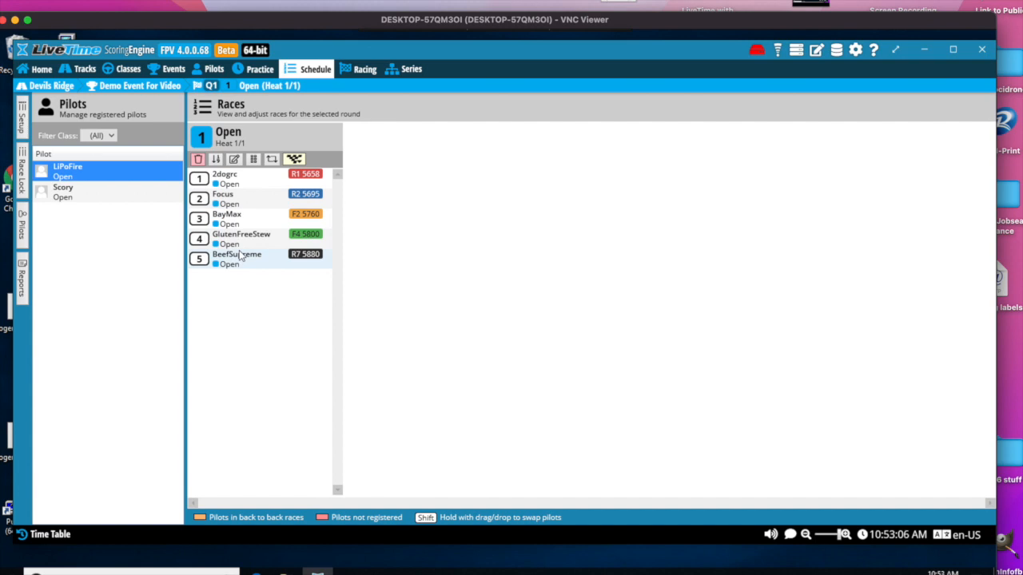
pyautogui.moveTo(264, 168)
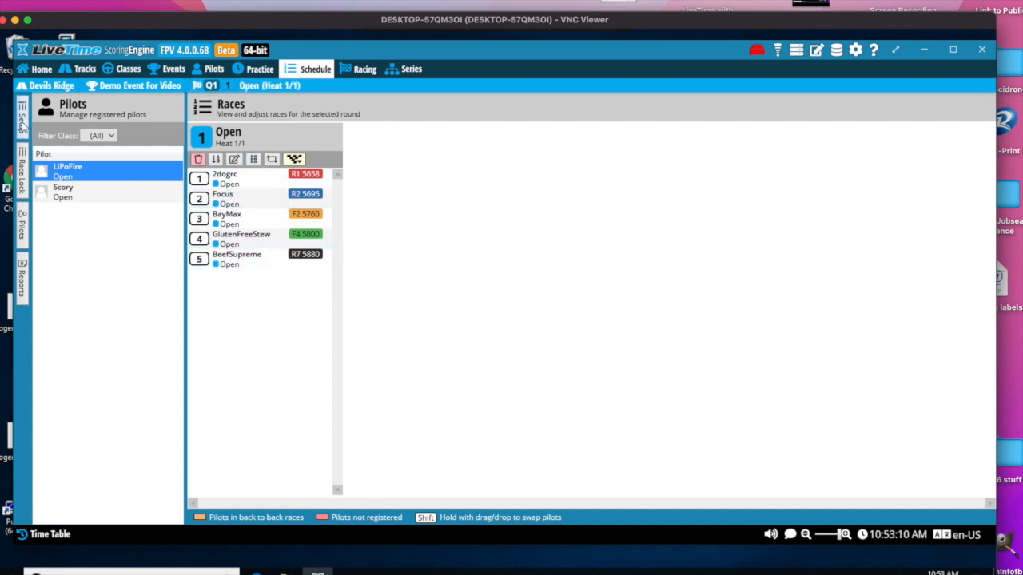
pyautogui.click(23, 108)
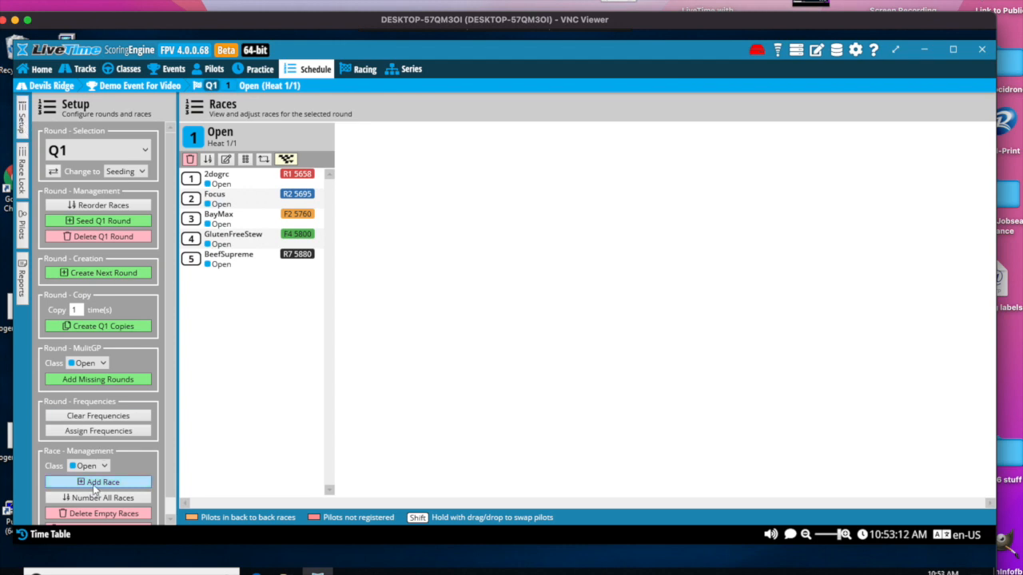
pyautogui.click(102, 481)
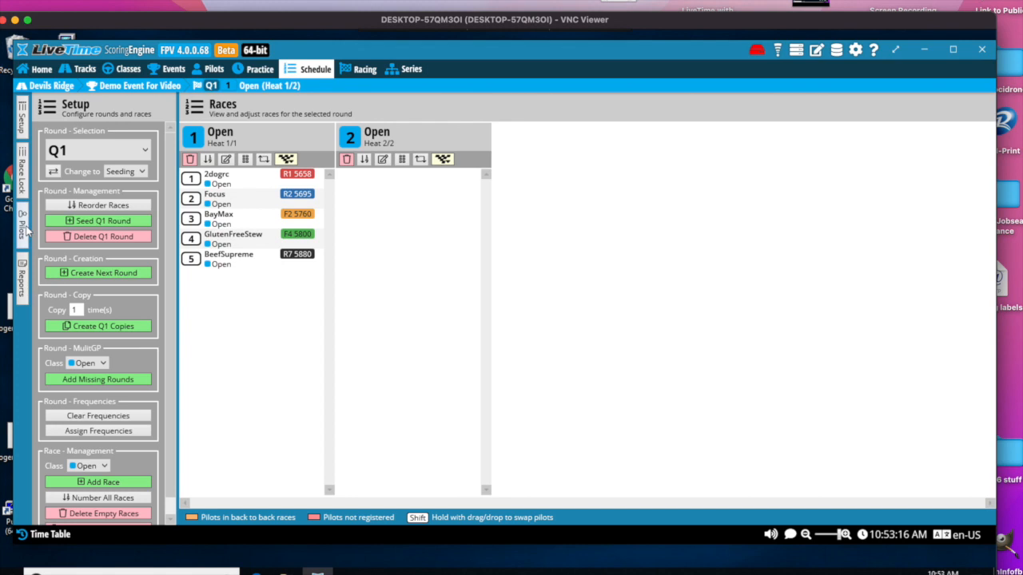
# Place the available pilots so Q1 has heats of four and three, then head to the decoder settings
pyautogui.click(22, 223)
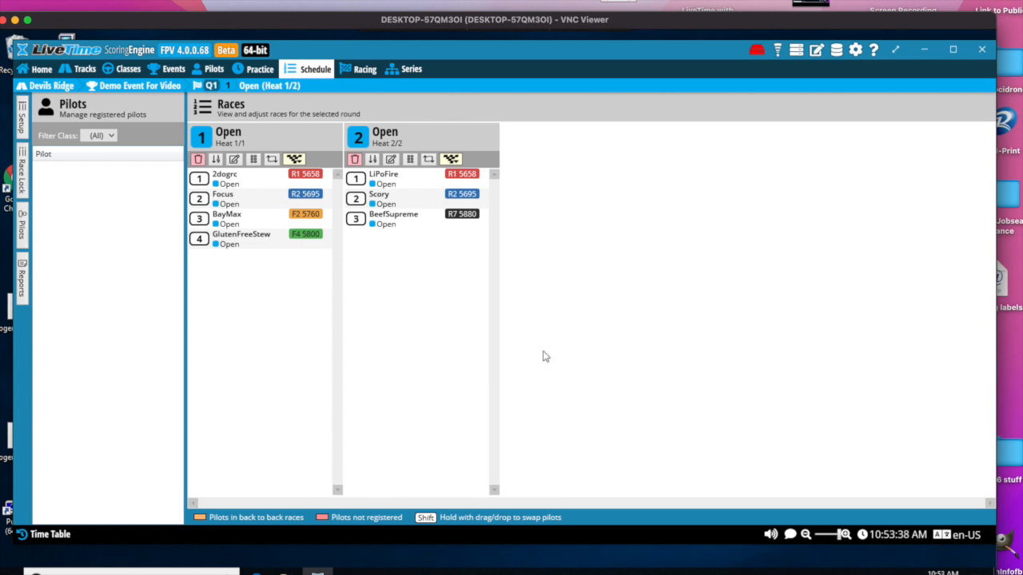
pyautogui.moveTo(335, 329)
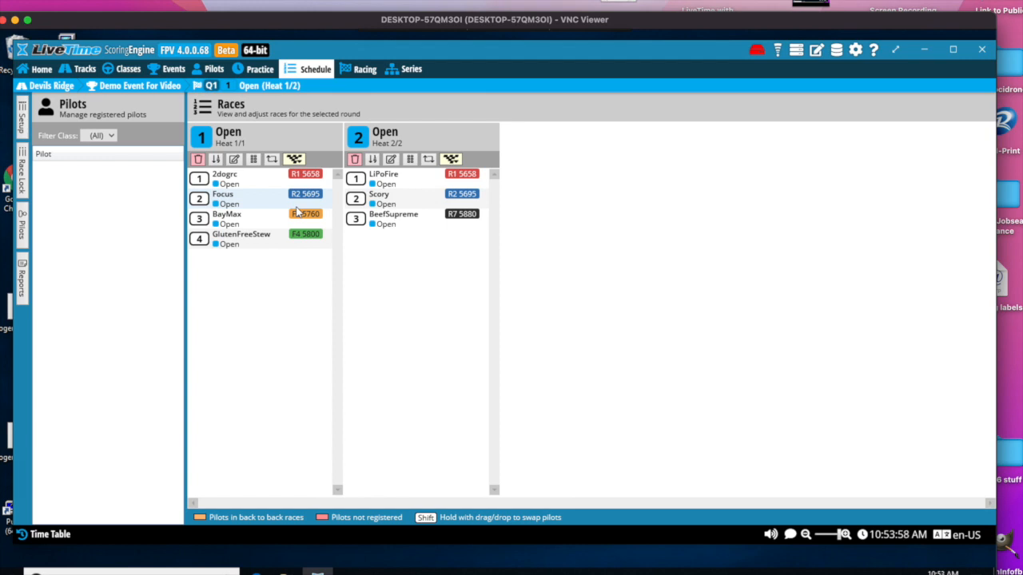
pyautogui.click(22, 109)
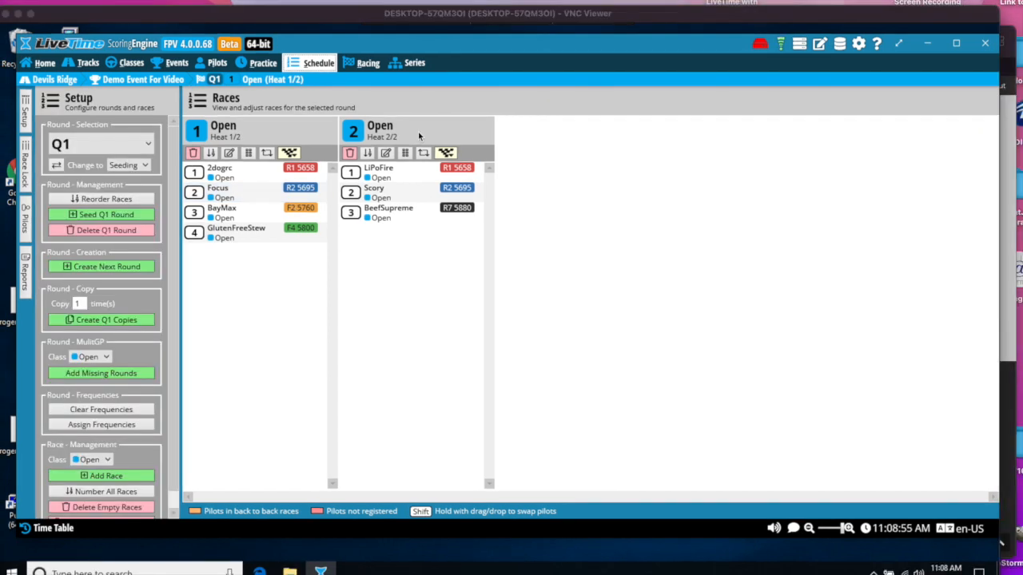
pyautogui.moveTo(761, 43)
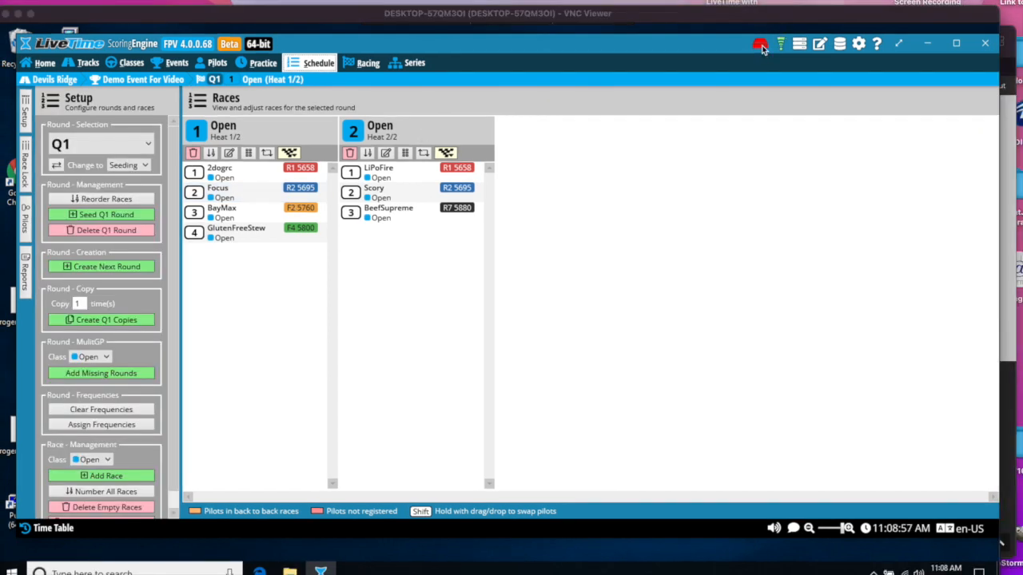
pyautogui.click(761, 45)
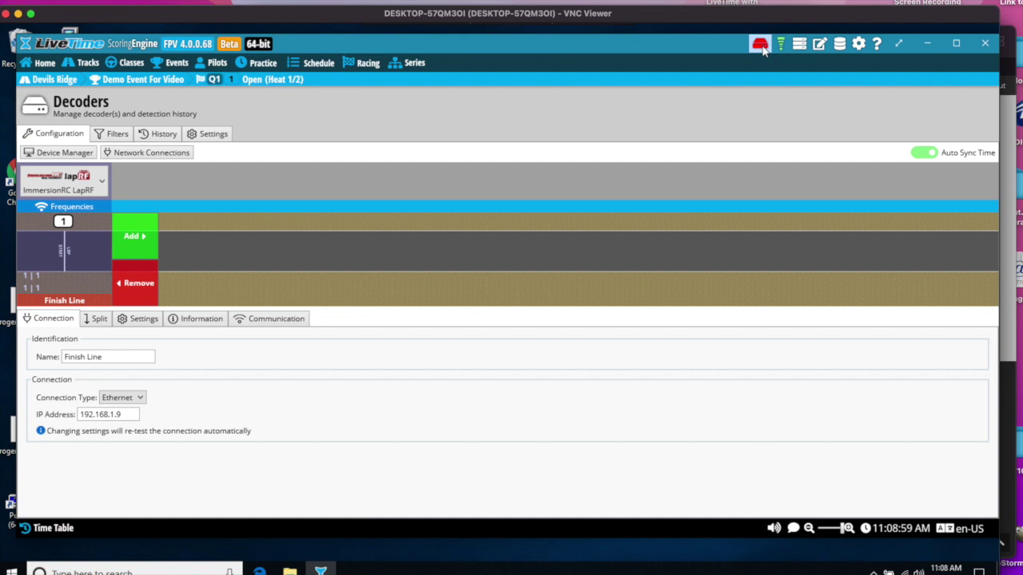
pyautogui.moveTo(530, 186)
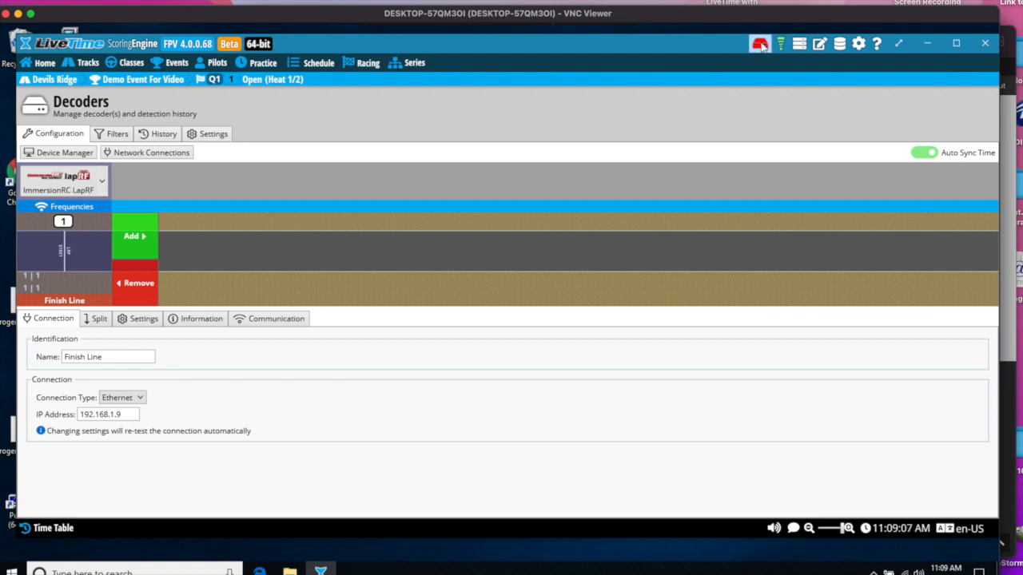
pyautogui.moveTo(759, 45)
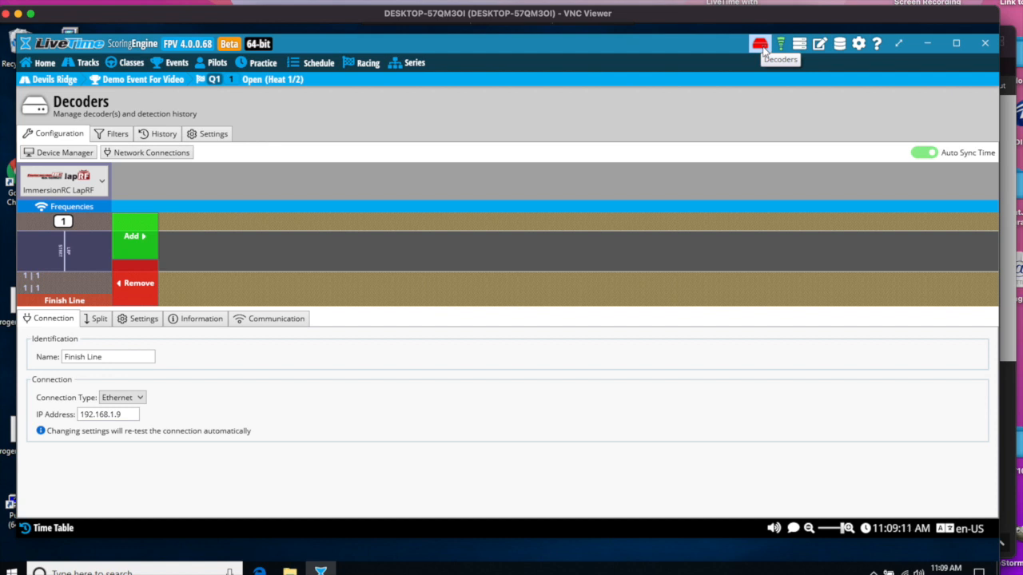
pyautogui.moveTo(495, 163)
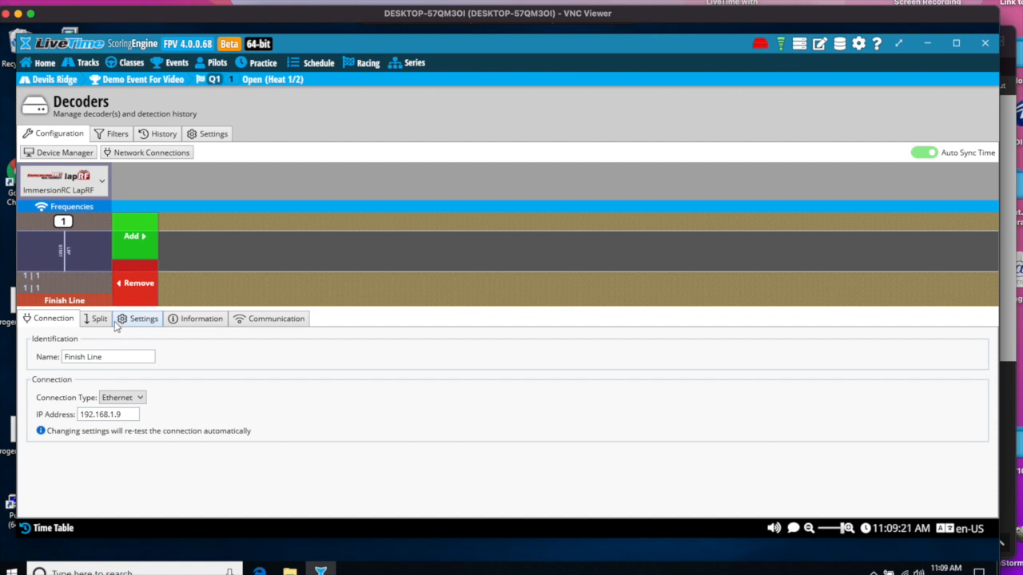
# Show the Finish Line LapRF decoder's node frequencies R1, R2, F2, F4, R7, R8 with gain and thresholds
pyautogui.click(144, 318)
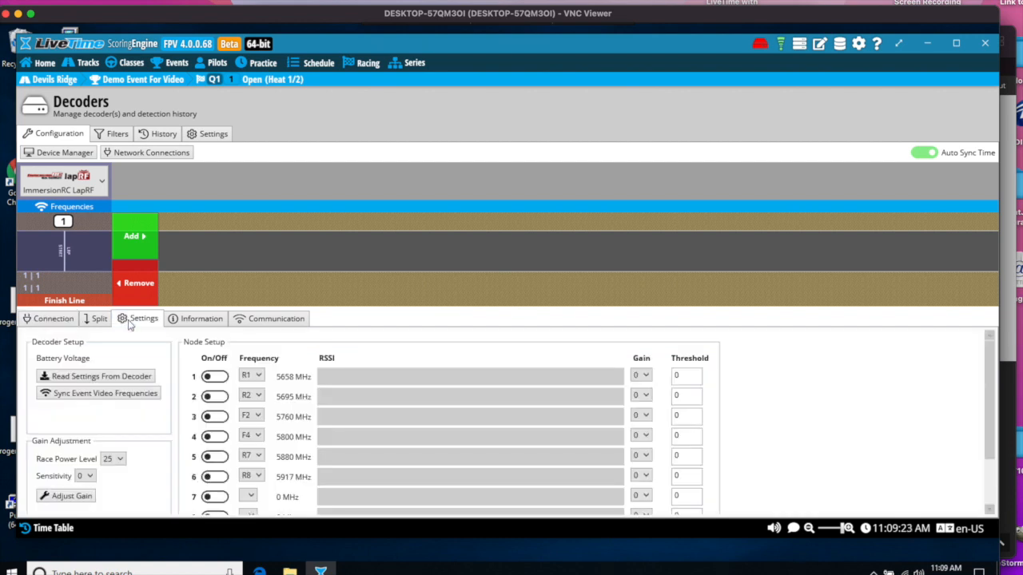
pyautogui.moveTo(99, 393)
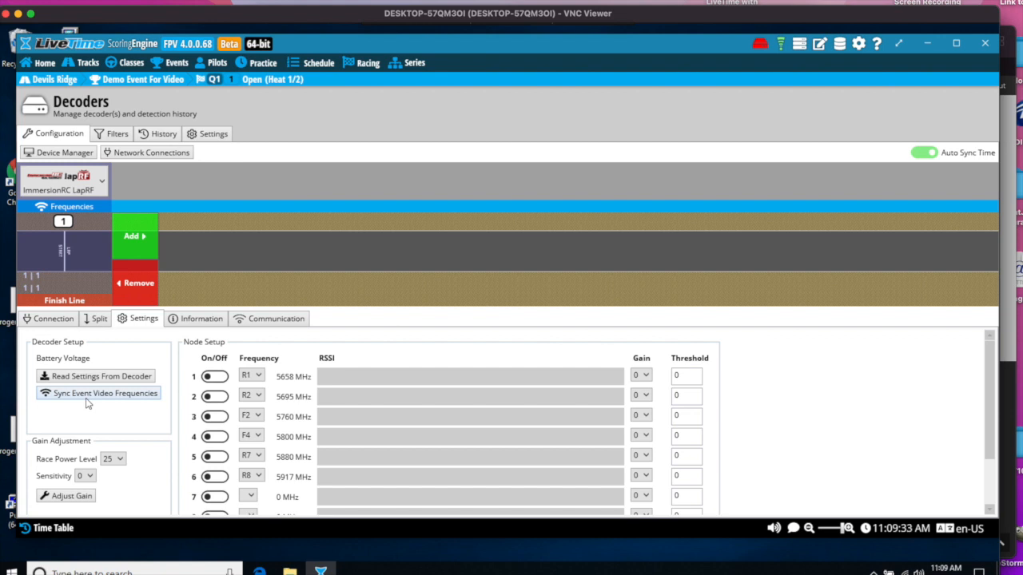
pyautogui.moveTo(639, 51)
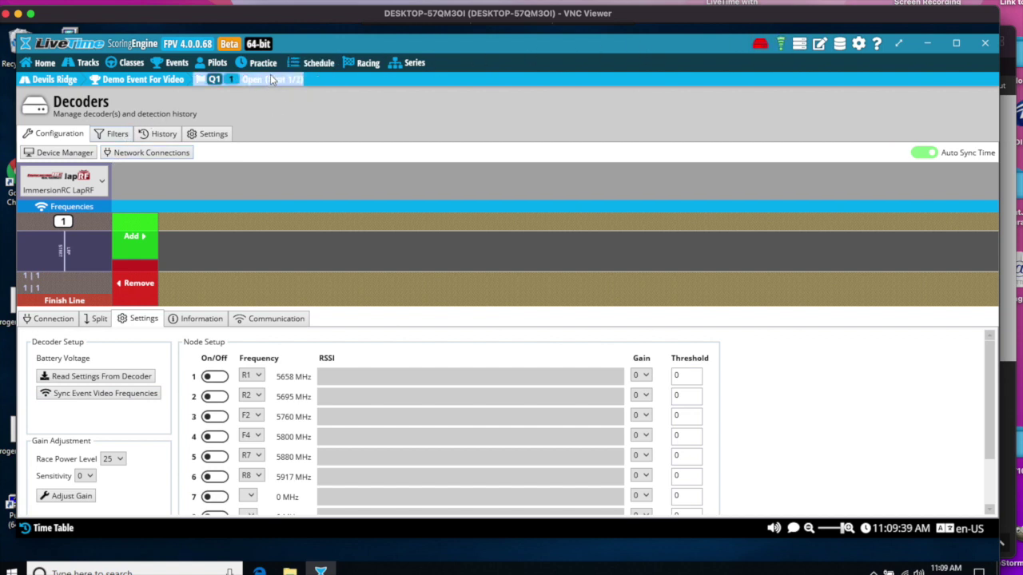
# Start Q1 Open Heat 1 on the race screen and inspect lap options for BayMax's lap
pyautogui.click(368, 62)
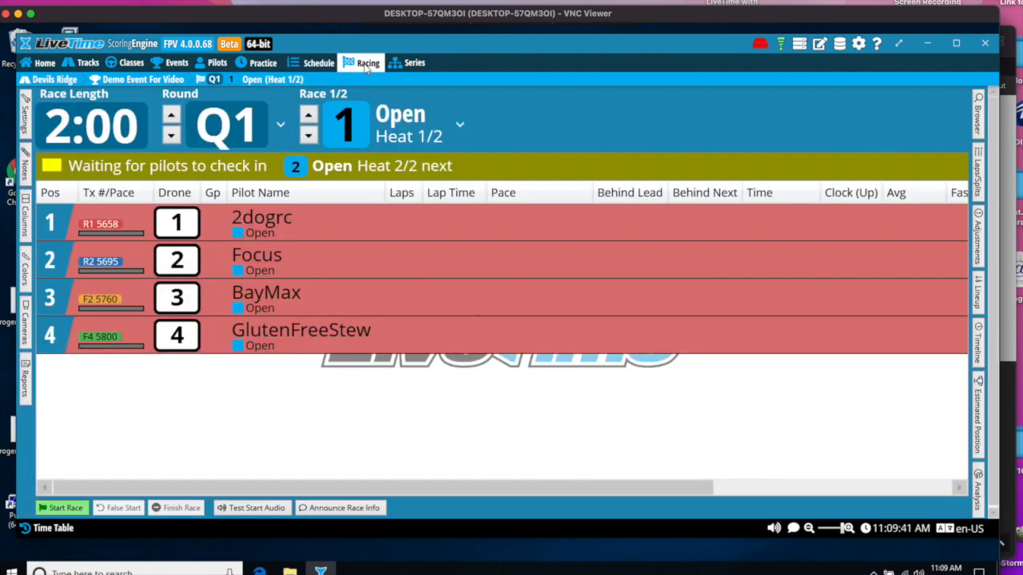
pyautogui.click(460, 125)
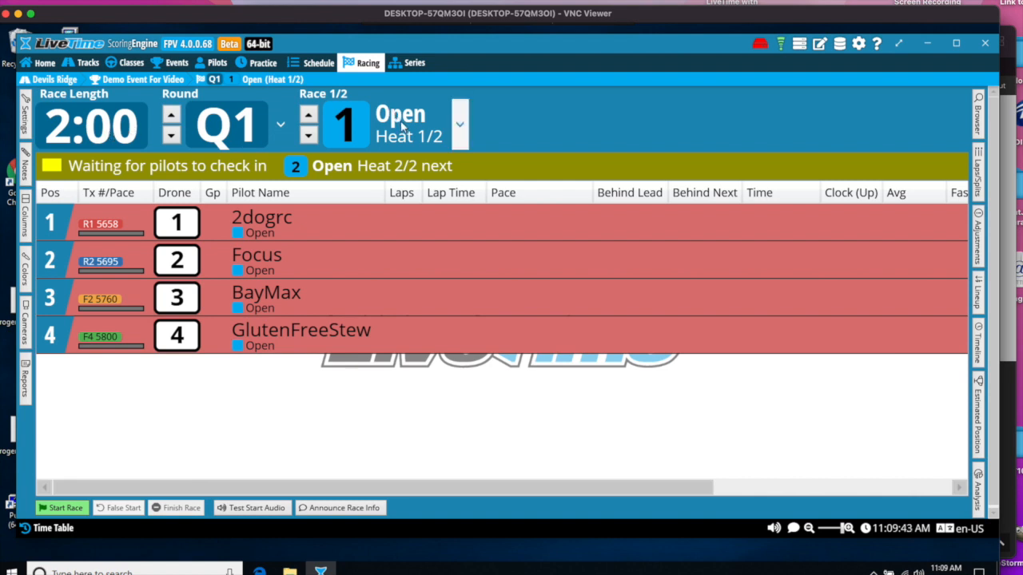
pyautogui.moveTo(62, 508)
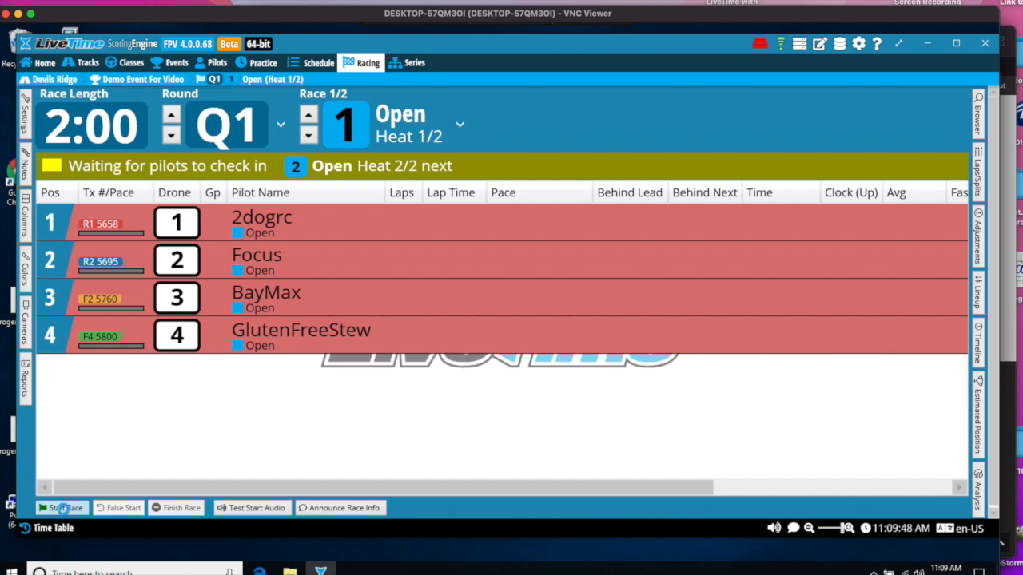
pyautogui.click(60, 509)
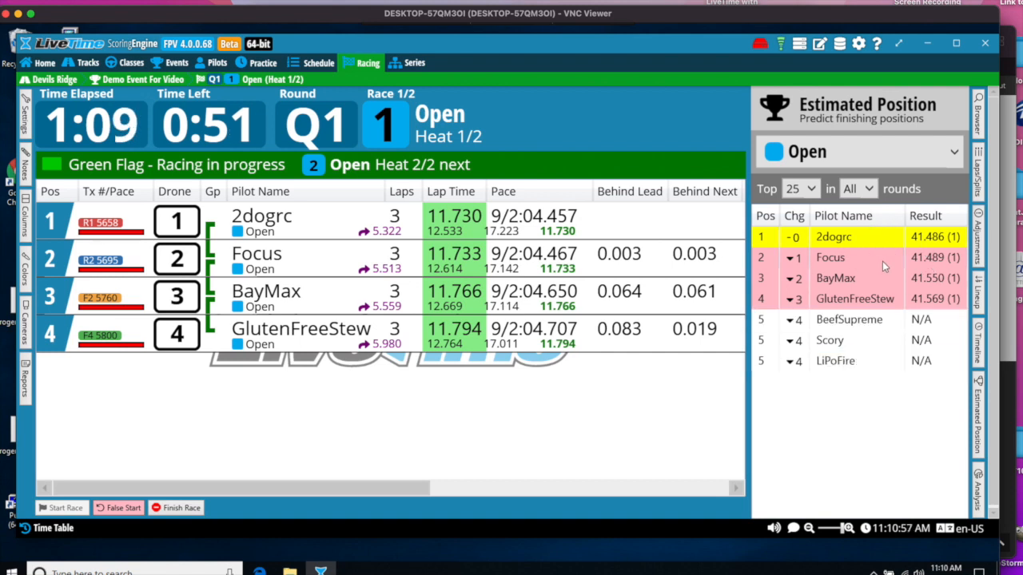
pyautogui.moveTo(983, 418)
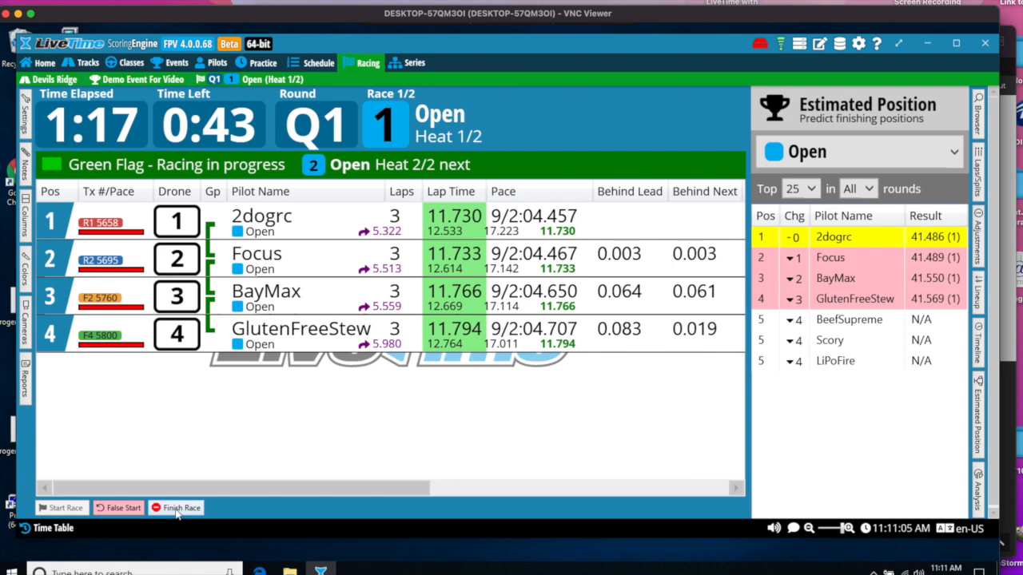
pyautogui.moveTo(492, 350)
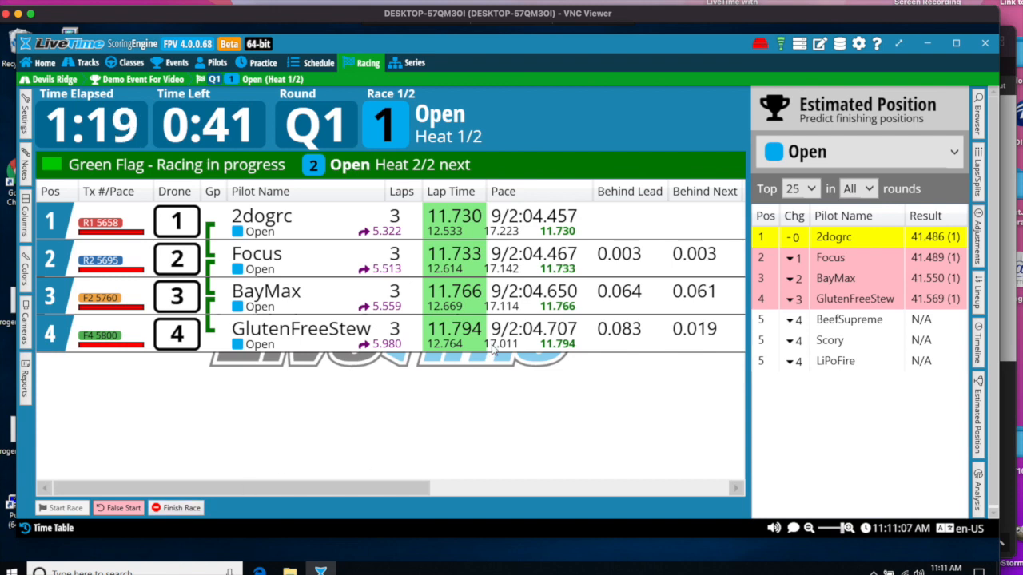
pyautogui.rightClick(556, 307)
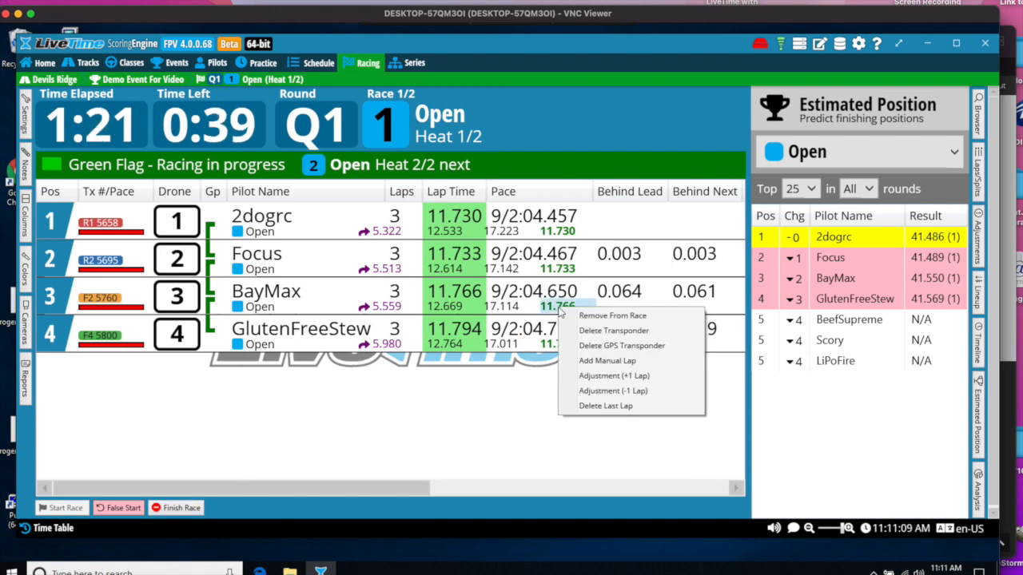
pyautogui.moveTo(606, 405)
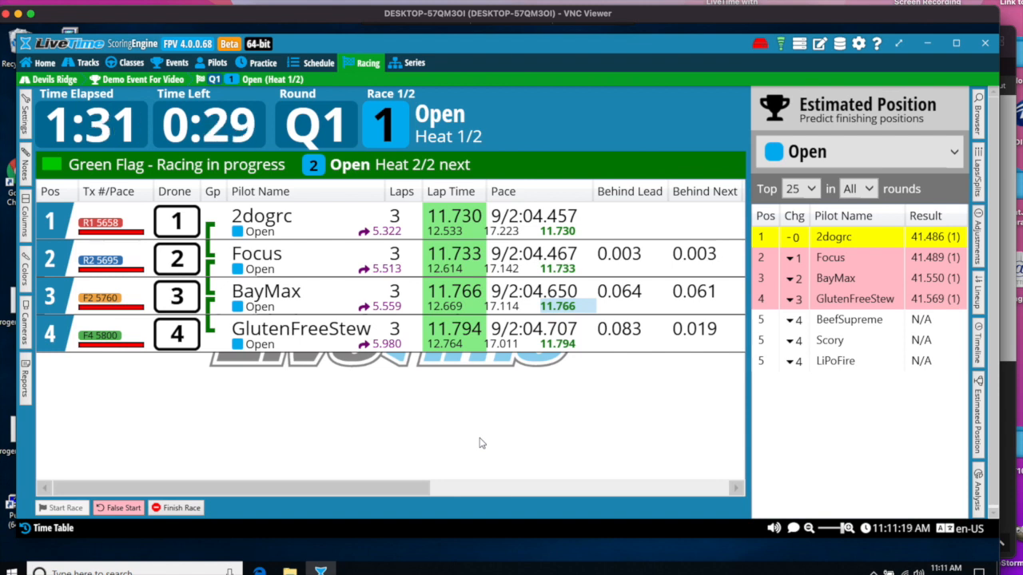
pyautogui.moveTo(262, 461)
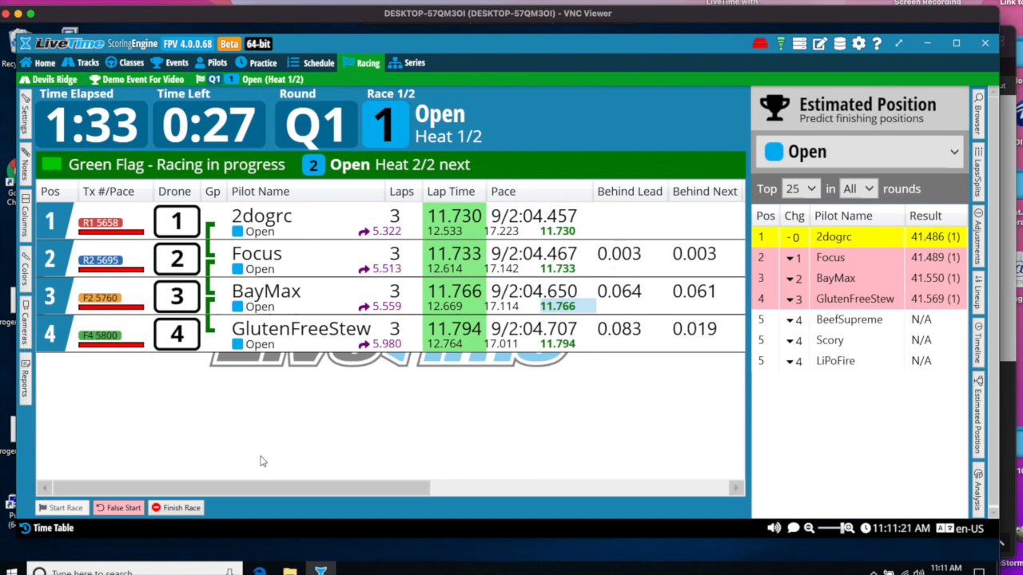
# Finish Heat 1 and confirm, with 2dogrc winning at 41.486
pyautogui.click(182, 508)
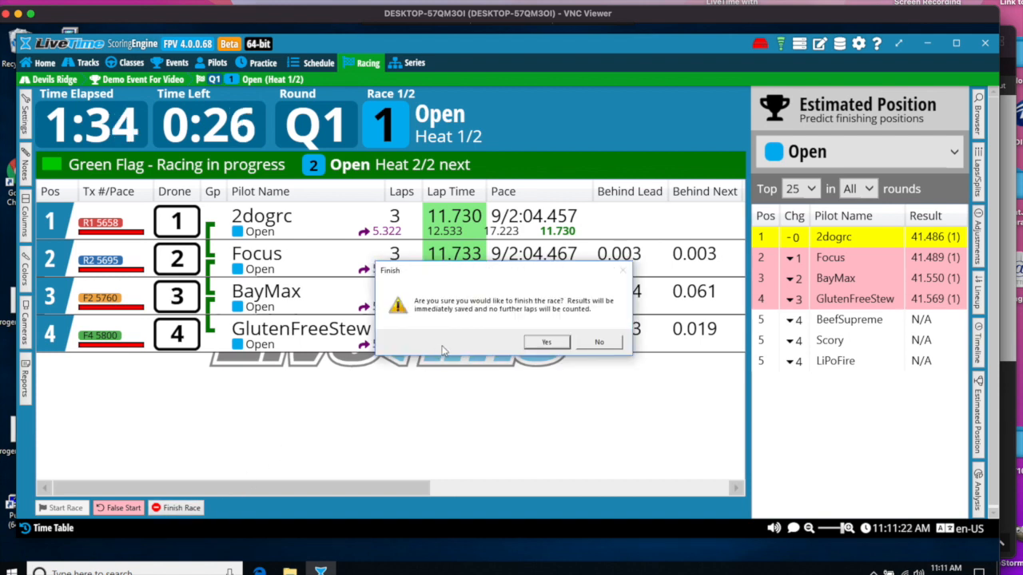
pyautogui.click(598, 342)
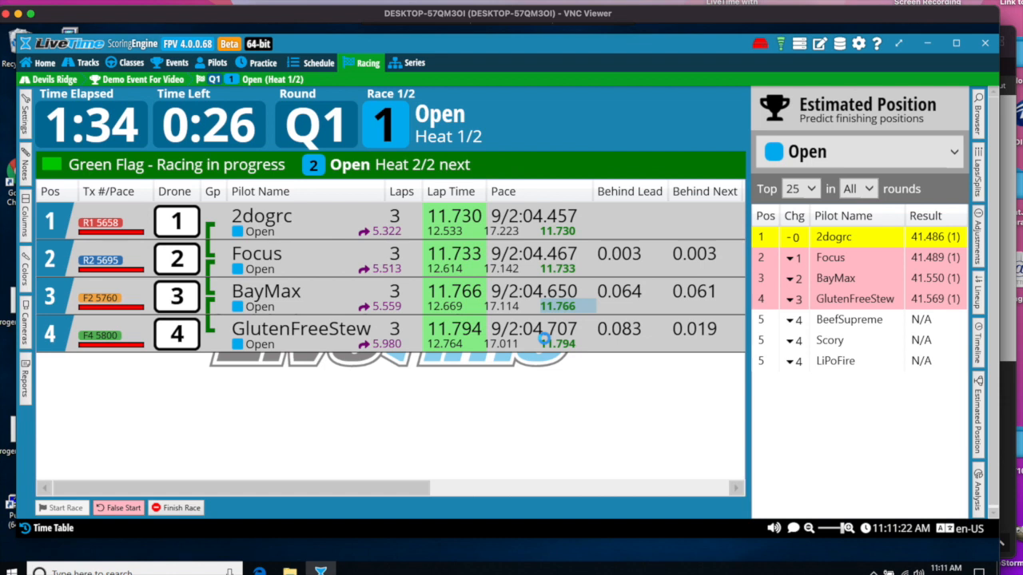
pyautogui.click(176, 508)
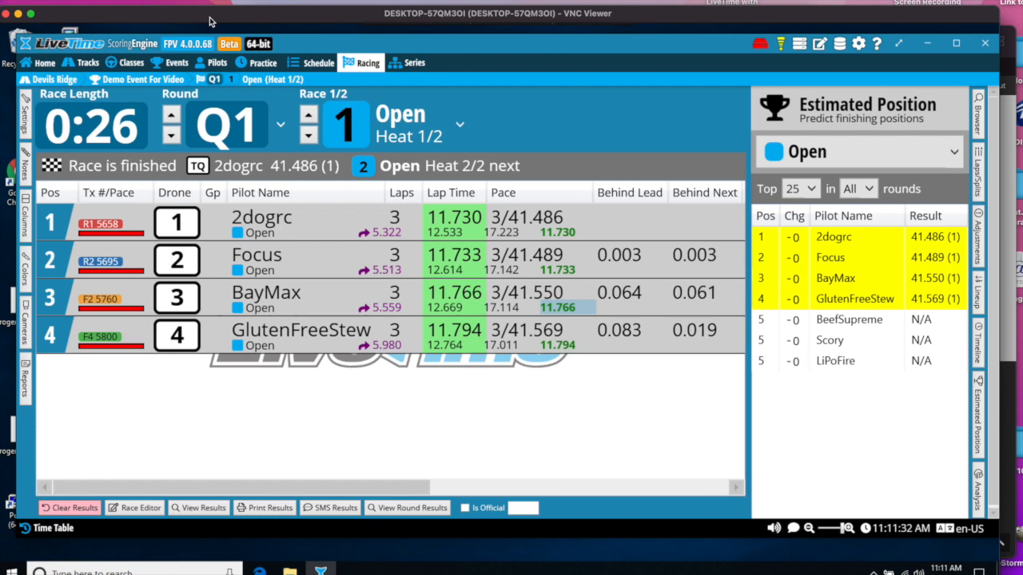
pyautogui.moveTo(1008, 141)
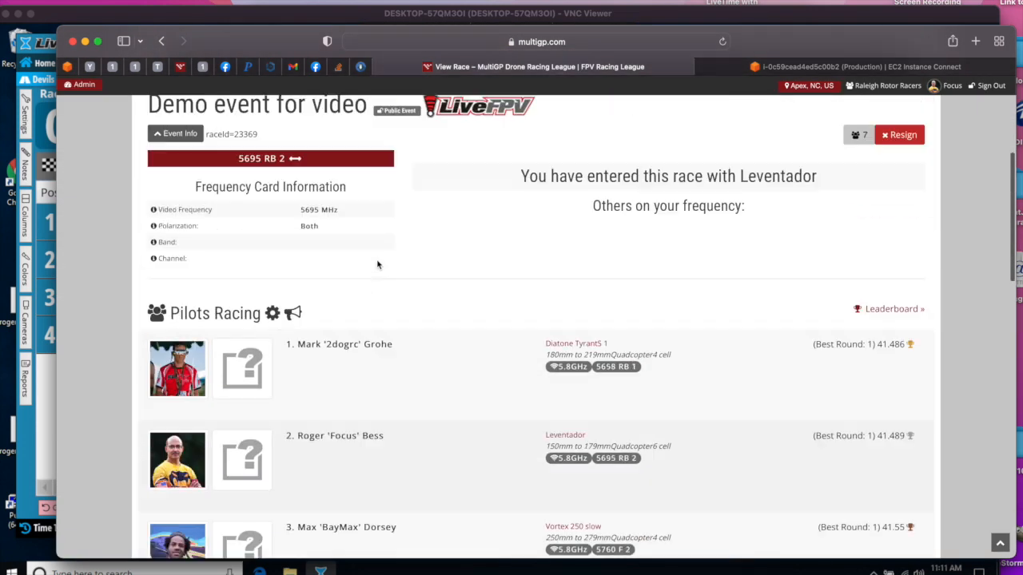
pyautogui.scroll(-3)
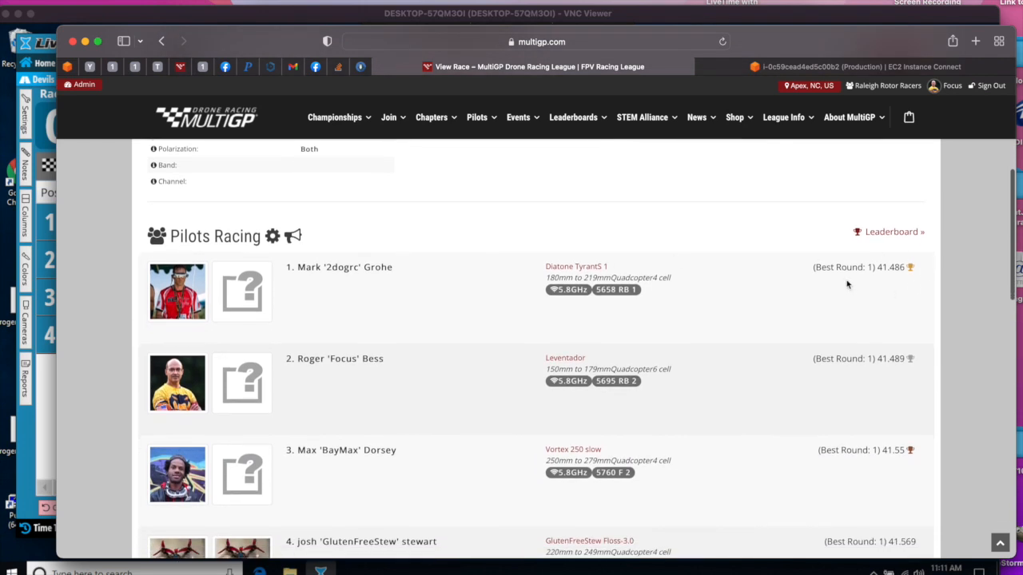
pyautogui.scroll(-3)
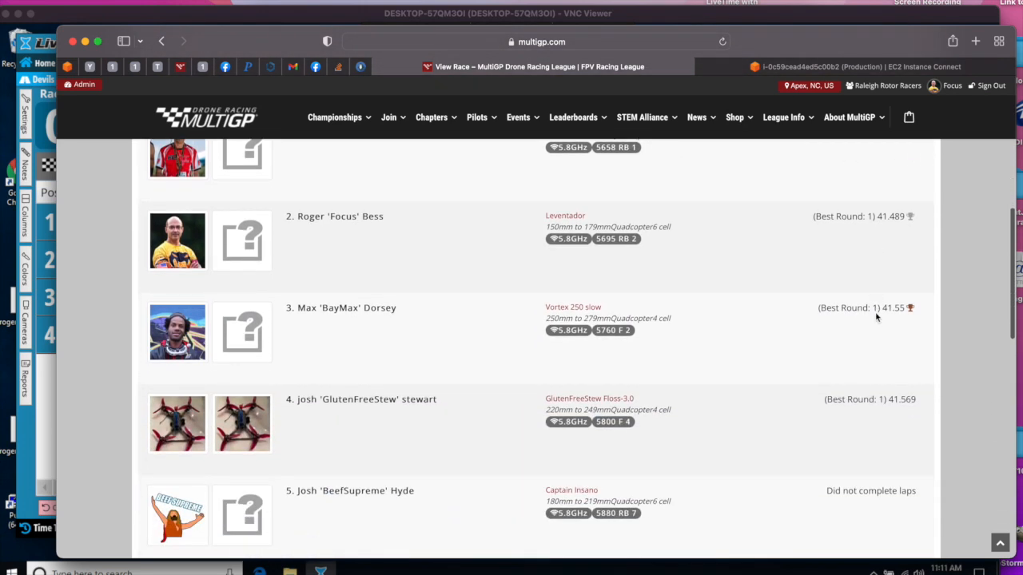
pyautogui.scroll(3)
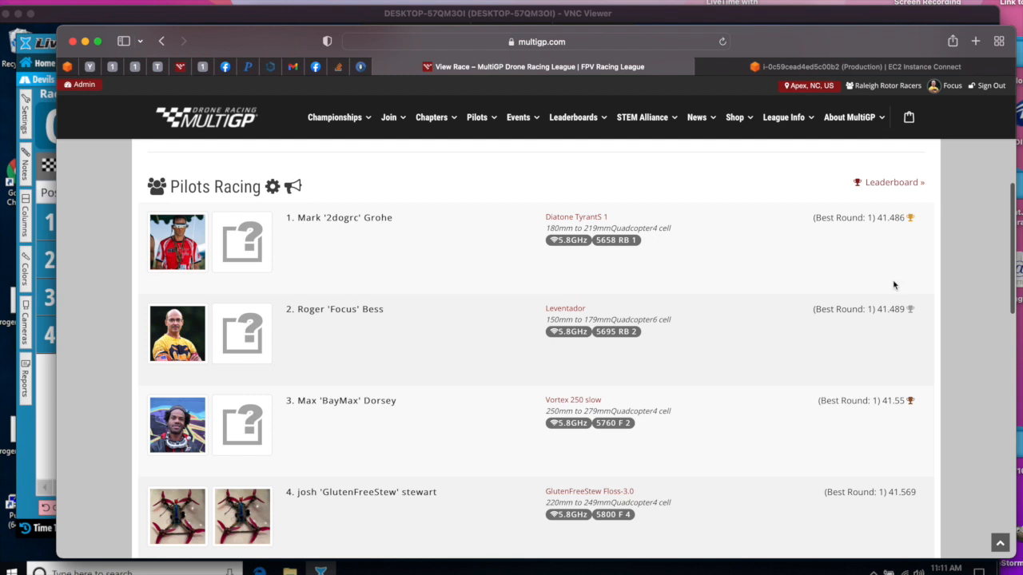
pyautogui.moveTo(496, 278)
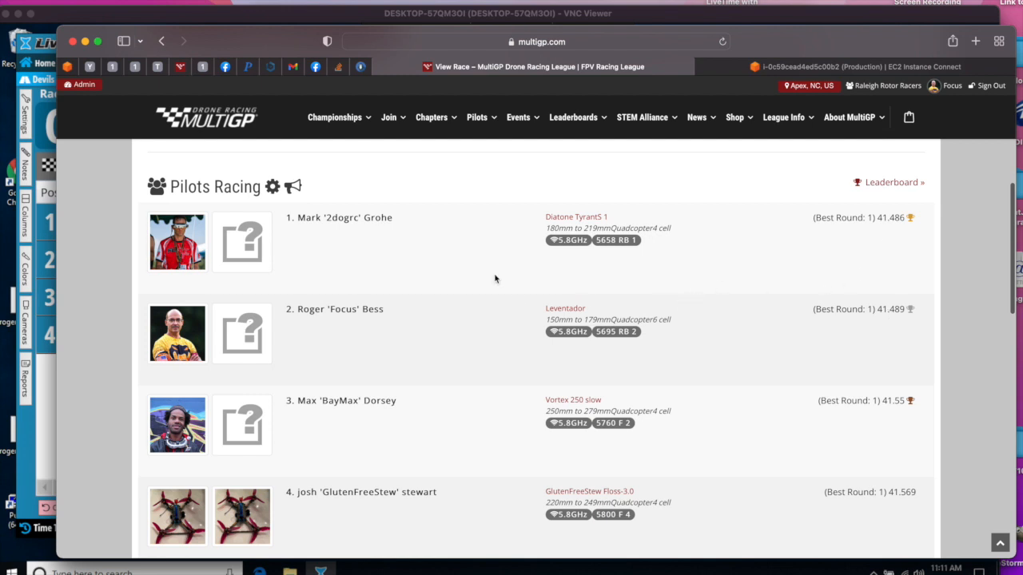
pyautogui.moveTo(227, 38)
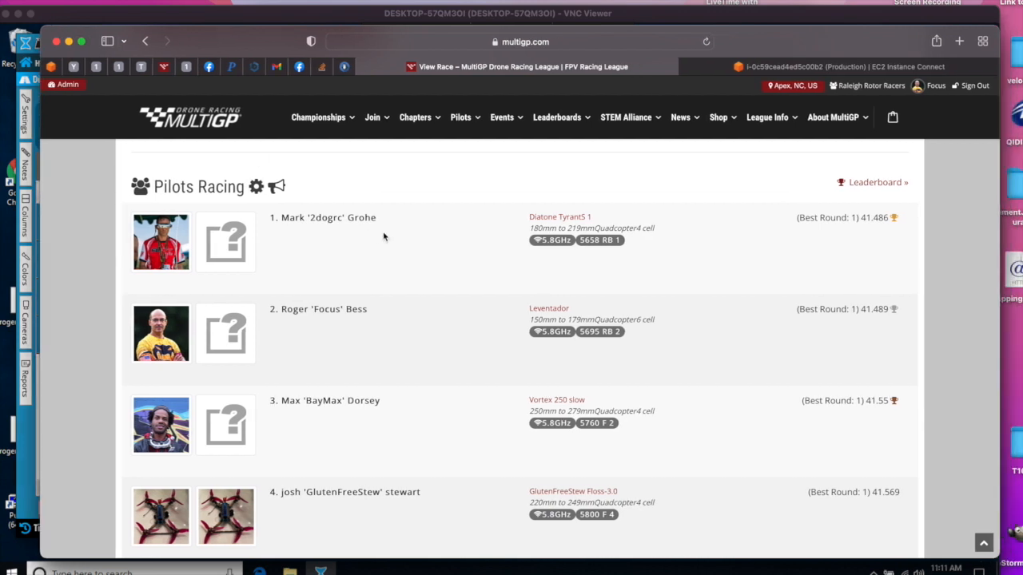
pyautogui.scroll(-3)
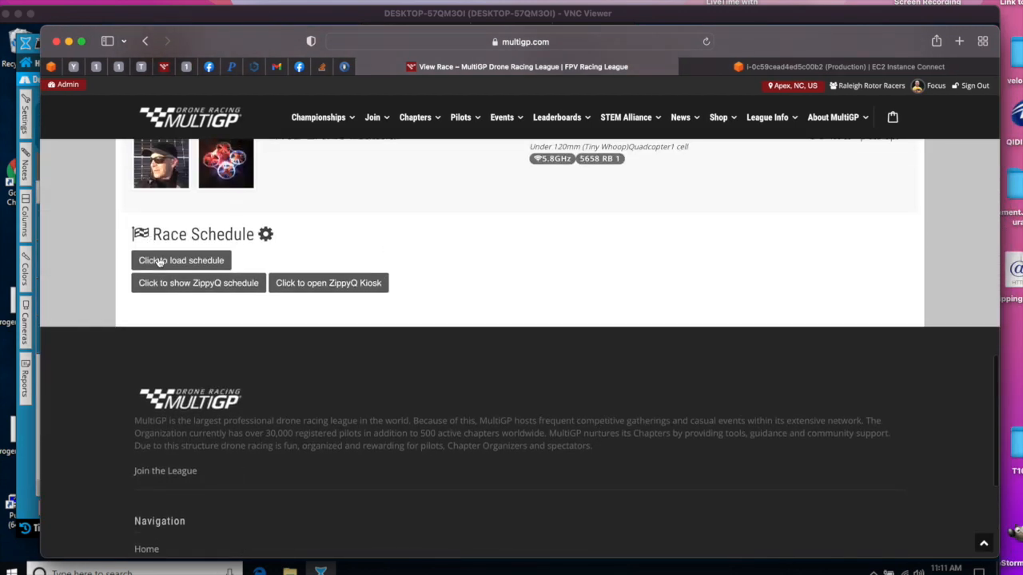
pyautogui.click(180, 259)
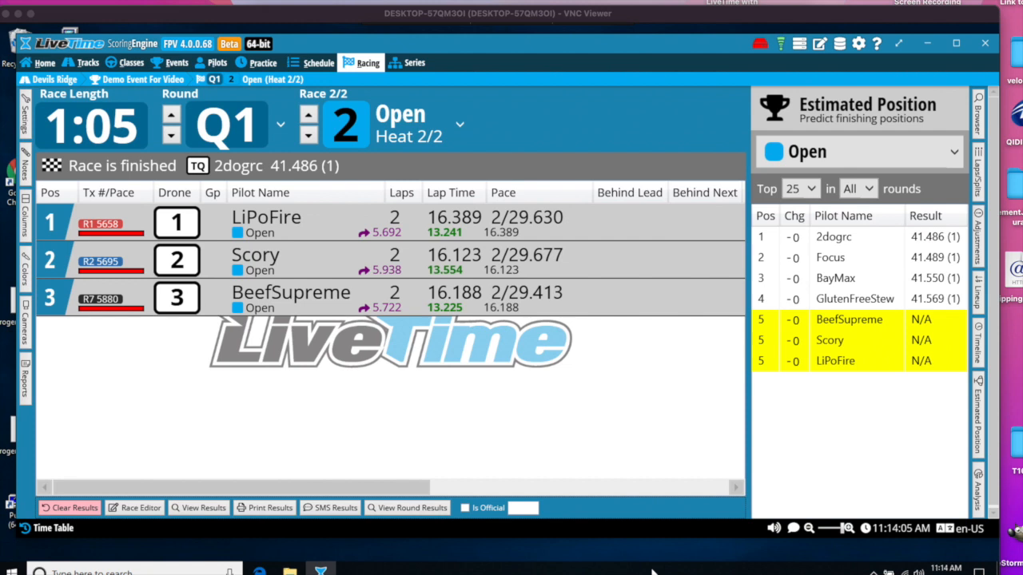
pyautogui.moveTo(555, 505)
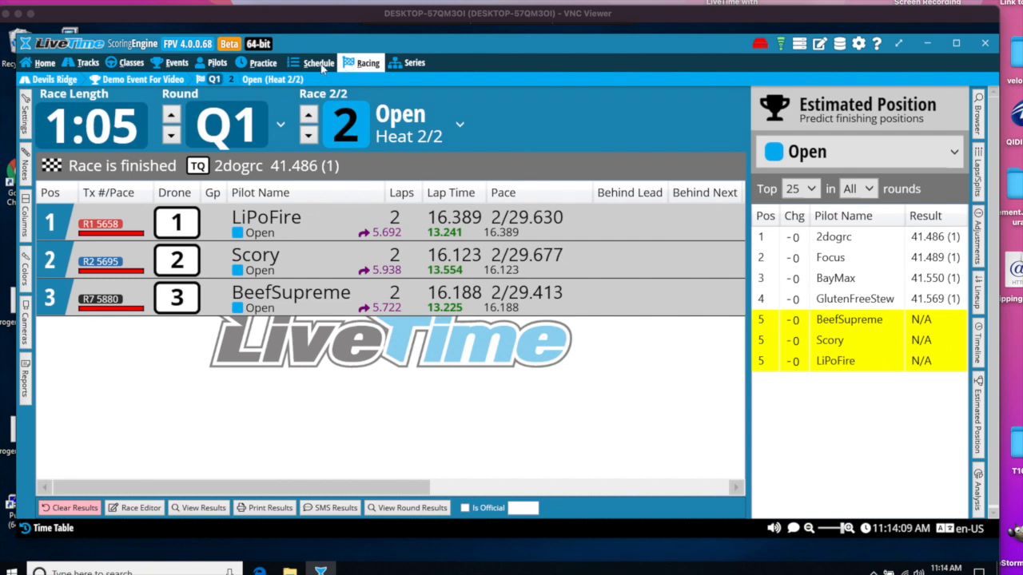
# Start a new round in Schedule seeded as 'Duplicate Last Round, Start In Same Order'
pyautogui.click(318, 62)
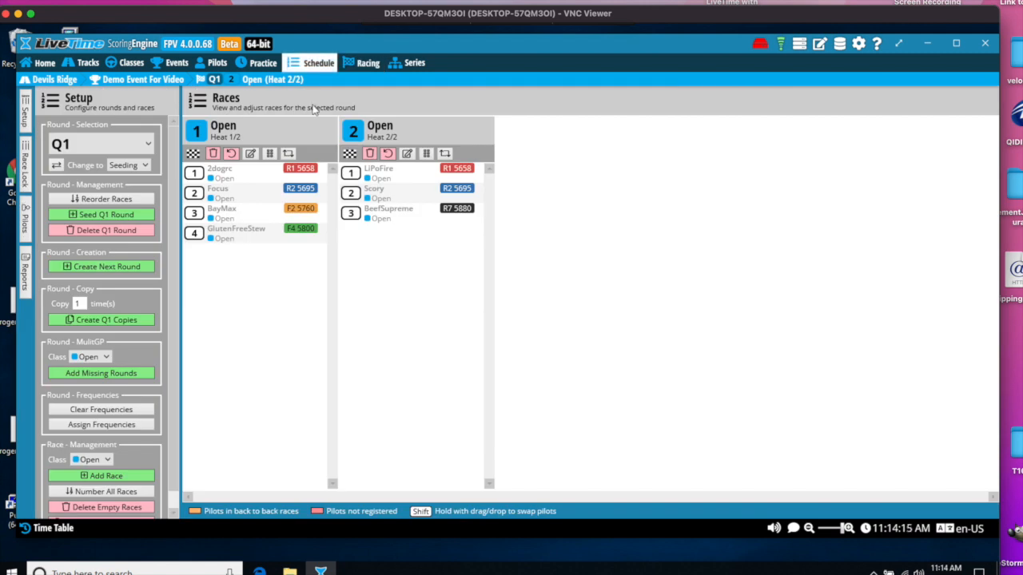
pyautogui.moveTo(416, 262)
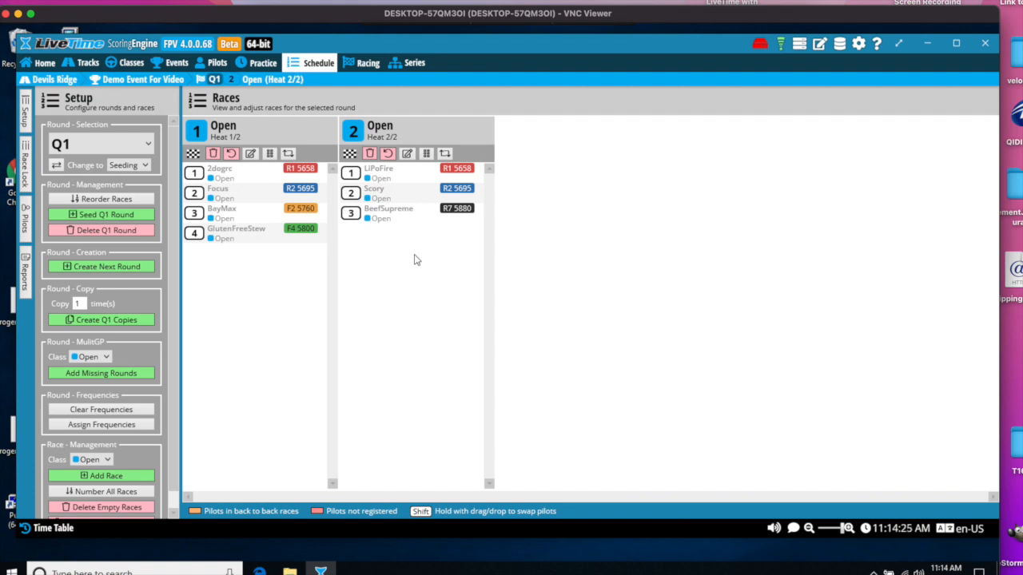
pyautogui.moveTo(190, 259)
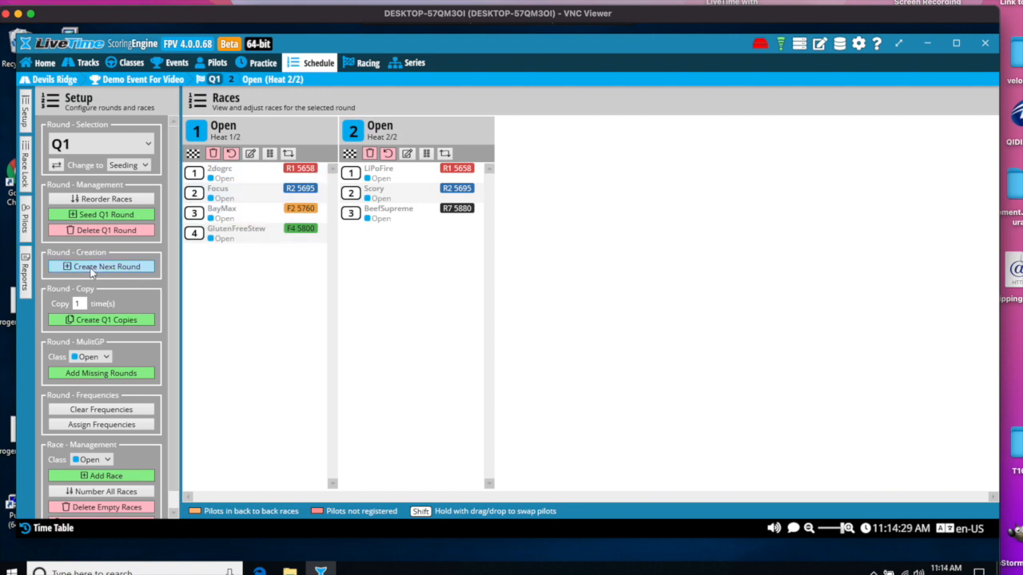
pyautogui.click(102, 266)
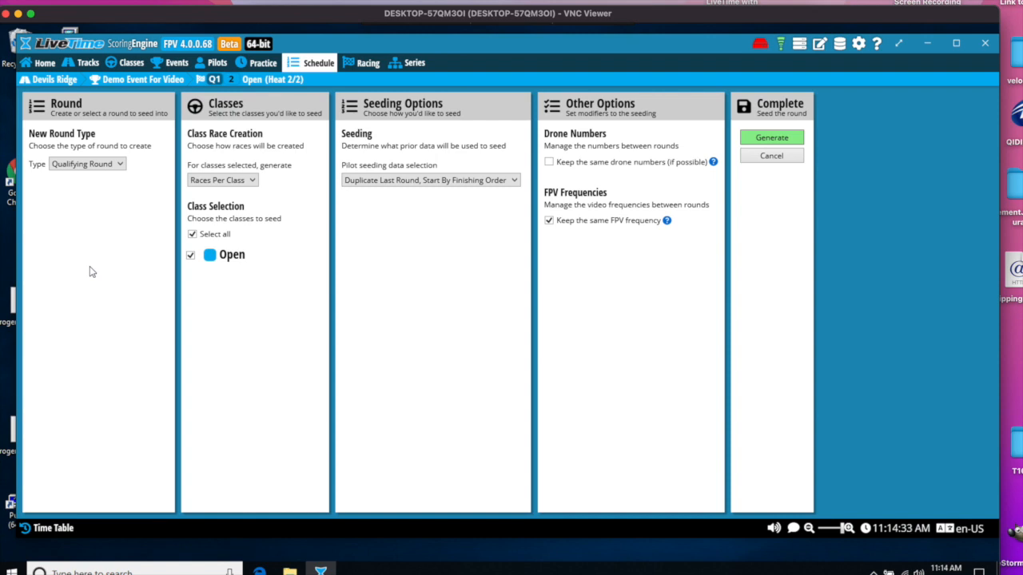
pyautogui.moveTo(112, 211)
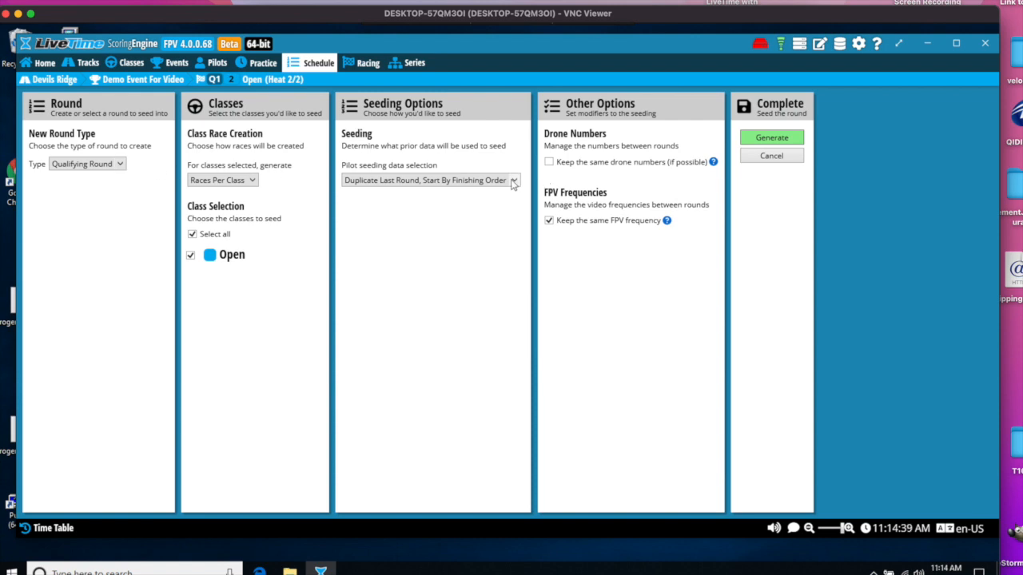
pyautogui.click(515, 179)
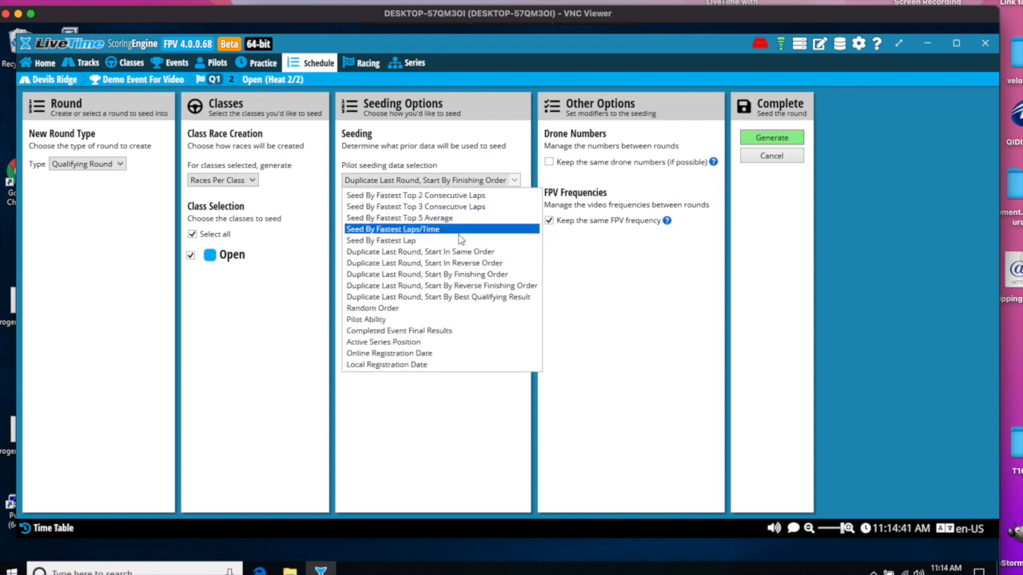
pyautogui.click(419, 251)
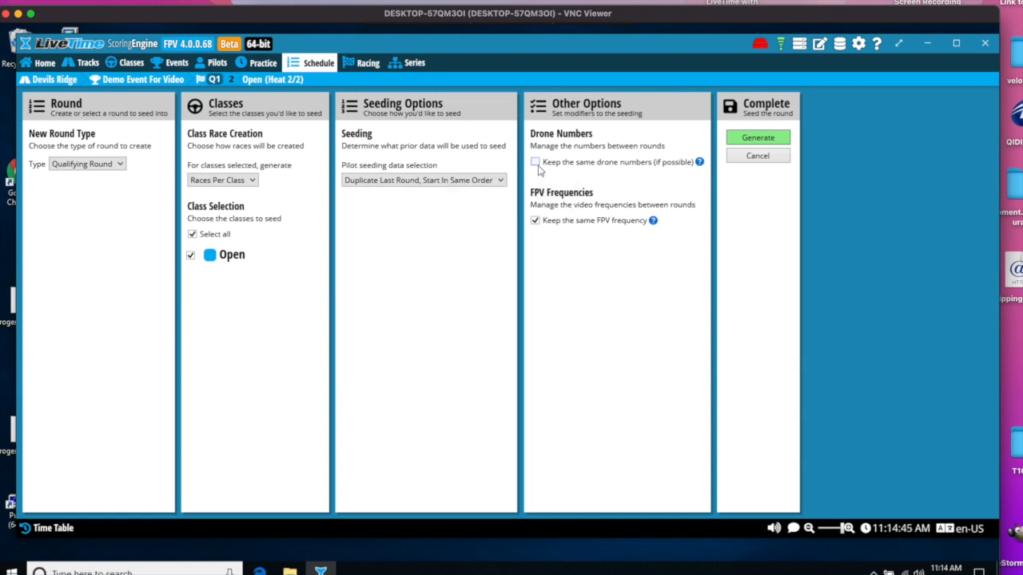
# Keep the same drone numbers and generate round Q2, confirming the prompt
pyautogui.click(533, 161)
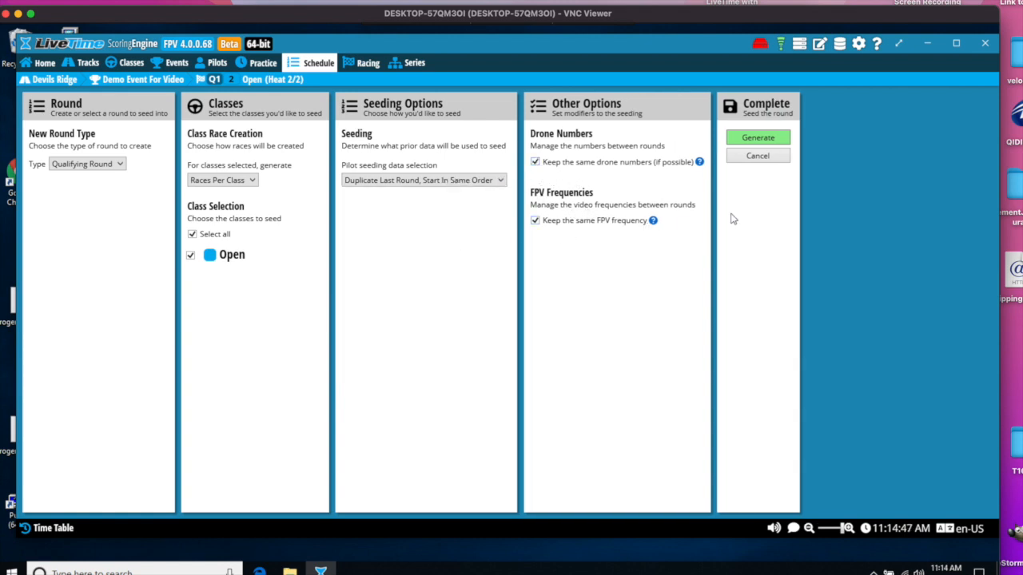
pyautogui.click(758, 137)
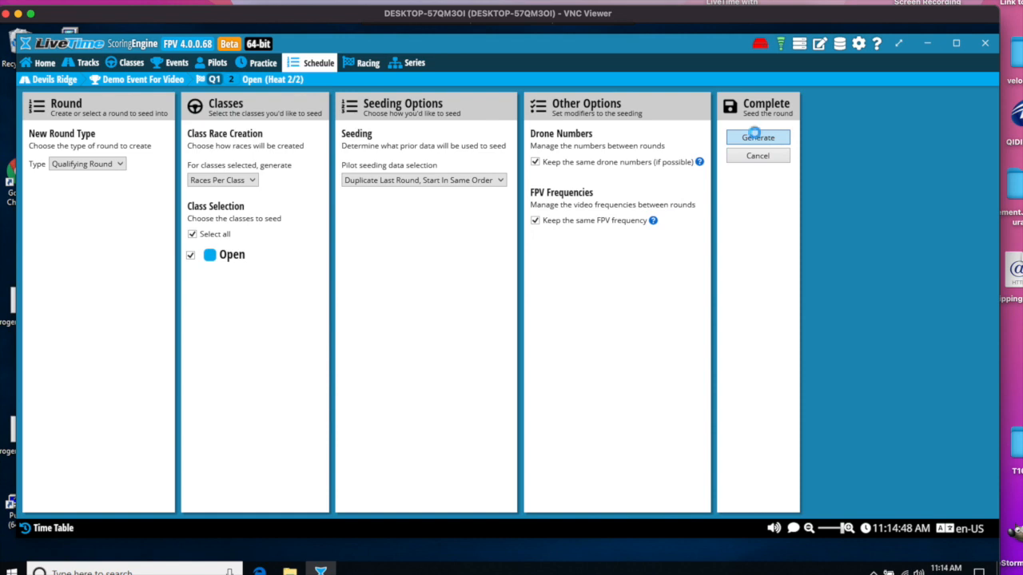
pyautogui.click(757, 138)
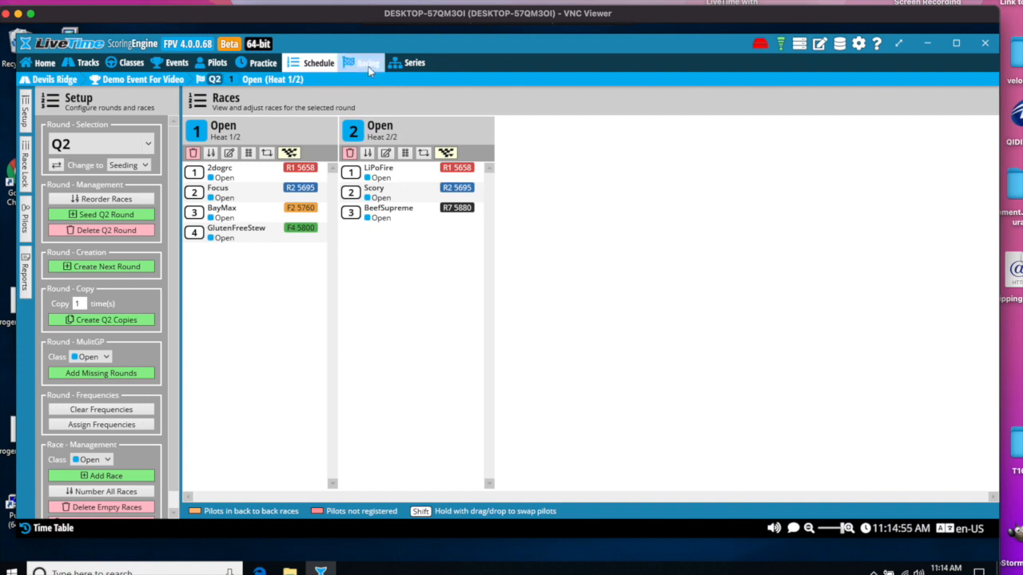
# Load Q2 Open Heat 1 on the race screen awaiting pilot check-in
pyautogui.click(362, 62)
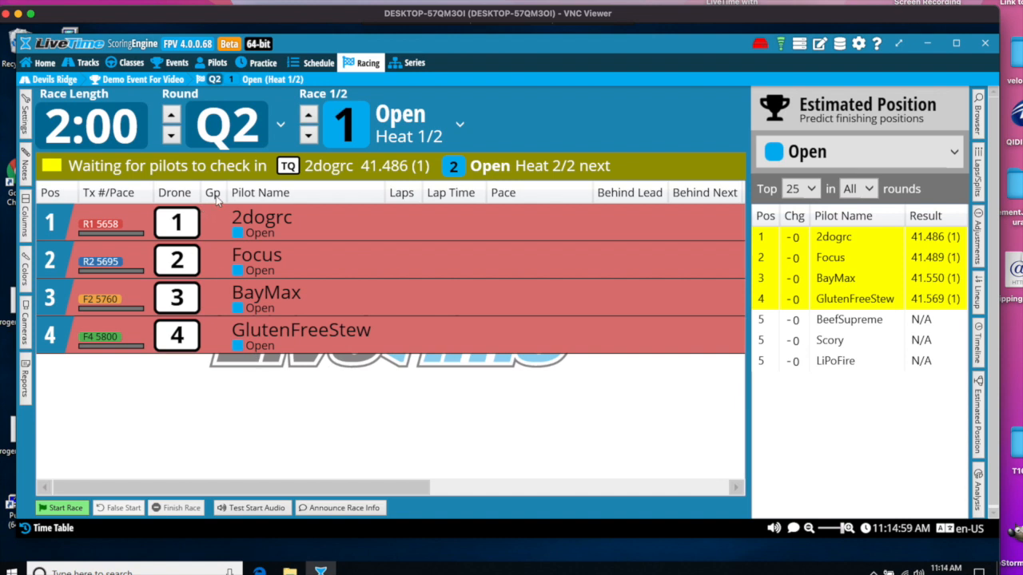
pyautogui.moveTo(160, 399)
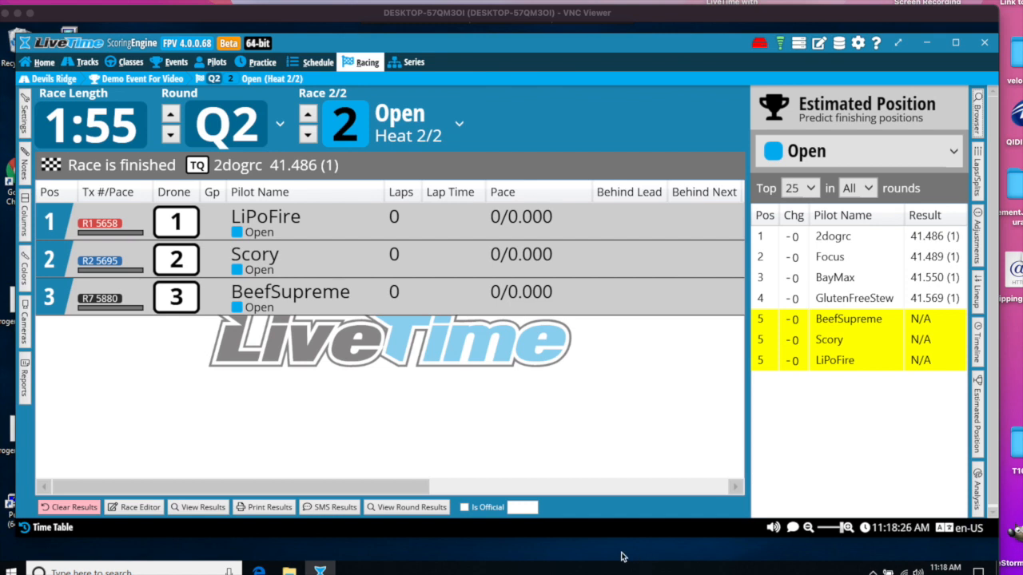
pyautogui.moveTo(381, 233)
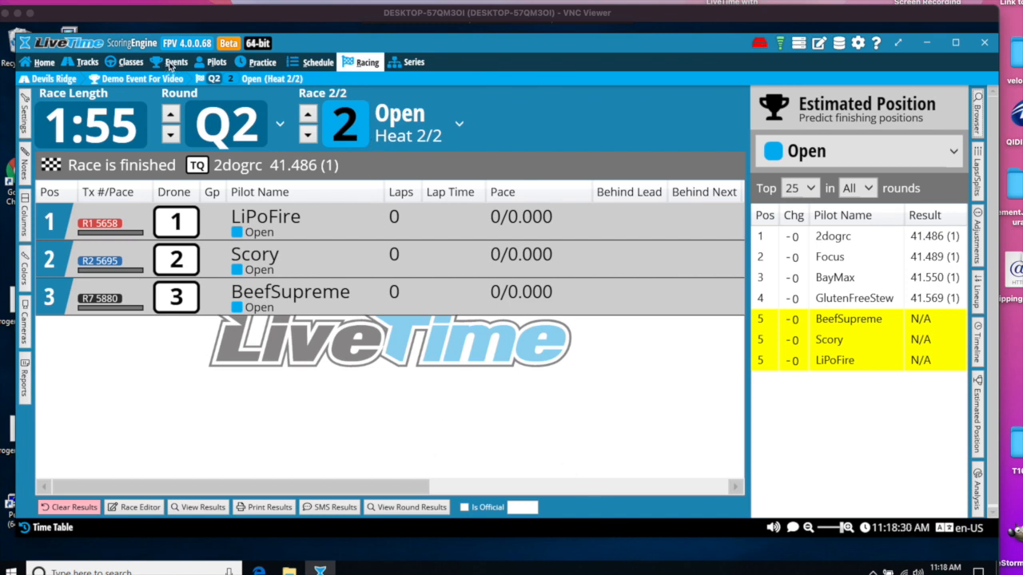
# Set the Open class's Bracket Main type to Double Elimination in its round settings
pyautogui.click(176, 61)
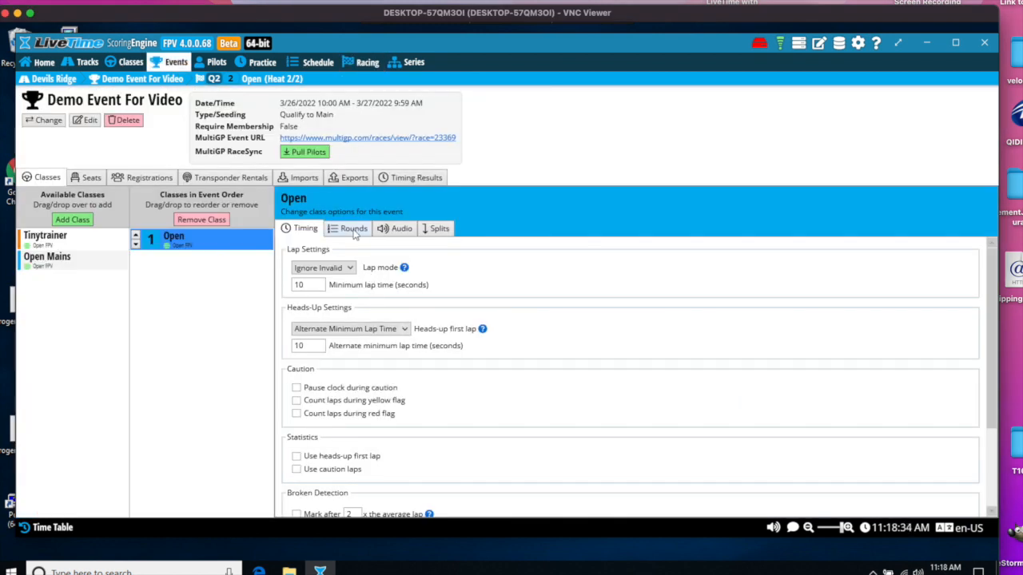
pyautogui.click(348, 228)
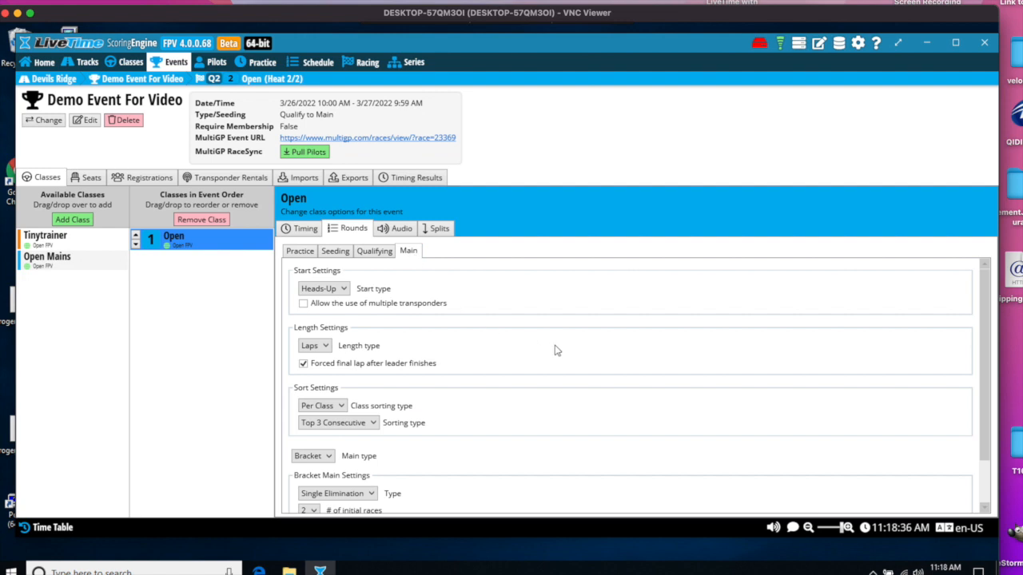
pyautogui.scroll(-3)
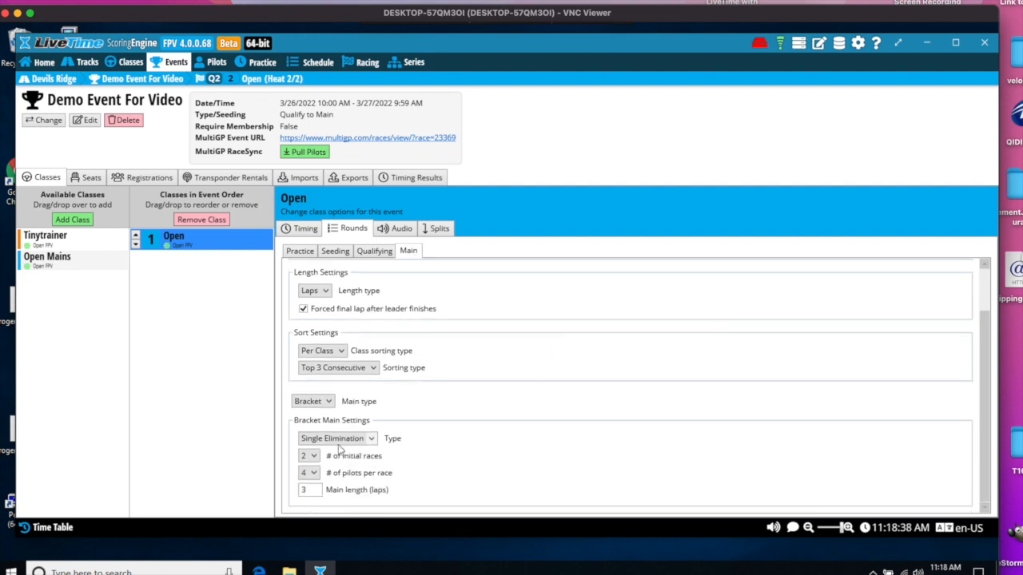
pyautogui.click(336, 438)
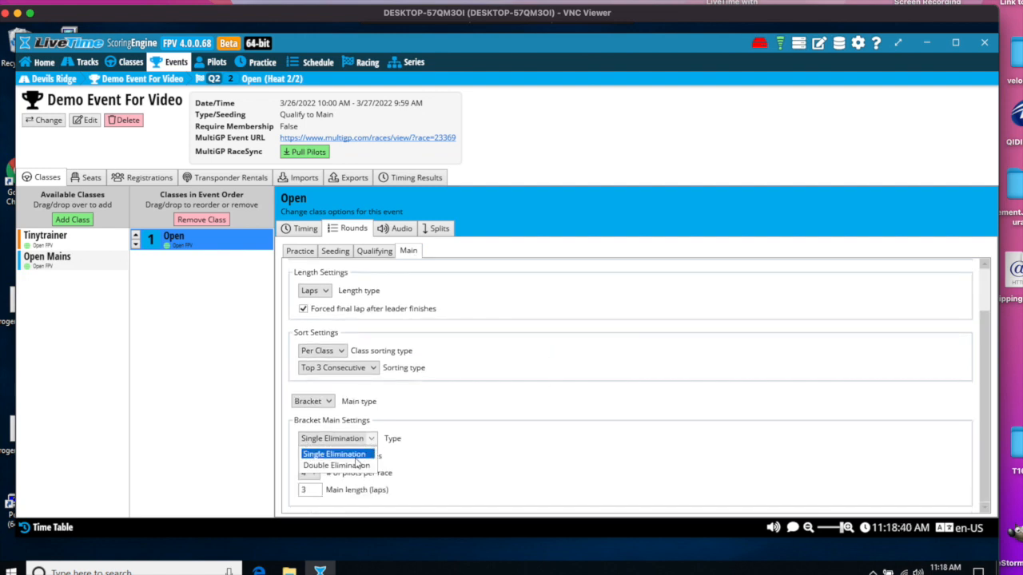
pyautogui.click(336, 465)
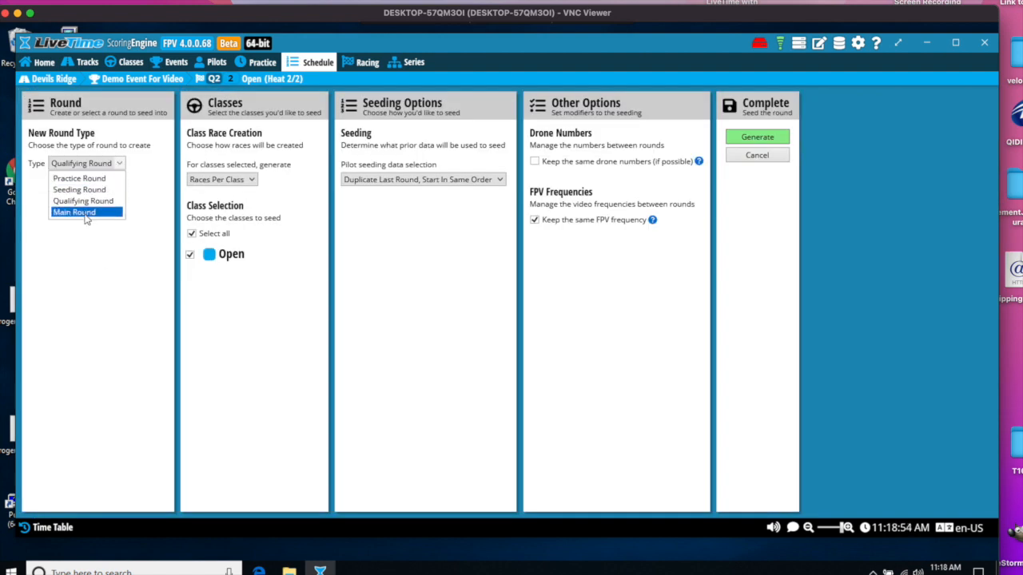
# Generate a Main Round for Open seeded from qualifying by Top 3 Consecutive laps
pyautogui.click(73, 211)
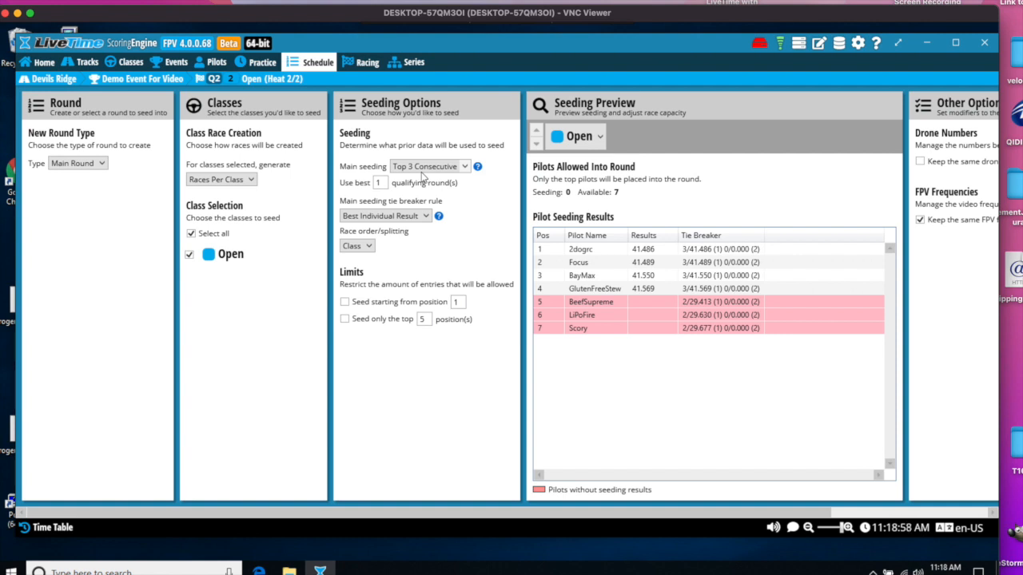
pyautogui.click(580, 249)
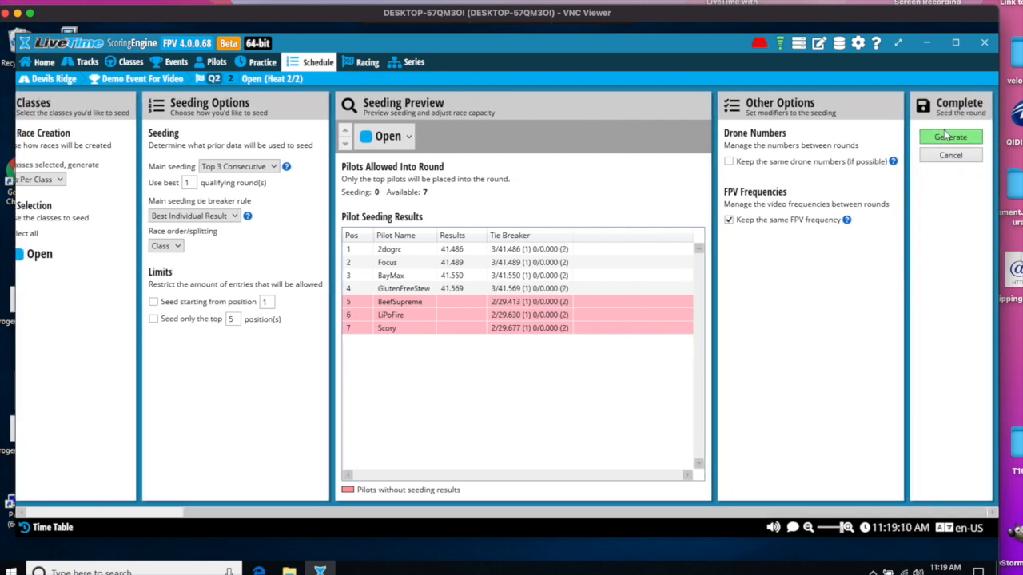
pyautogui.click(949, 138)
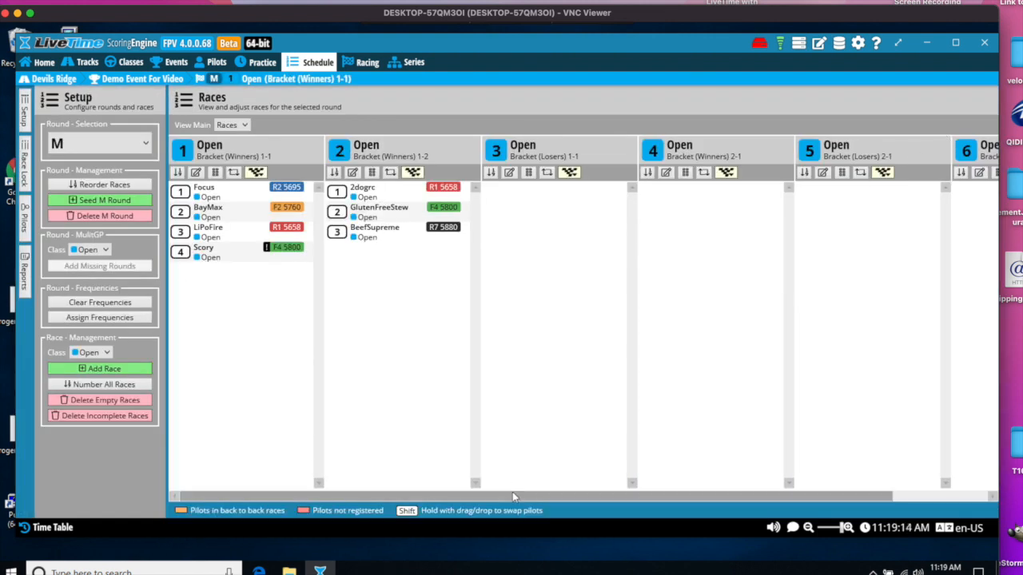
# Switch the View Main setting from Races to Bracket to show the winners and losers bracket diagram
pyautogui.hscroll(3)
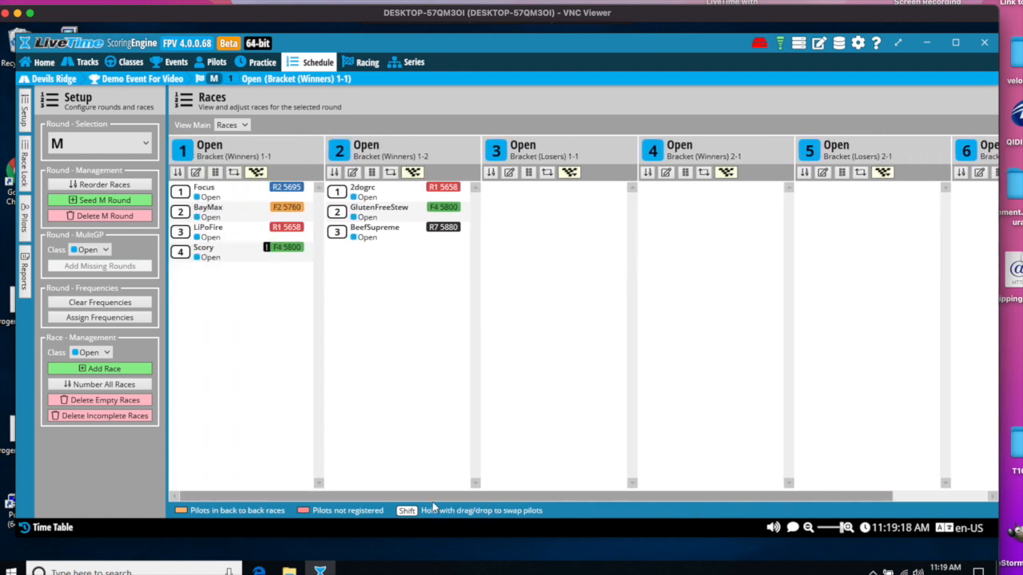
pyautogui.moveTo(451, 479)
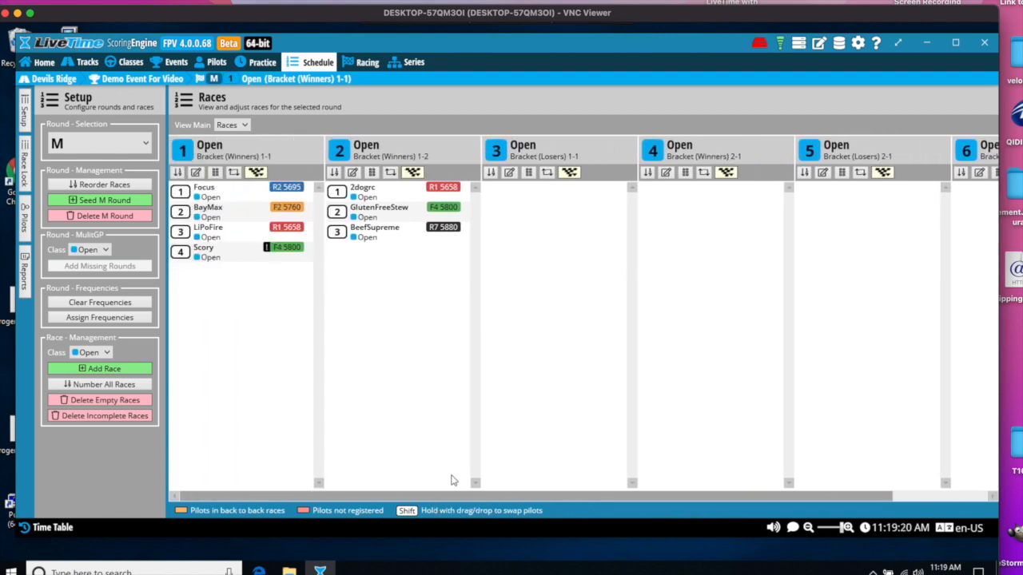
pyautogui.hscroll(3)
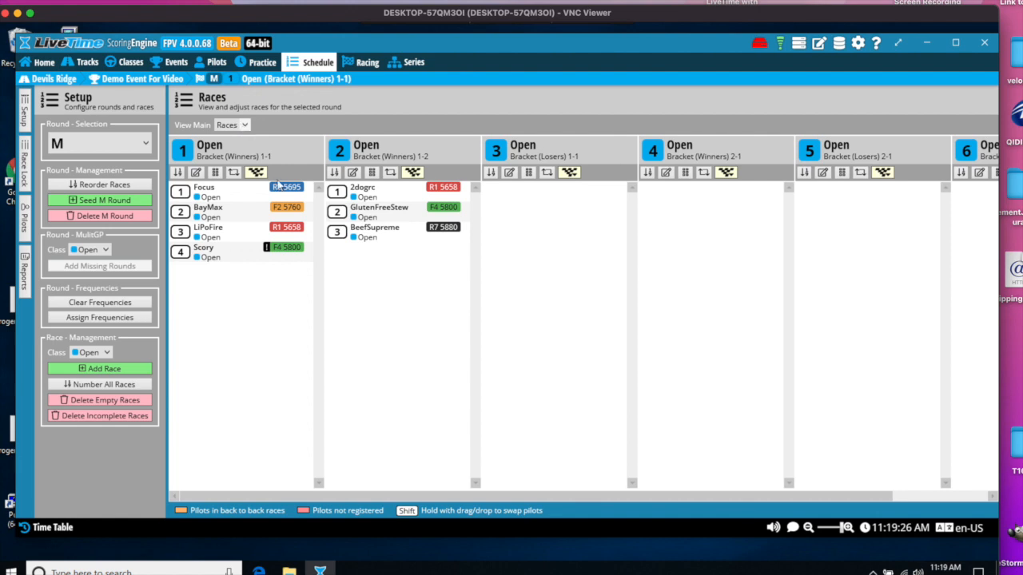
pyautogui.click(232, 125)
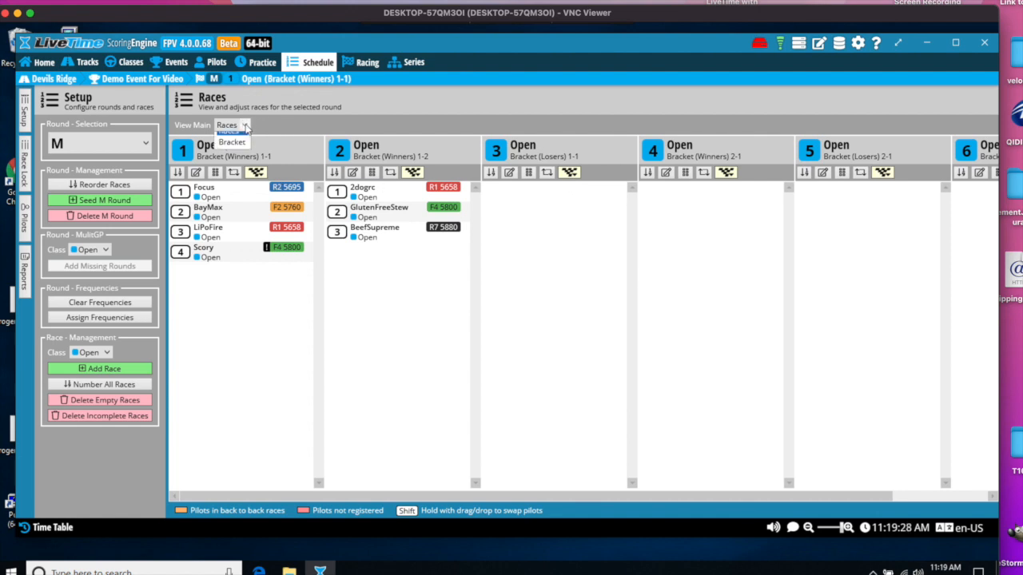
pyautogui.click(235, 125)
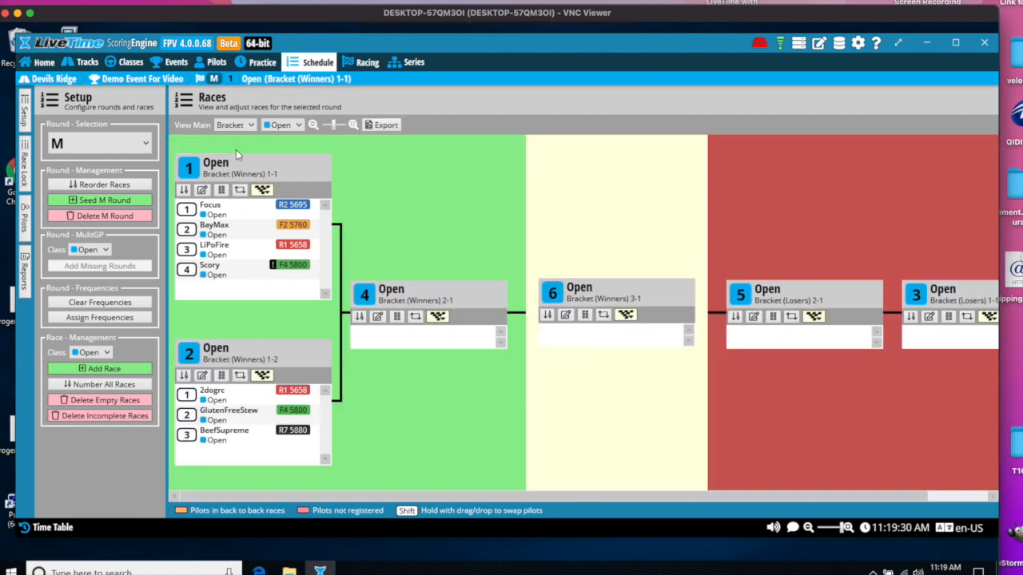
pyautogui.moveTo(492, 409)
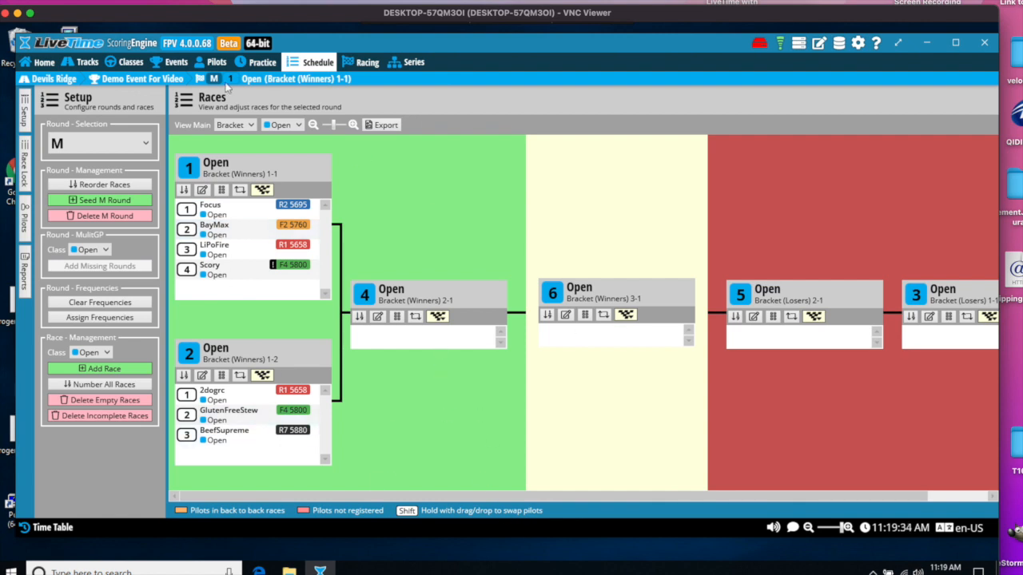
pyautogui.click(237, 125)
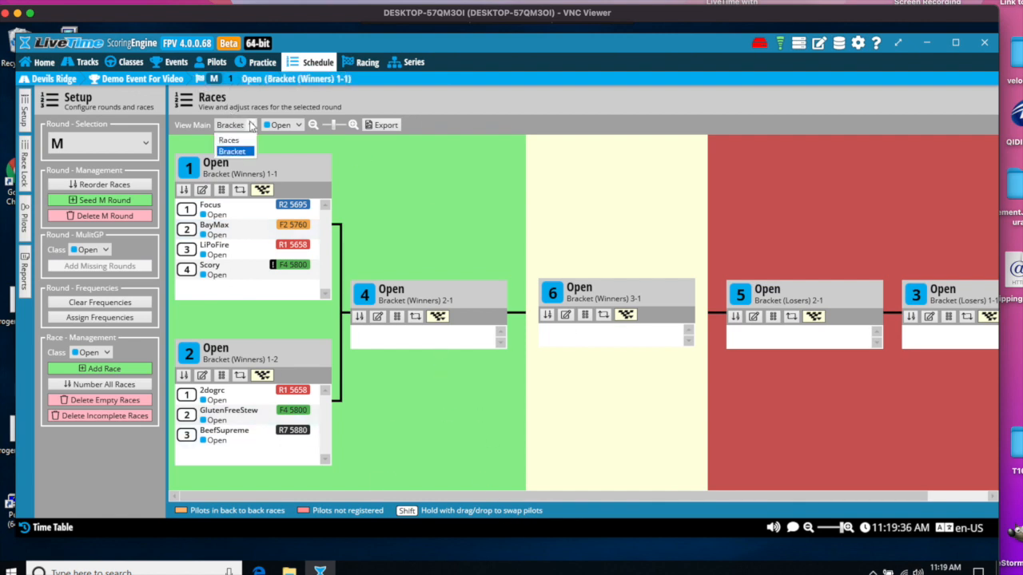
pyautogui.click(228, 140)
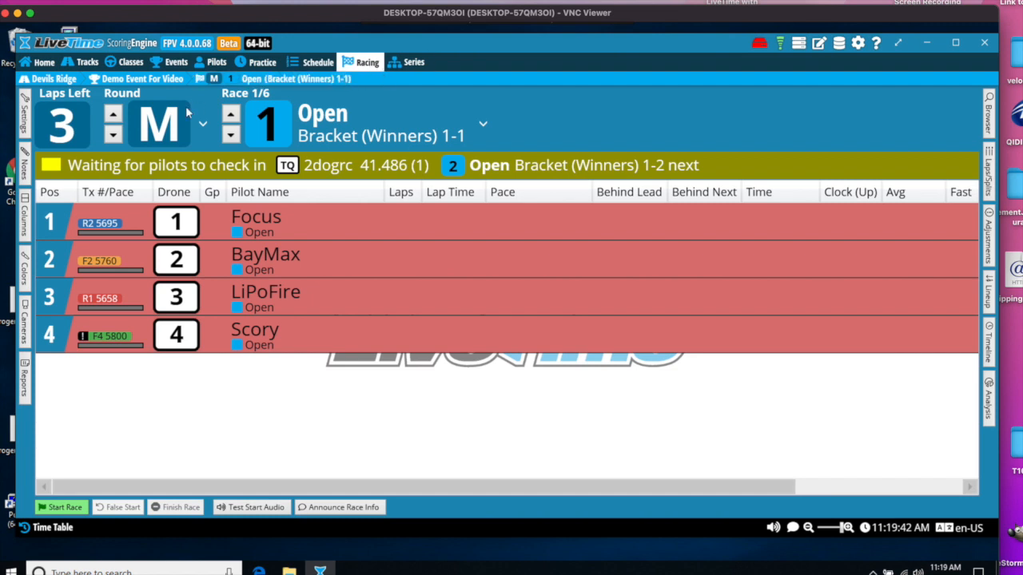
# Run Winners 1-1 in round M from start to finish, advancing the ticked pilots Focus and BayMax
pyautogui.click(201, 124)
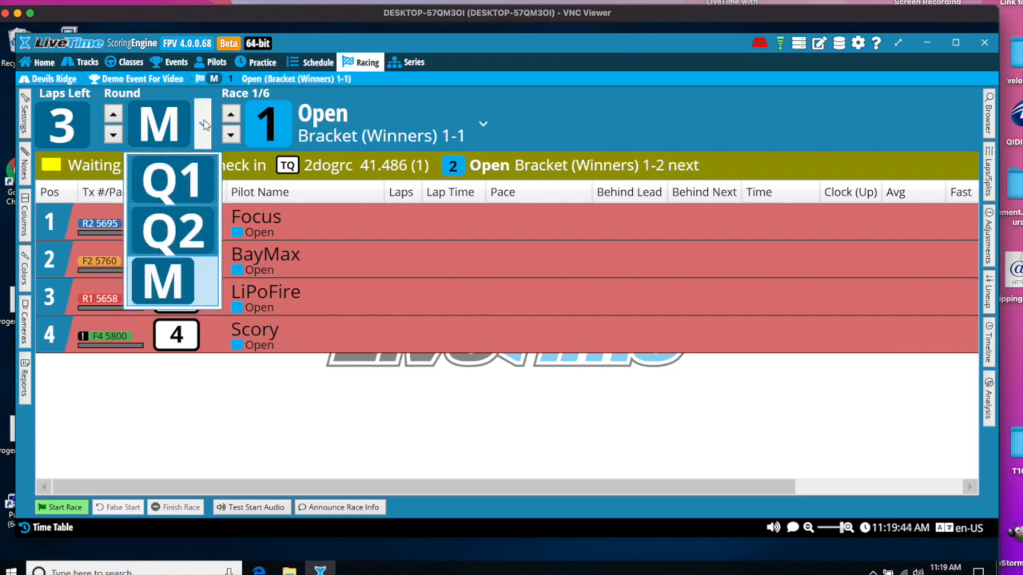
pyautogui.click(163, 281)
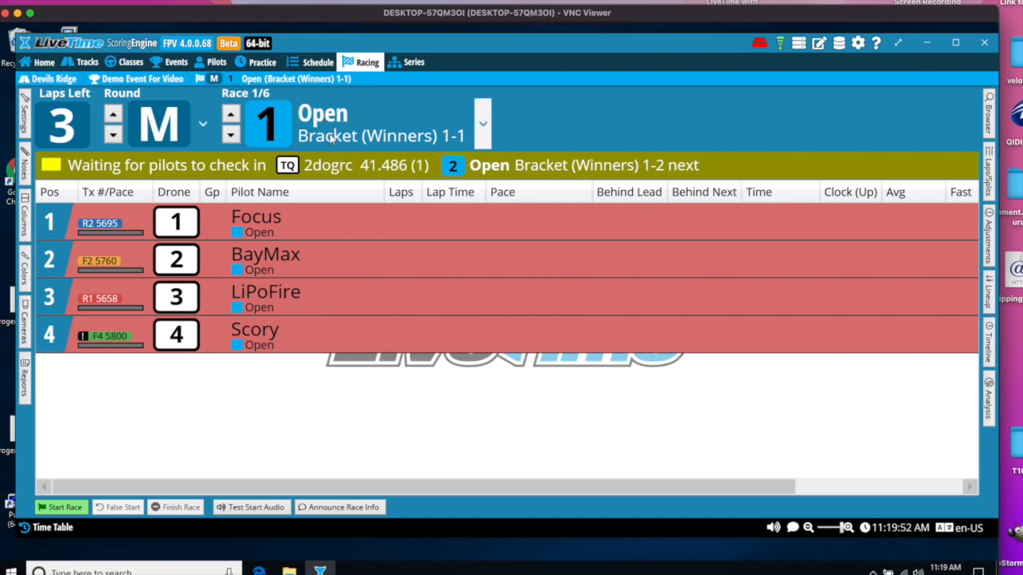
pyautogui.click(61, 506)
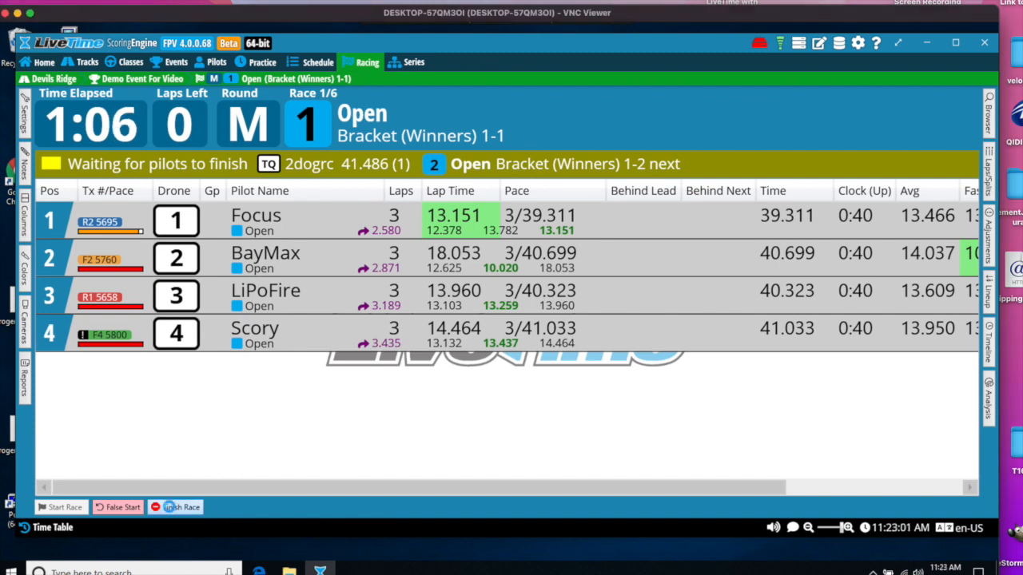
pyautogui.click(181, 506)
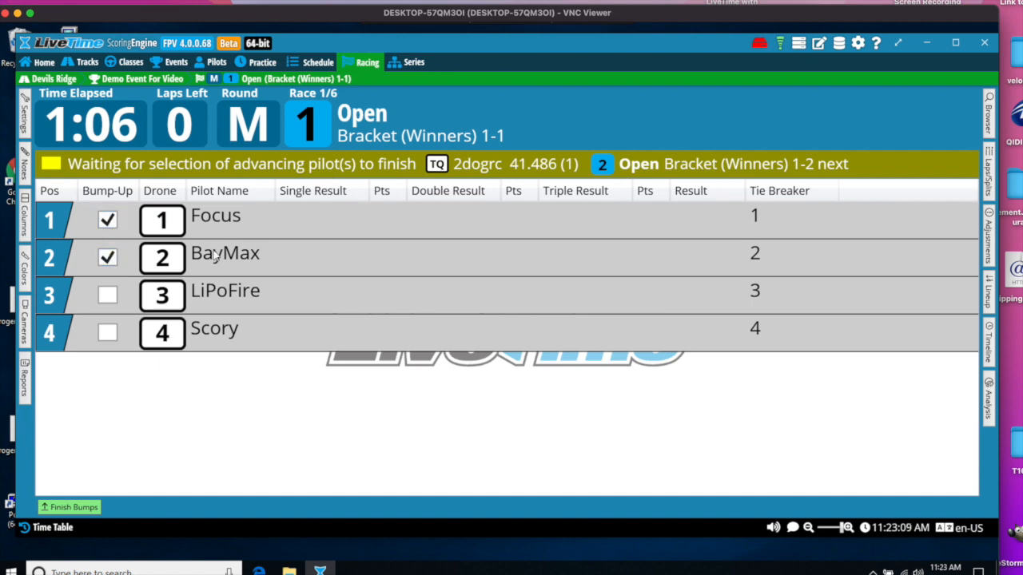
pyautogui.moveTo(207, 393)
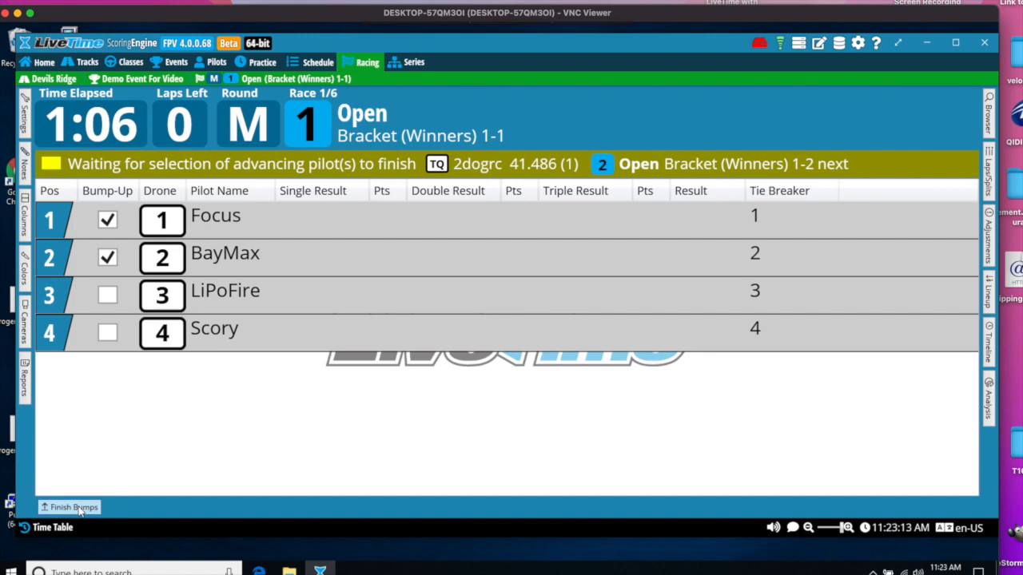
pyautogui.click(73, 508)
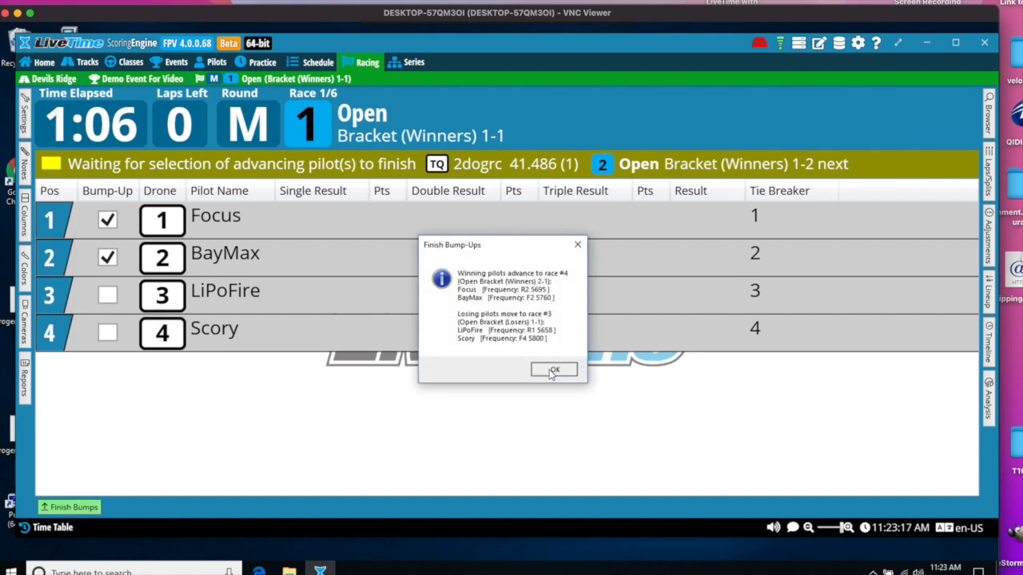
pyautogui.click(554, 371)
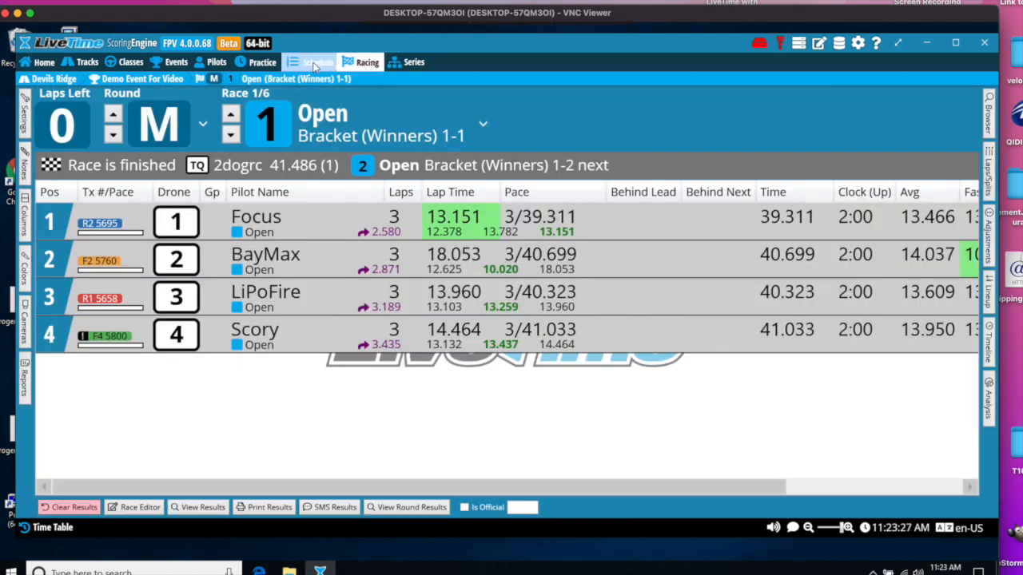
# Review the bracket schedule, then return to Racing showing race 7/7 with Focus first
pyautogui.click(316, 61)
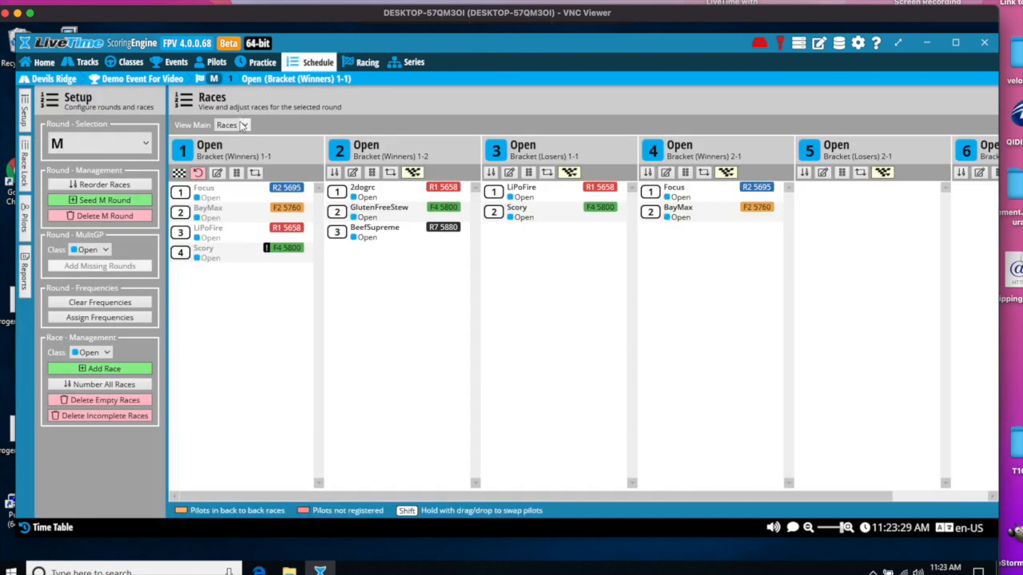
pyautogui.moveTo(243, 155)
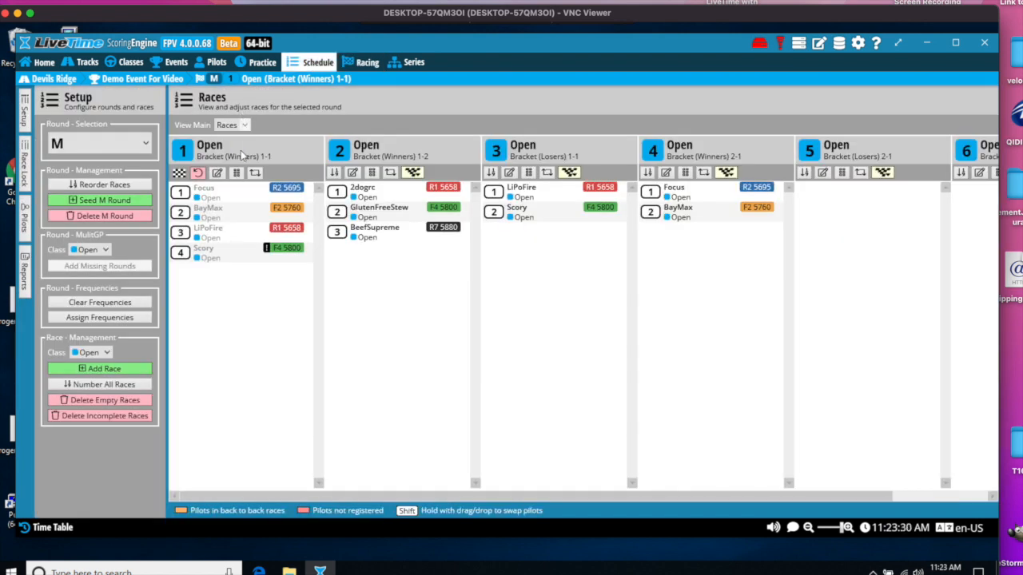
pyautogui.click(231, 124)
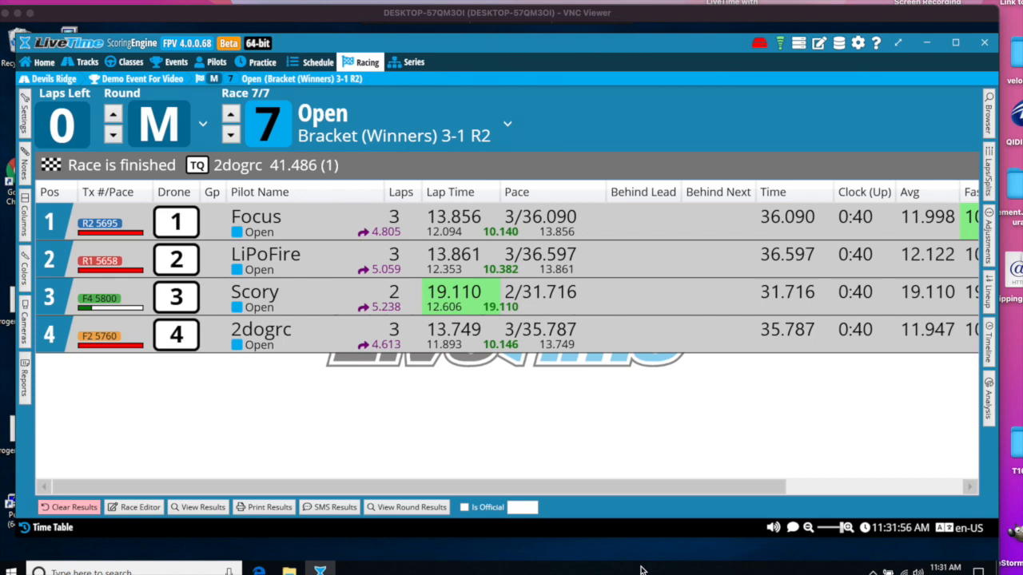
pyautogui.moveTo(247, 182)
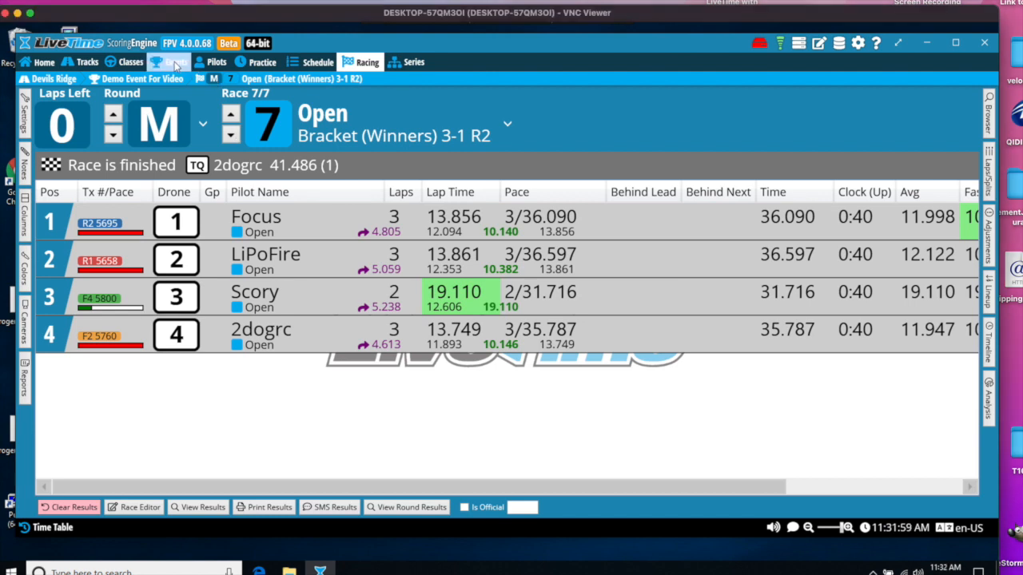
# From Timing Results, report the final results to MultiGP and confirm the success message
pyautogui.click(175, 61)
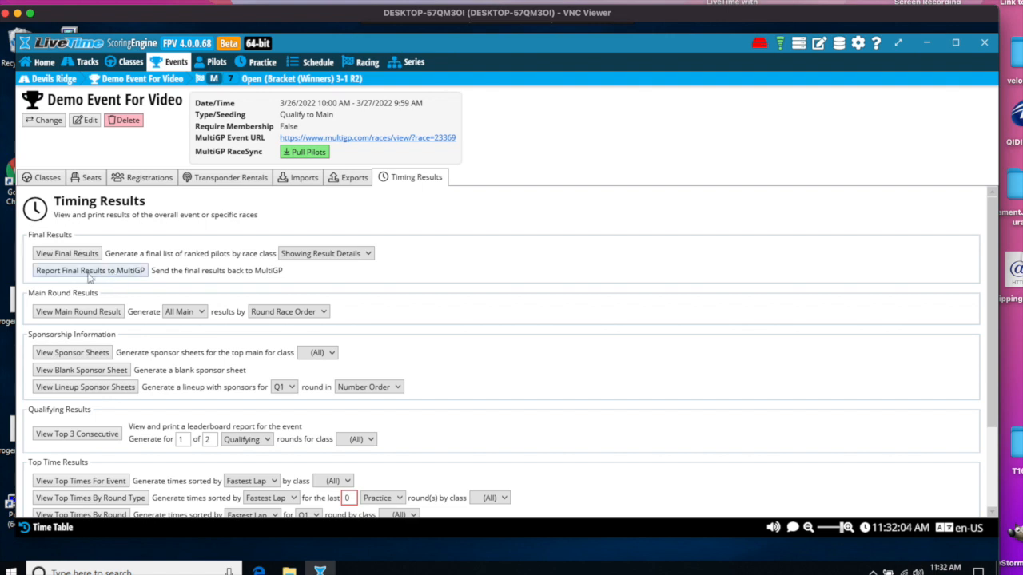
pyautogui.moveTo(80, 278)
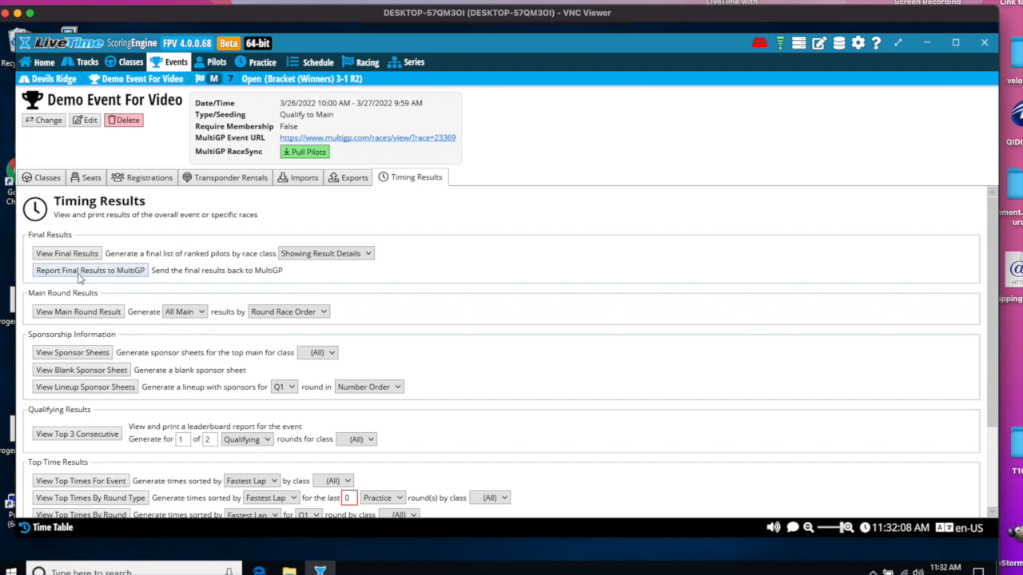
pyautogui.click(90, 270)
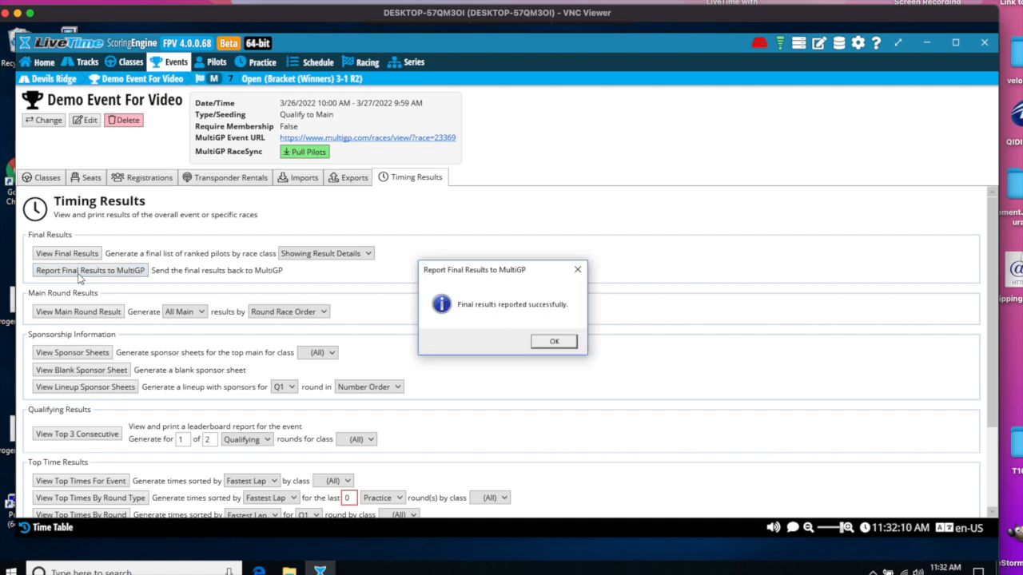
pyautogui.click(553, 342)
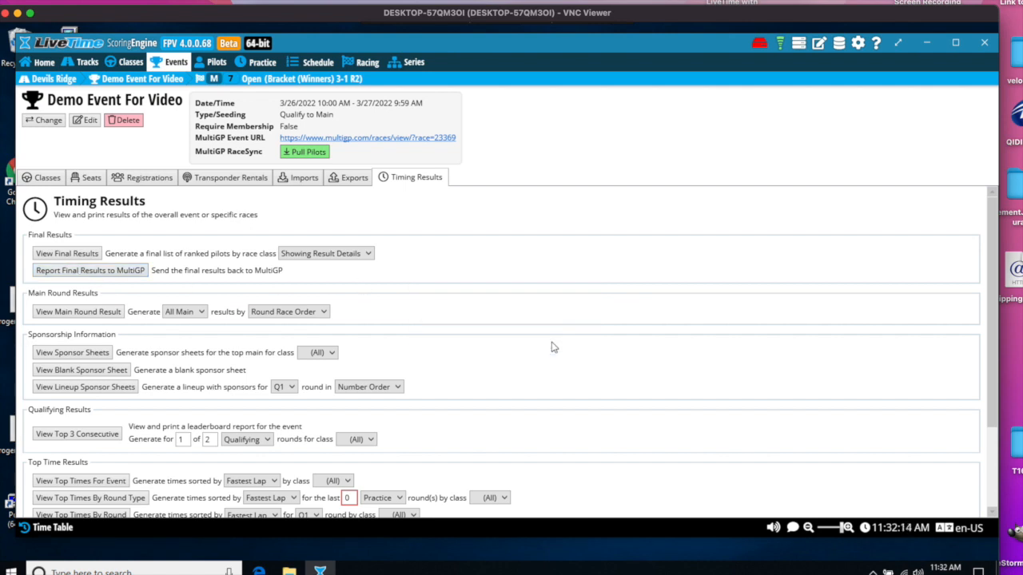
pyautogui.moveTo(534, 457)
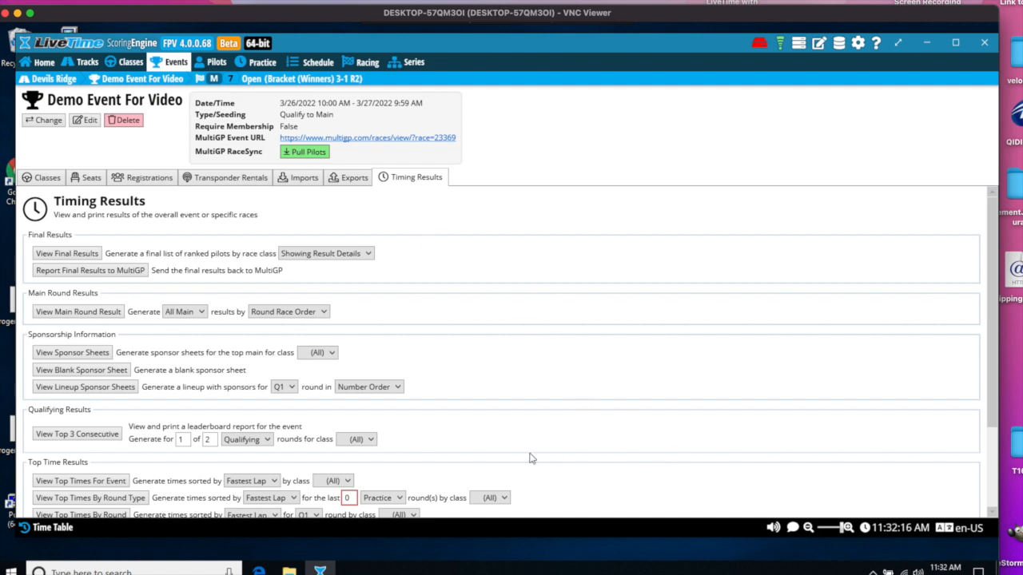
pyautogui.moveTo(483, 441)
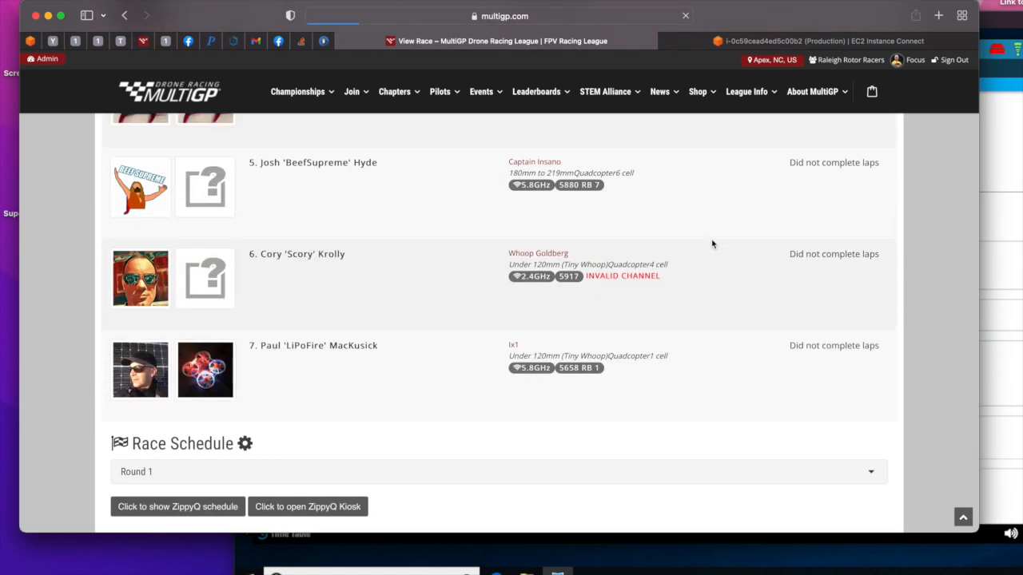
# Browse the MultiGP Demo event race page, reviewing Overall Results with Focus first on 7 points
pyautogui.scroll(3)
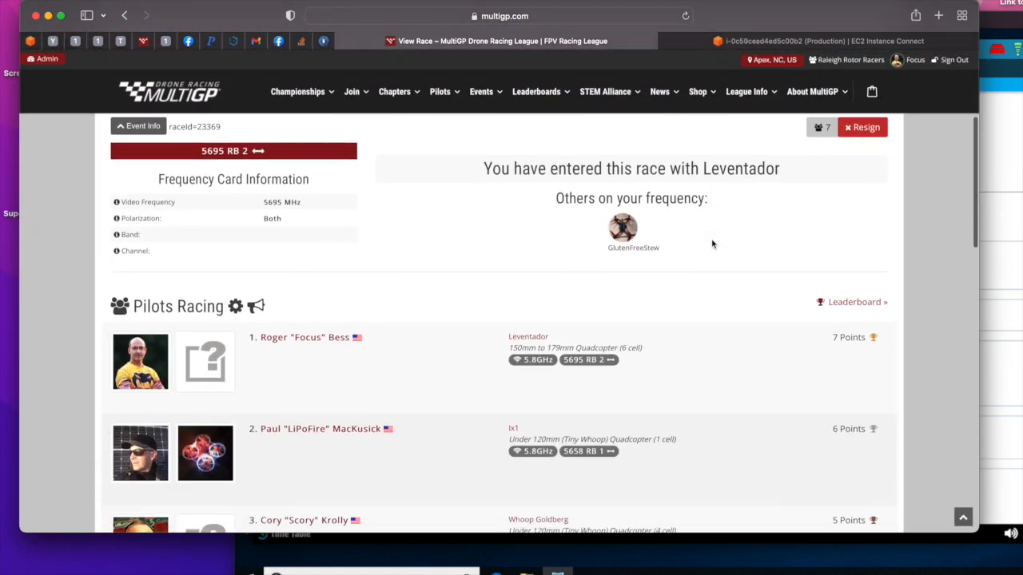
pyautogui.scroll(-3)
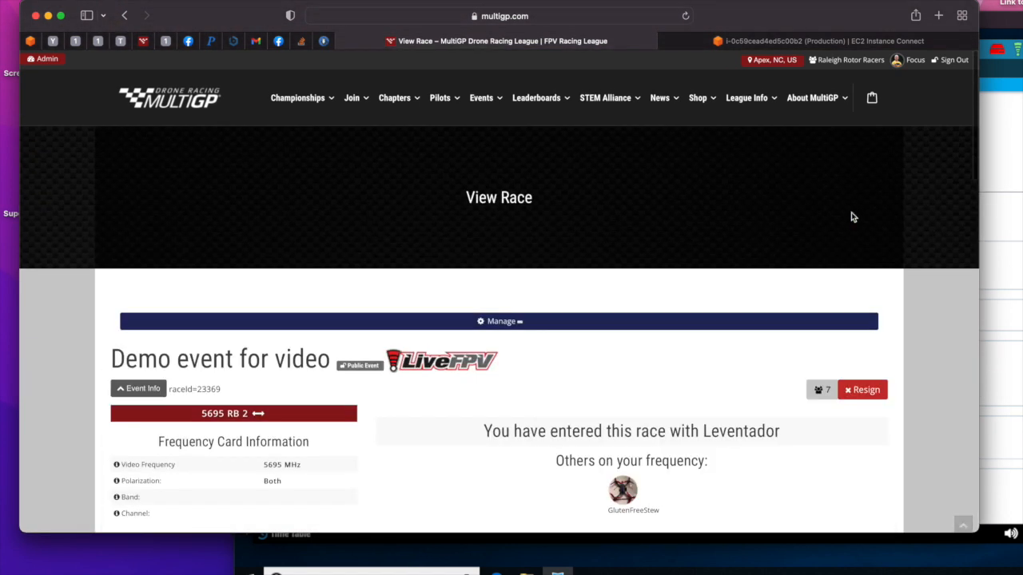
pyautogui.scroll(-3)
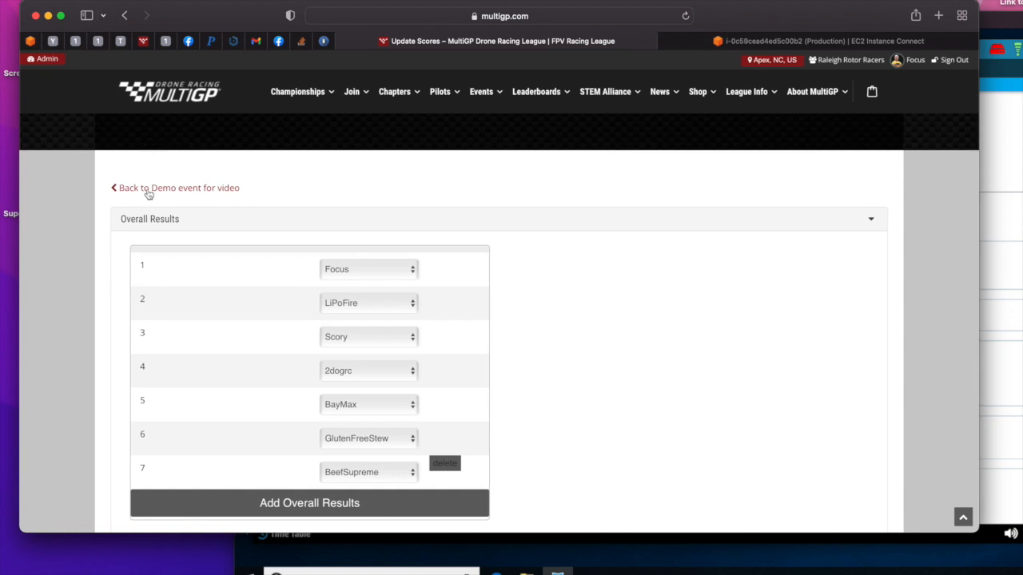
pyautogui.click(179, 187)
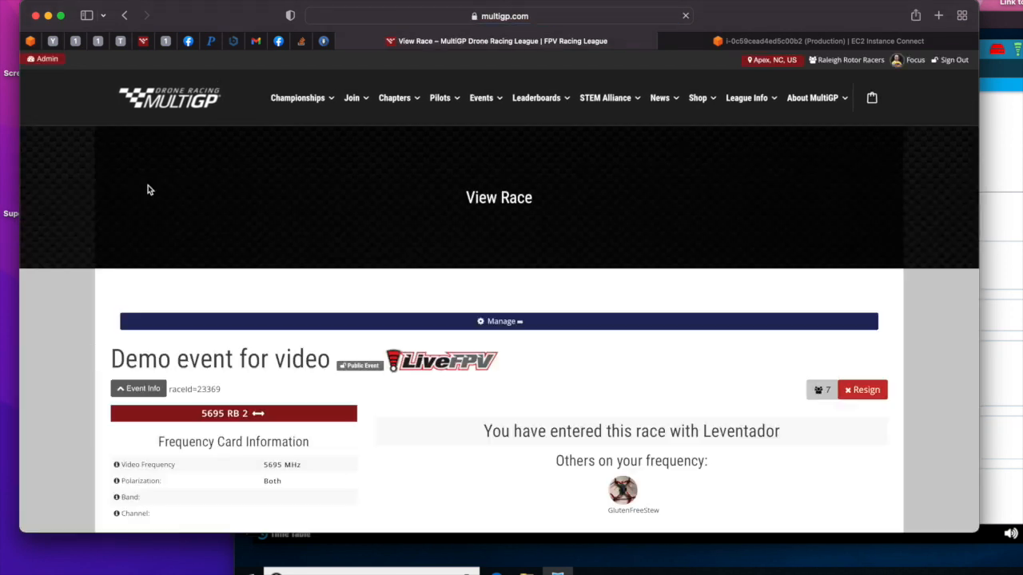
pyautogui.scroll(-3)
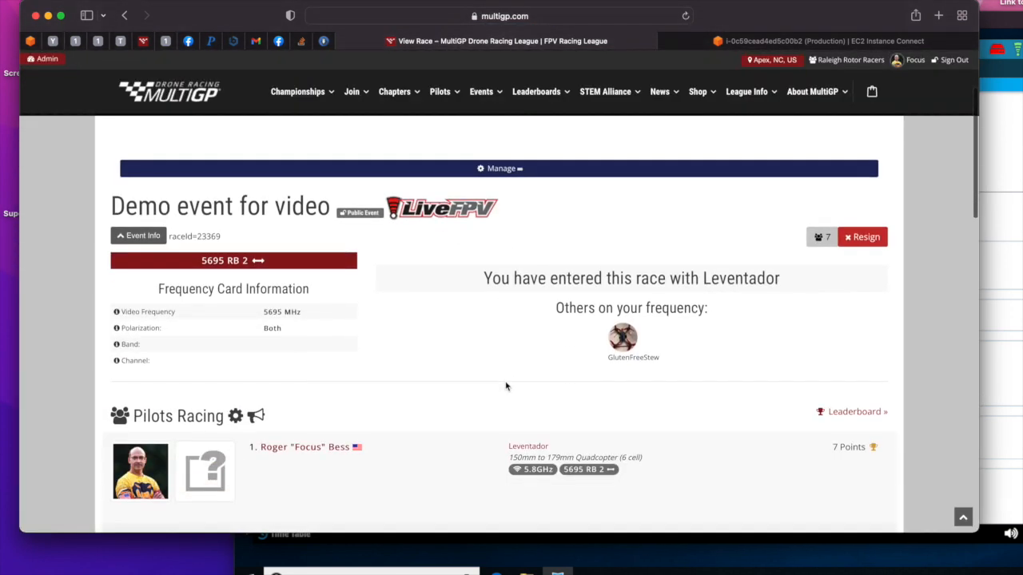
pyautogui.scroll(-3)
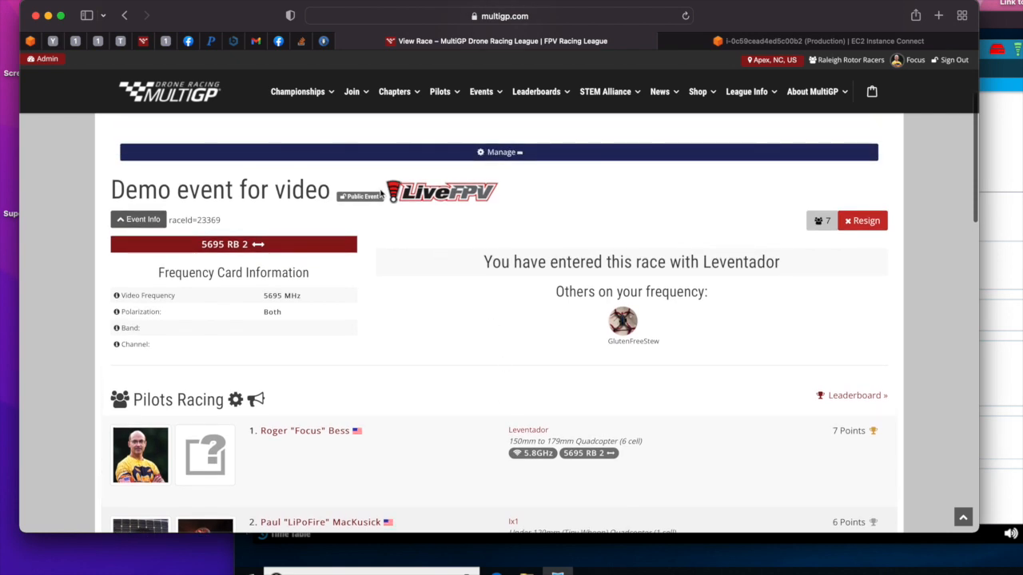
# Check the Pilots Racing list and load the event's Race Schedule
pyautogui.click(498, 152)
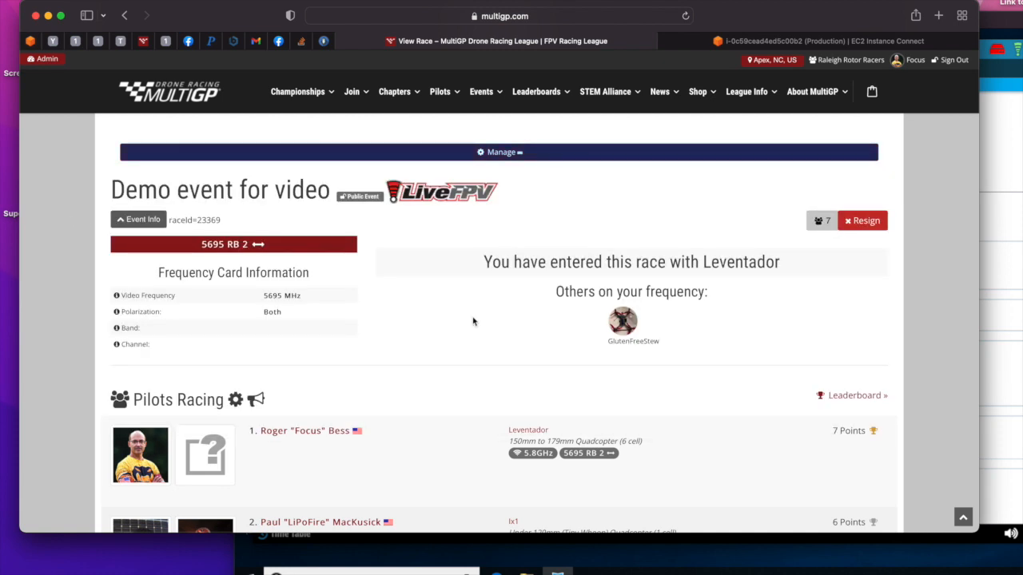
pyautogui.moveTo(444, 201)
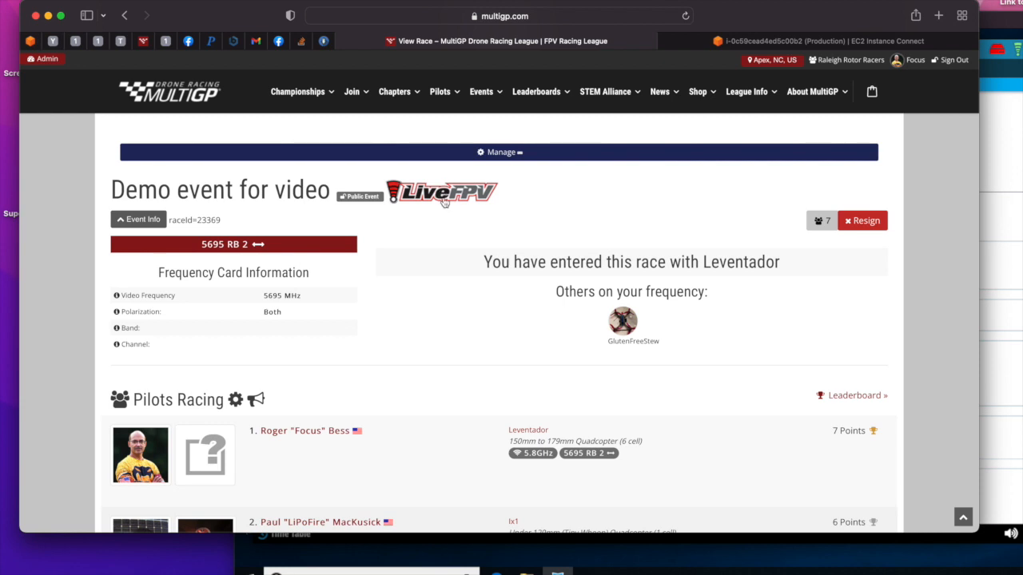
pyautogui.scroll(-3)
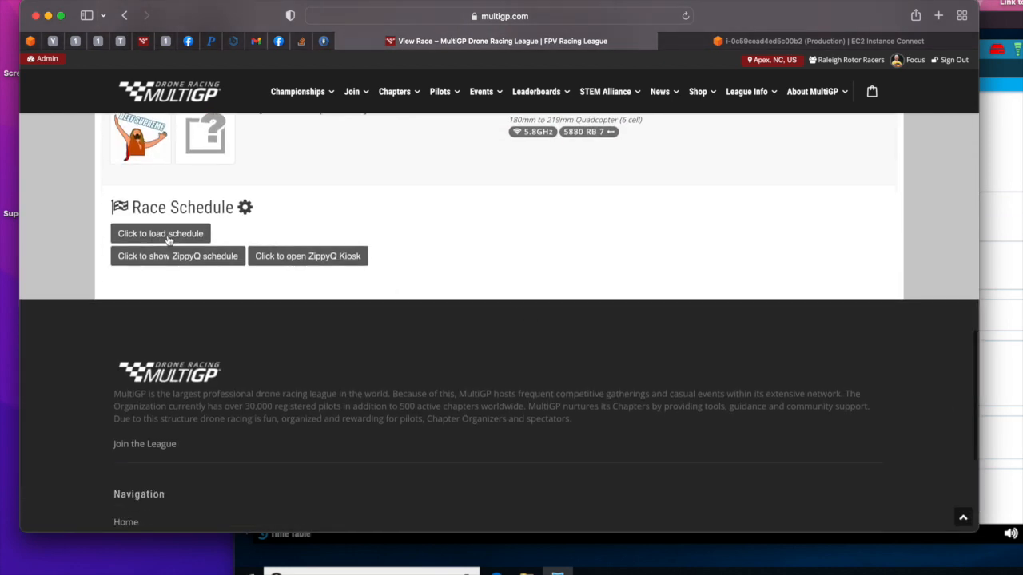
pyautogui.click(160, 234)
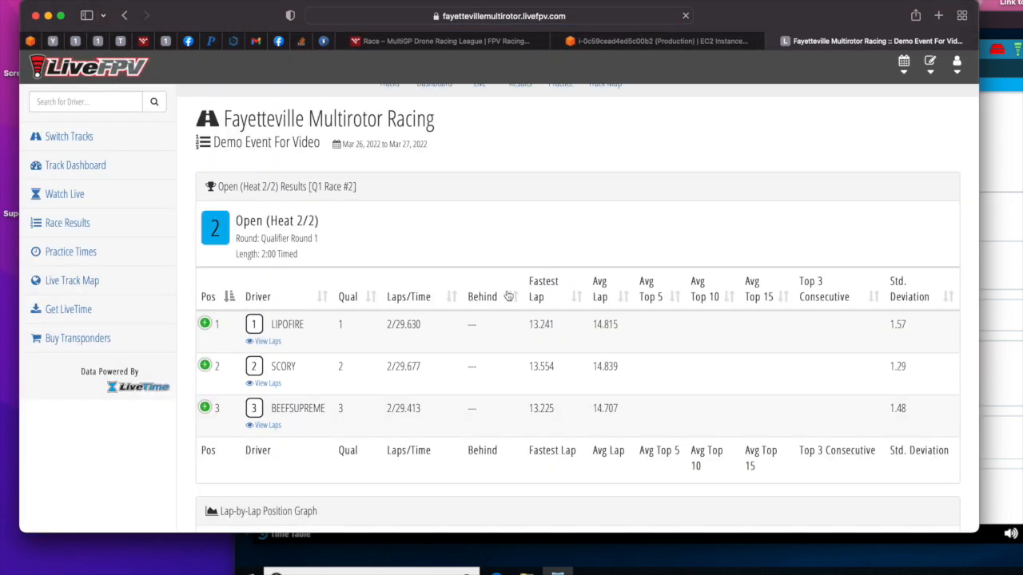
# Expand and collapse LIPOFIRE's heat result row on LiveFPV, then return to the race page
pyautogui.click(205, 322)
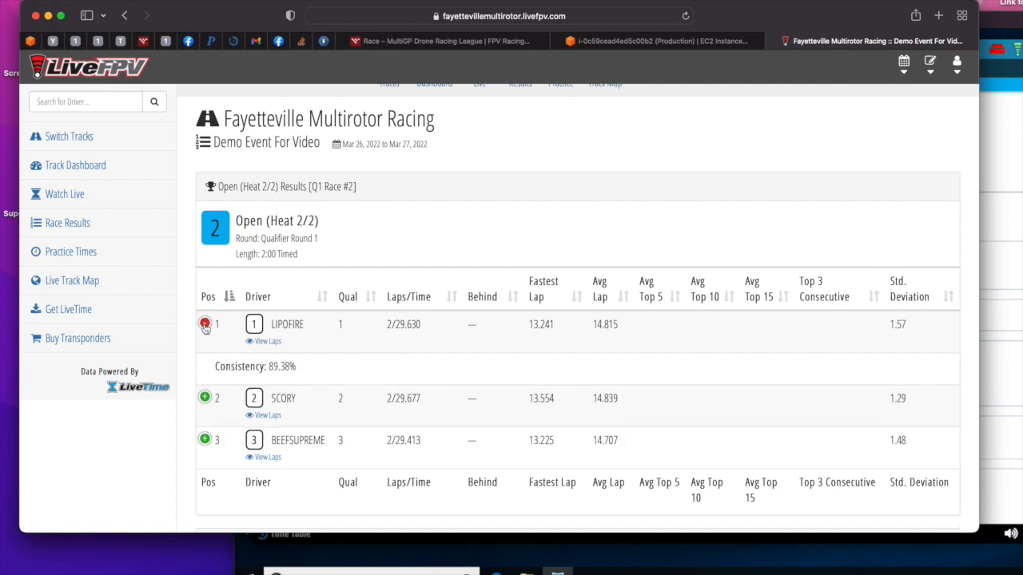
pyautogui.click(205, 324)
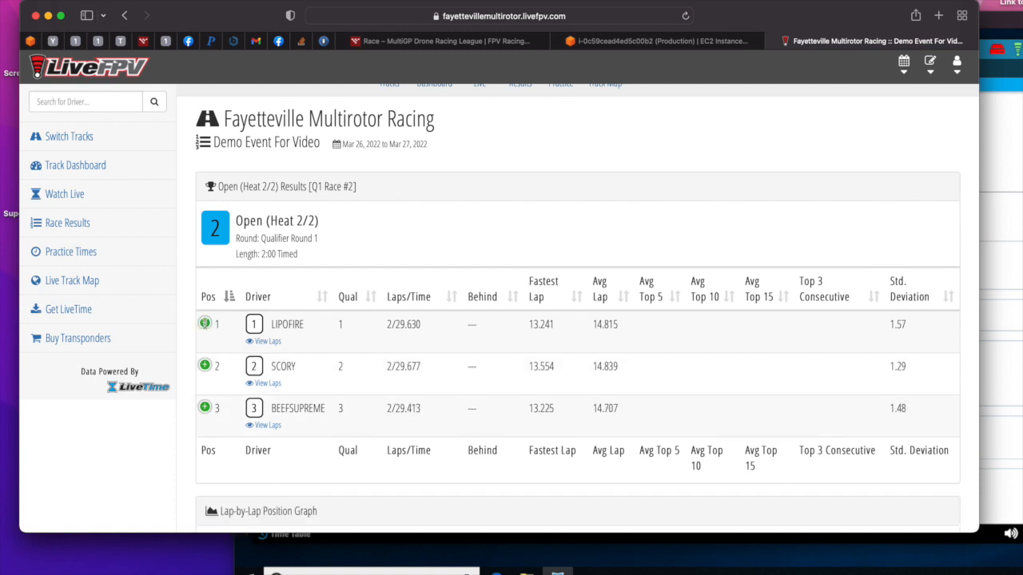
pyautogui.click(438, 41)
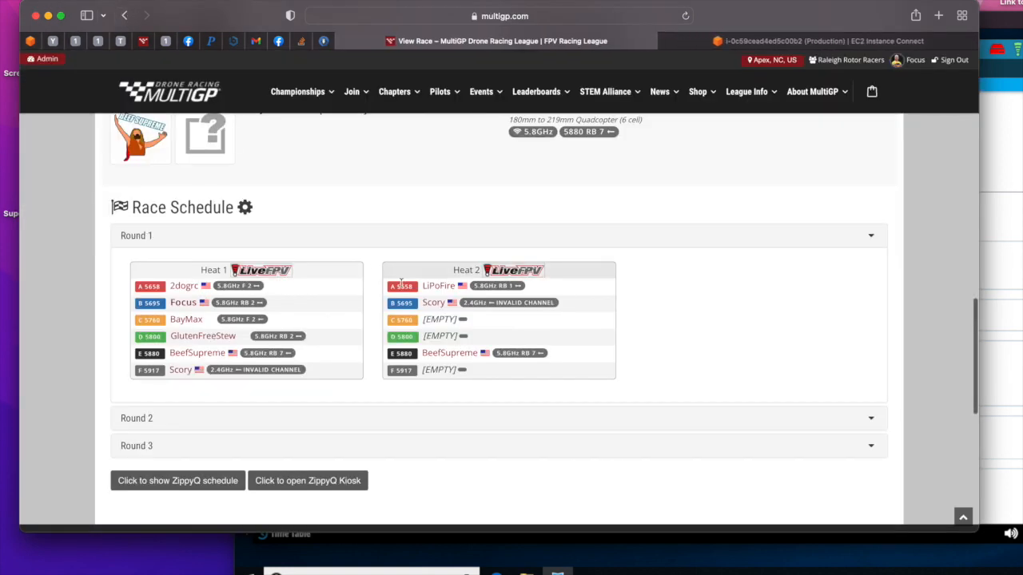
# Scroll the Demo Event For Video overview showing race lineups, rankings and 53 total laps
pyautogui.scroll(3)
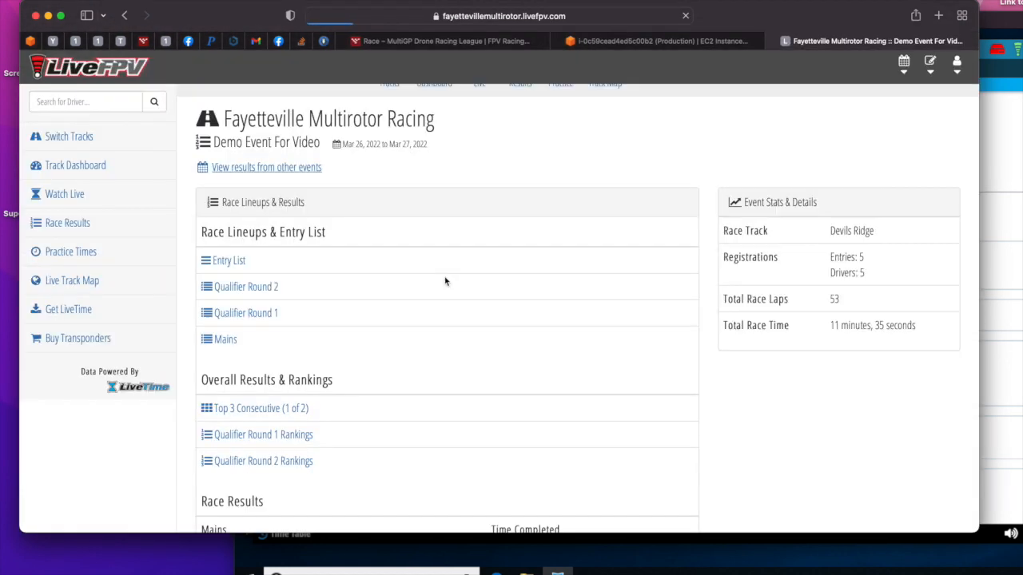
pyautogui.scroll(-3)
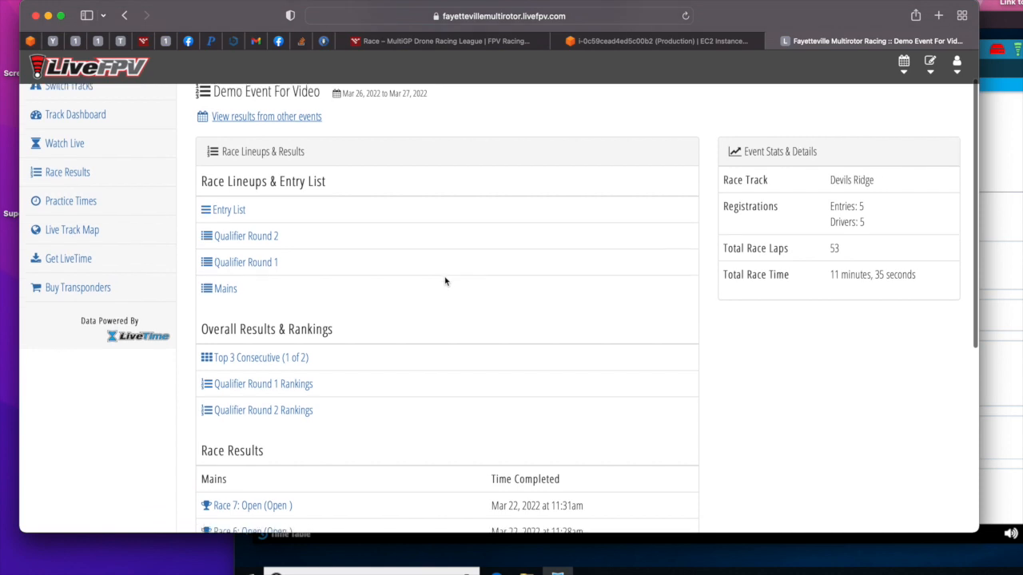
pyautogui.scroll(3)
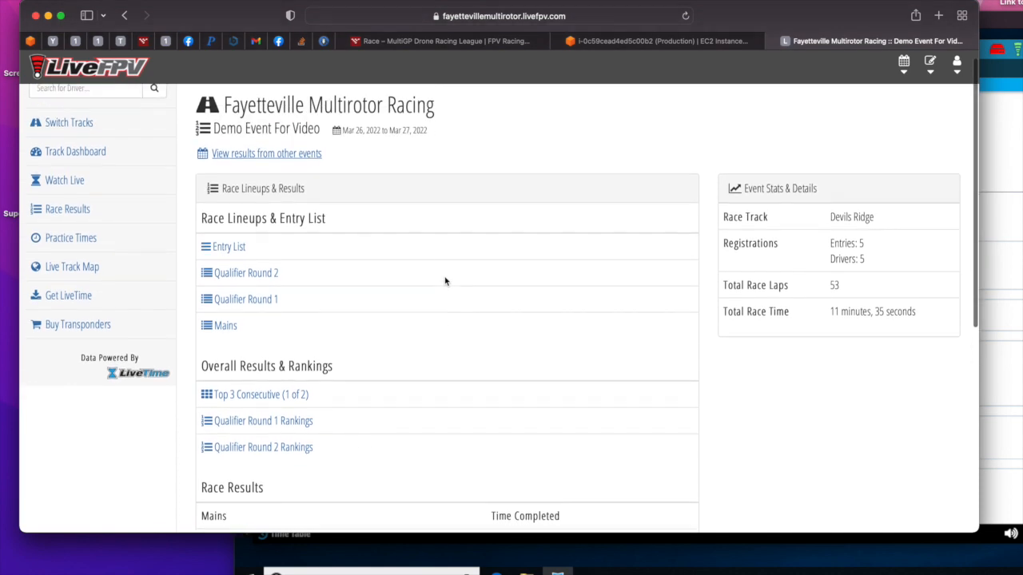